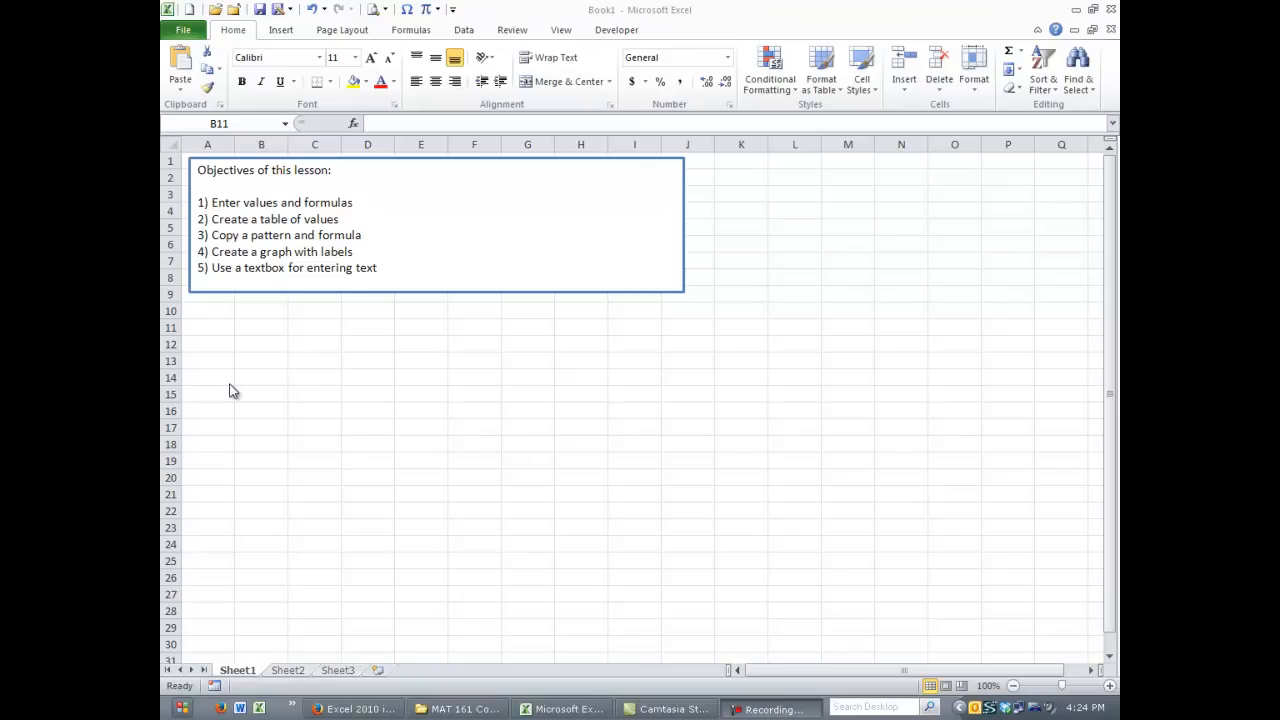
pyautogui.moveTo(240, 388)
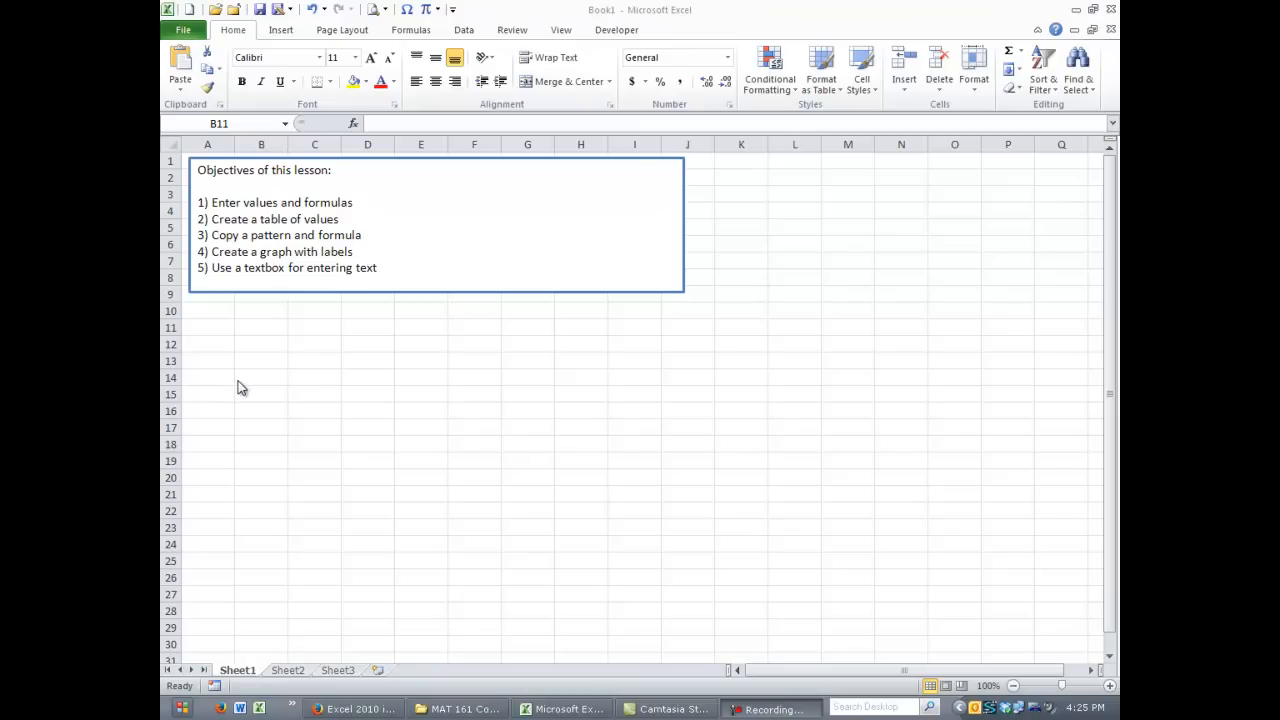
pyautogui.moveTo(360, 376)
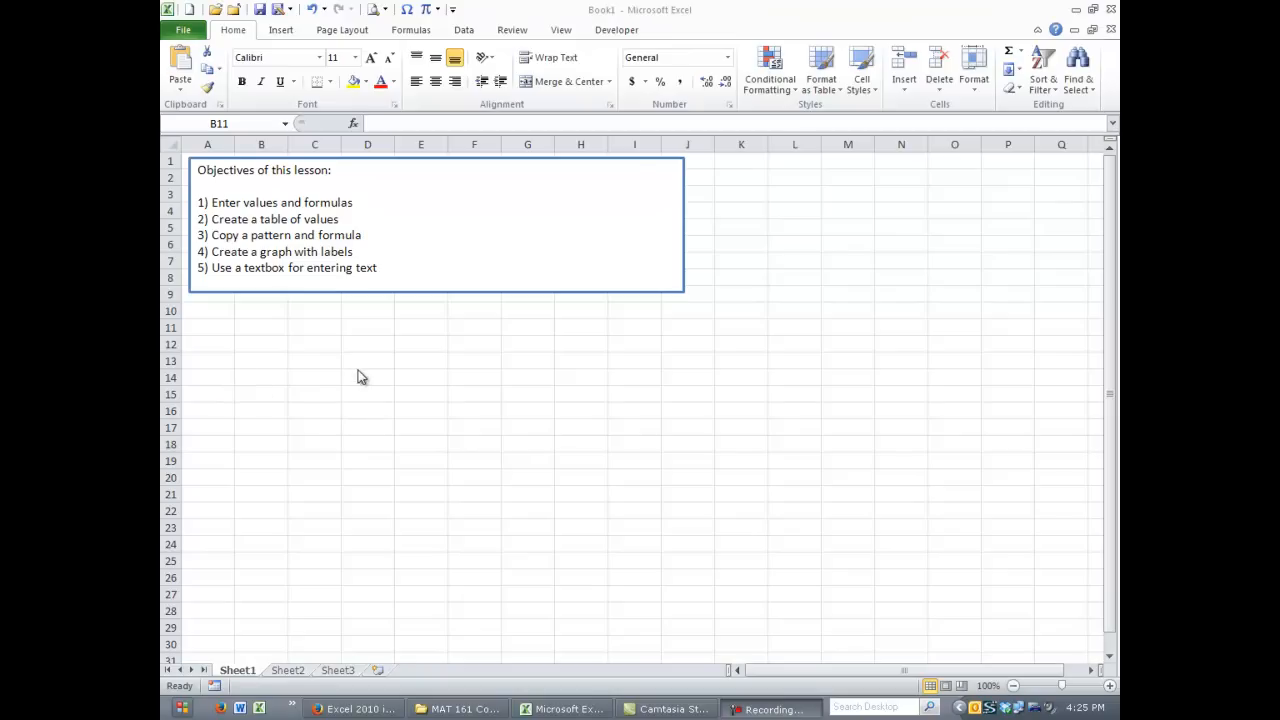
# Switch from the objectives sheet to Sheet2 with the bungee-jumper problem.
pyautogui.click(260, 328)
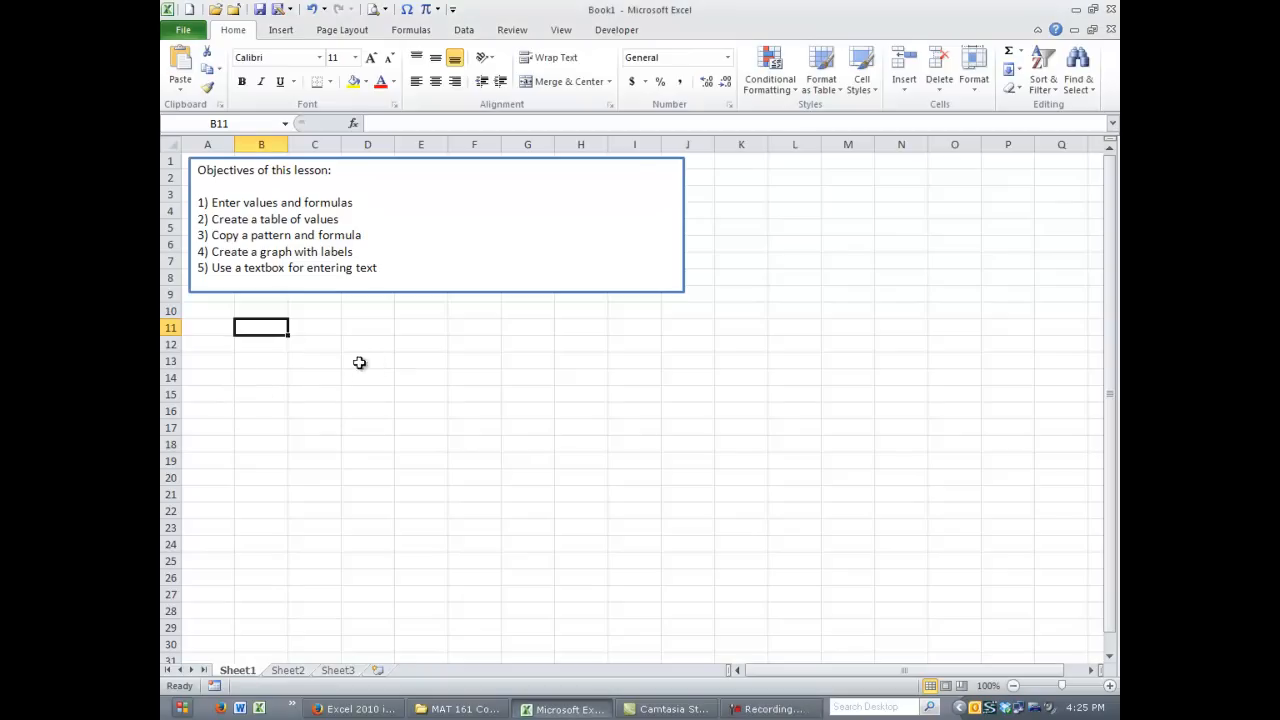
pyautogui.click(368, 360)
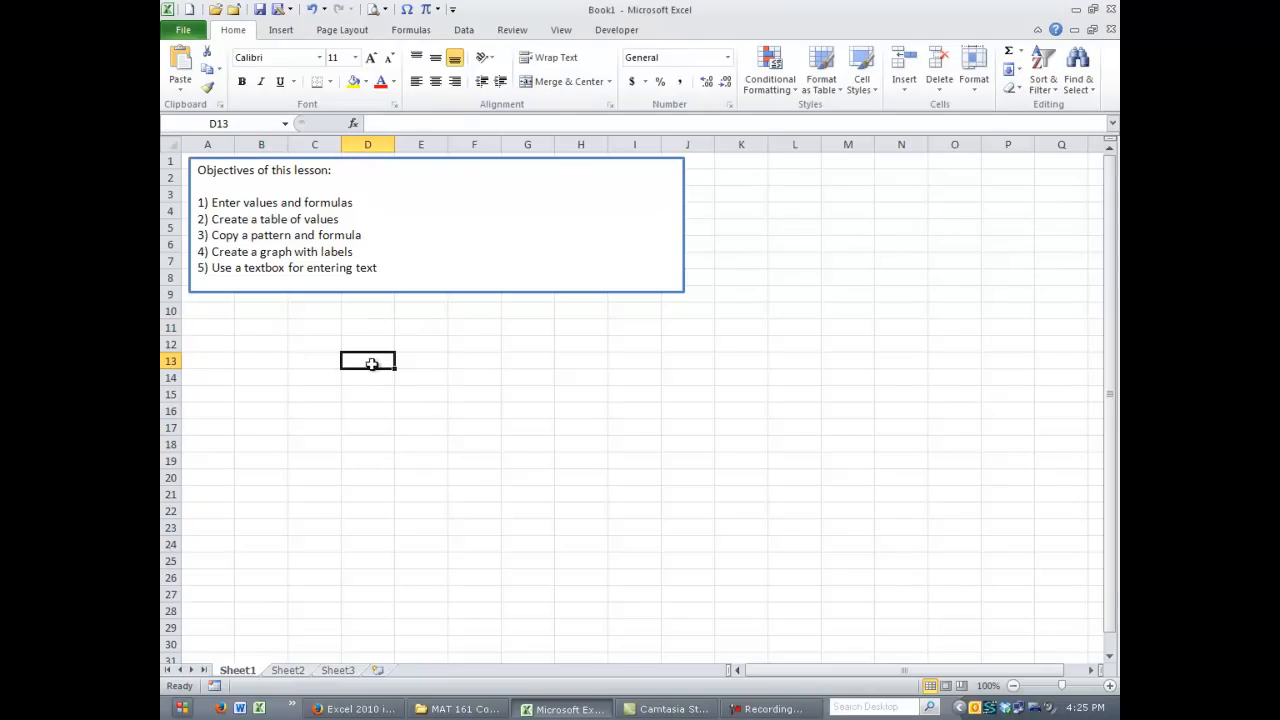
pyautogui.moveTo(330, 360)
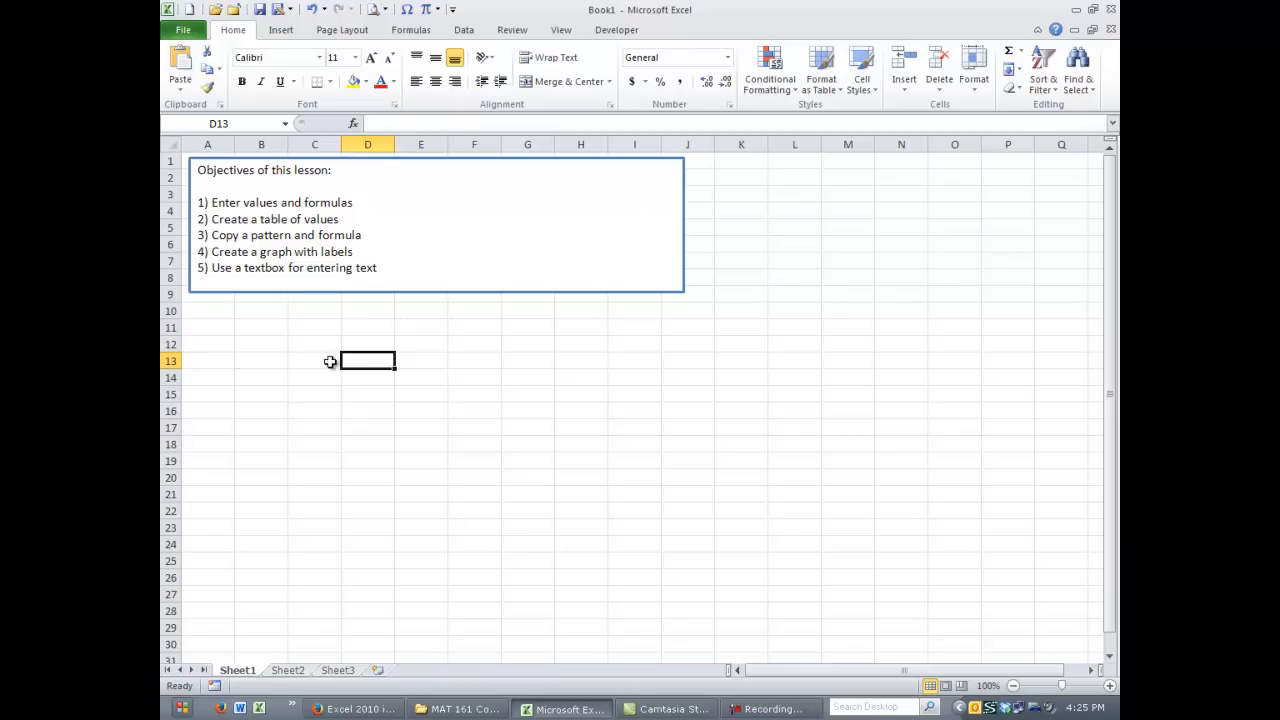
pyautogui.moveTo(402, 352)
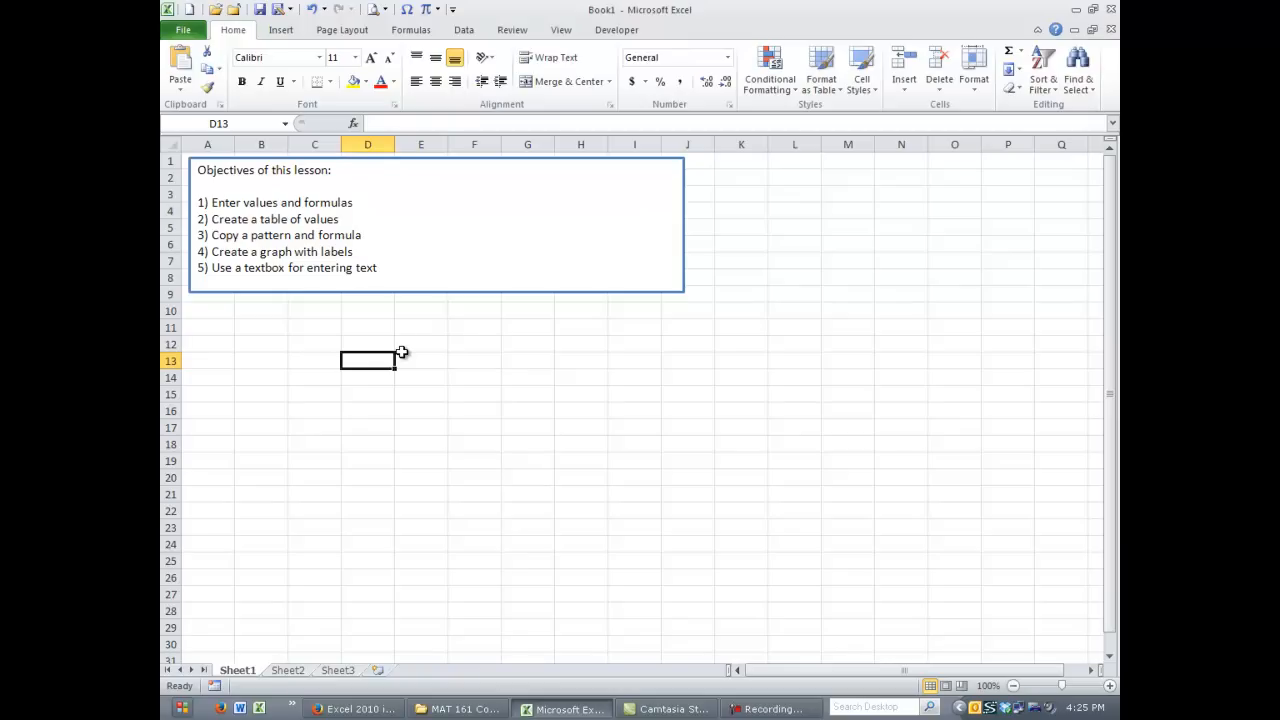
pyautogui.moveTo(374, 418)
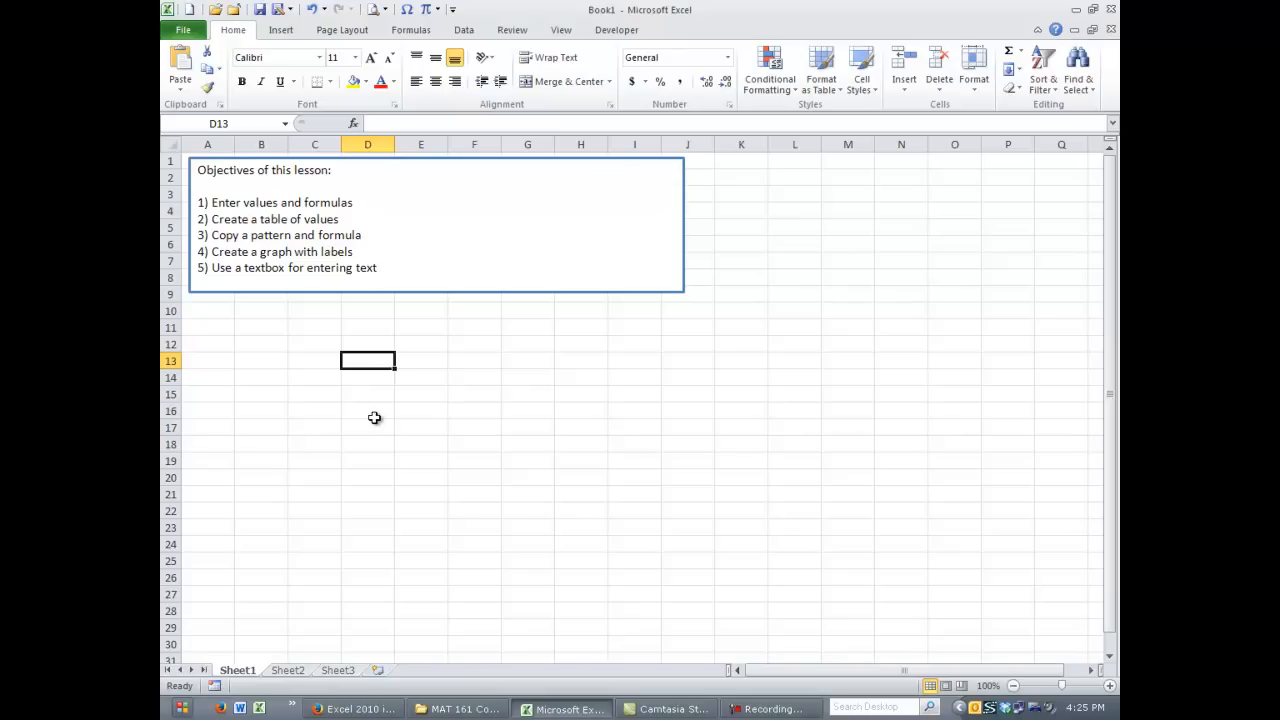
pyautogui.moveTo(326, 576)
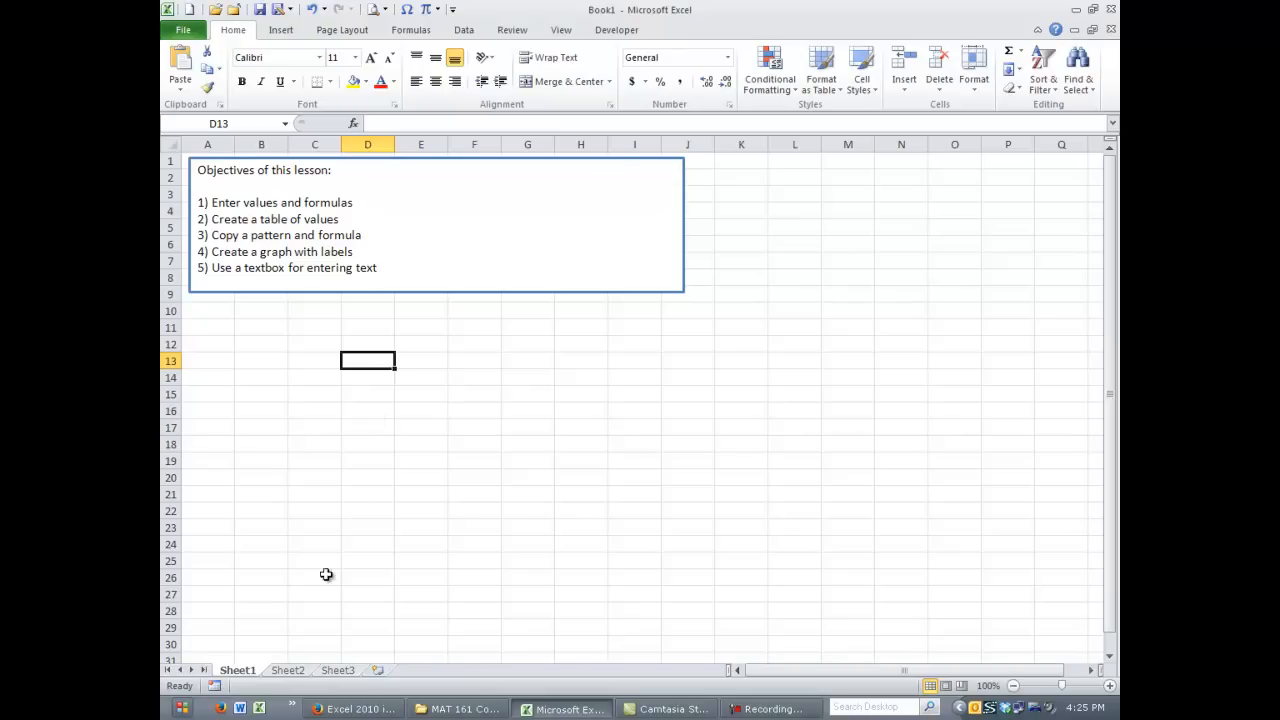
pyautogui.moveTo(348, 680)
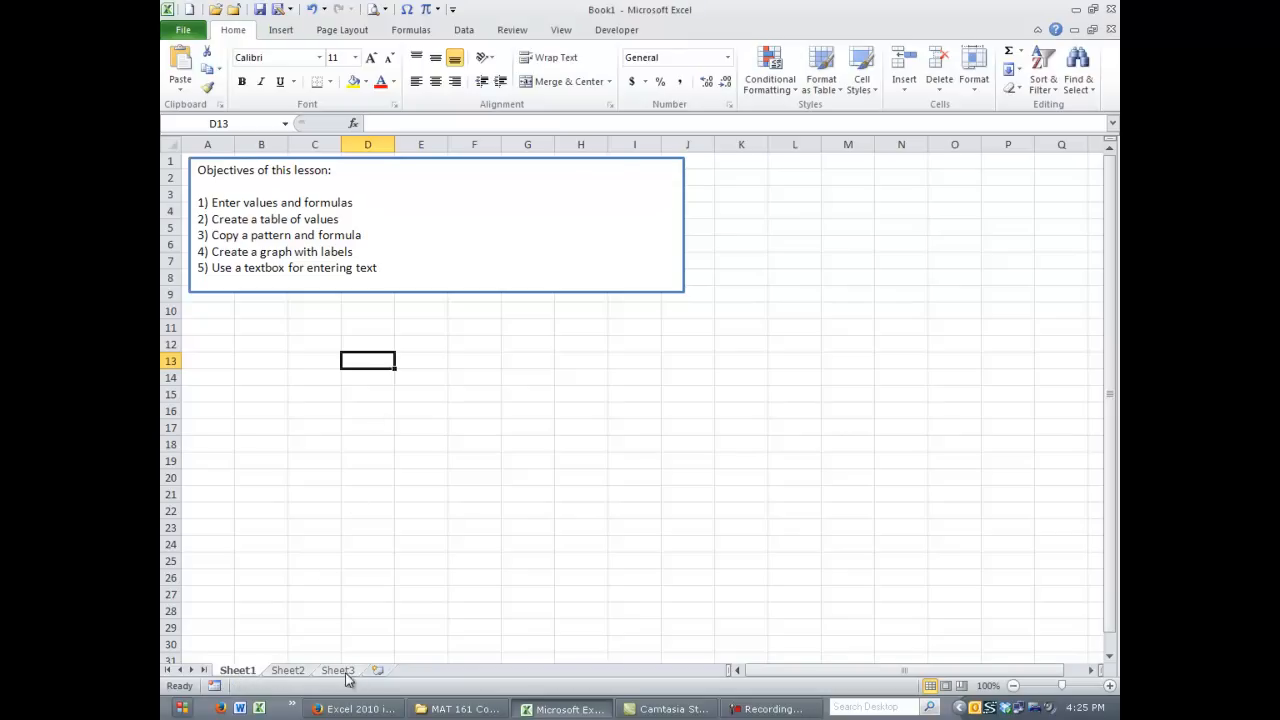
pyautogui.moveTo(300, 676)
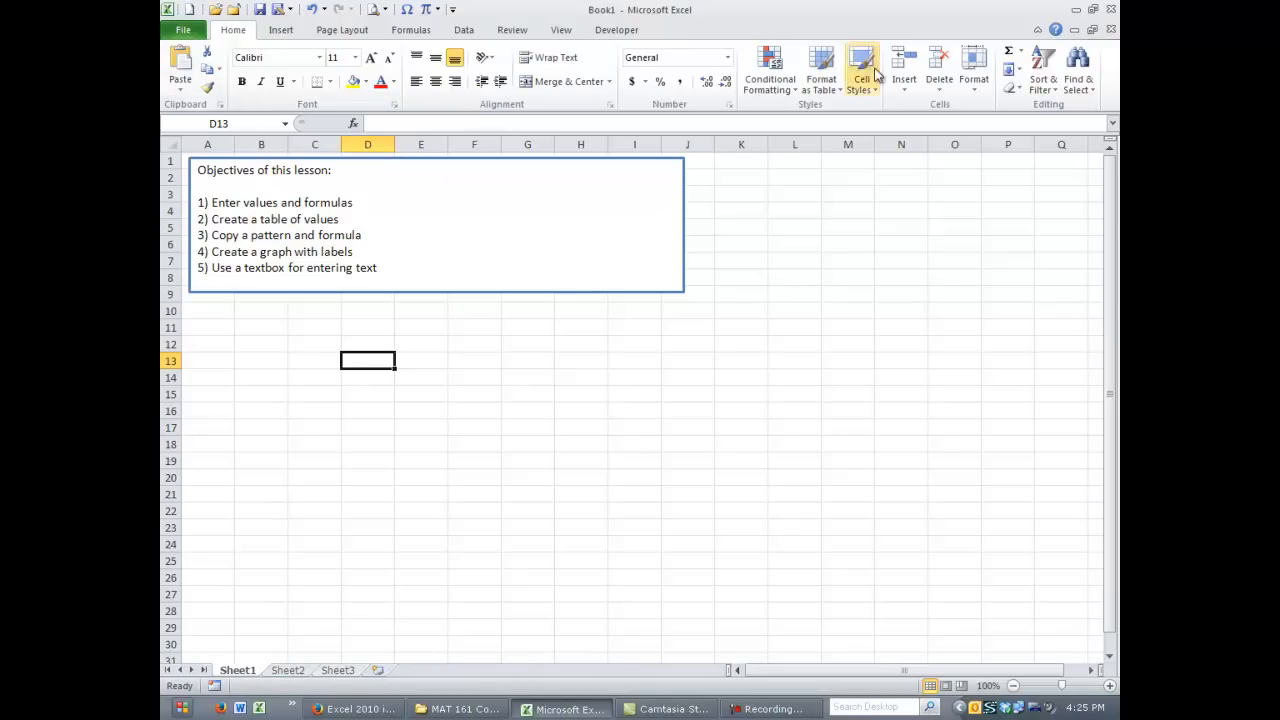
pyautogui.moveTo(1078, 70)
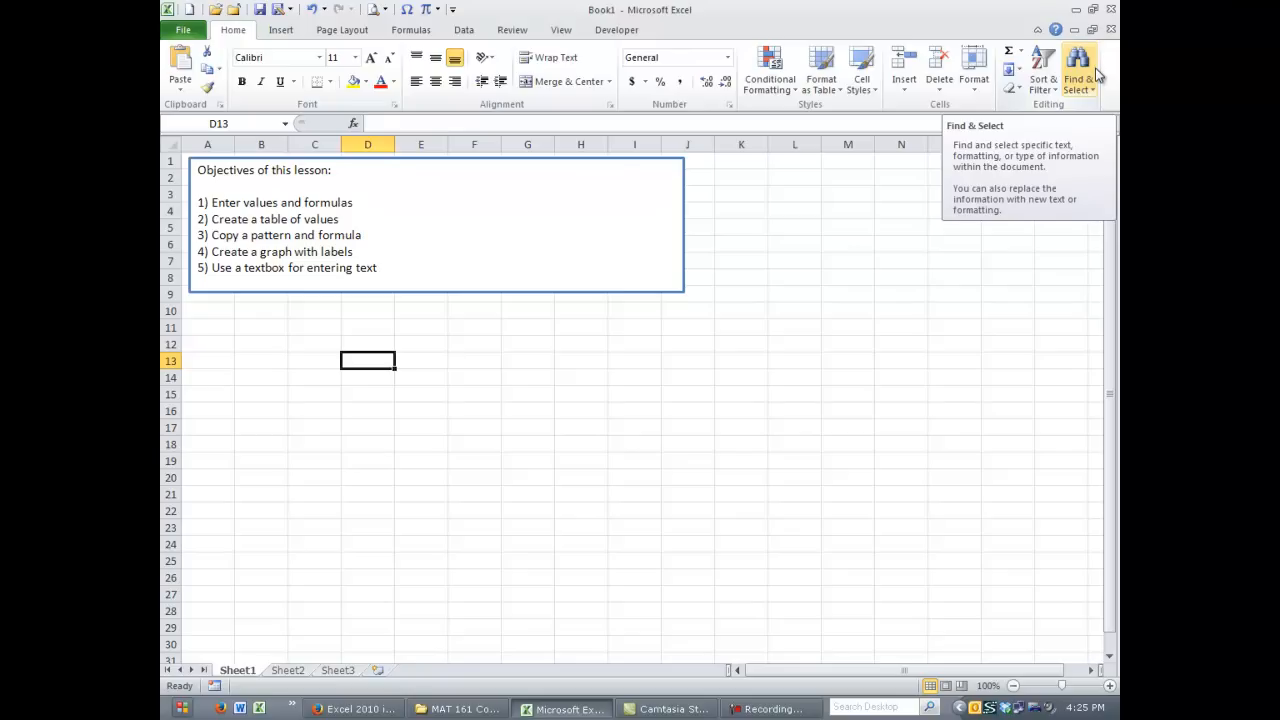
pyautogui.moveTo(308, 608)
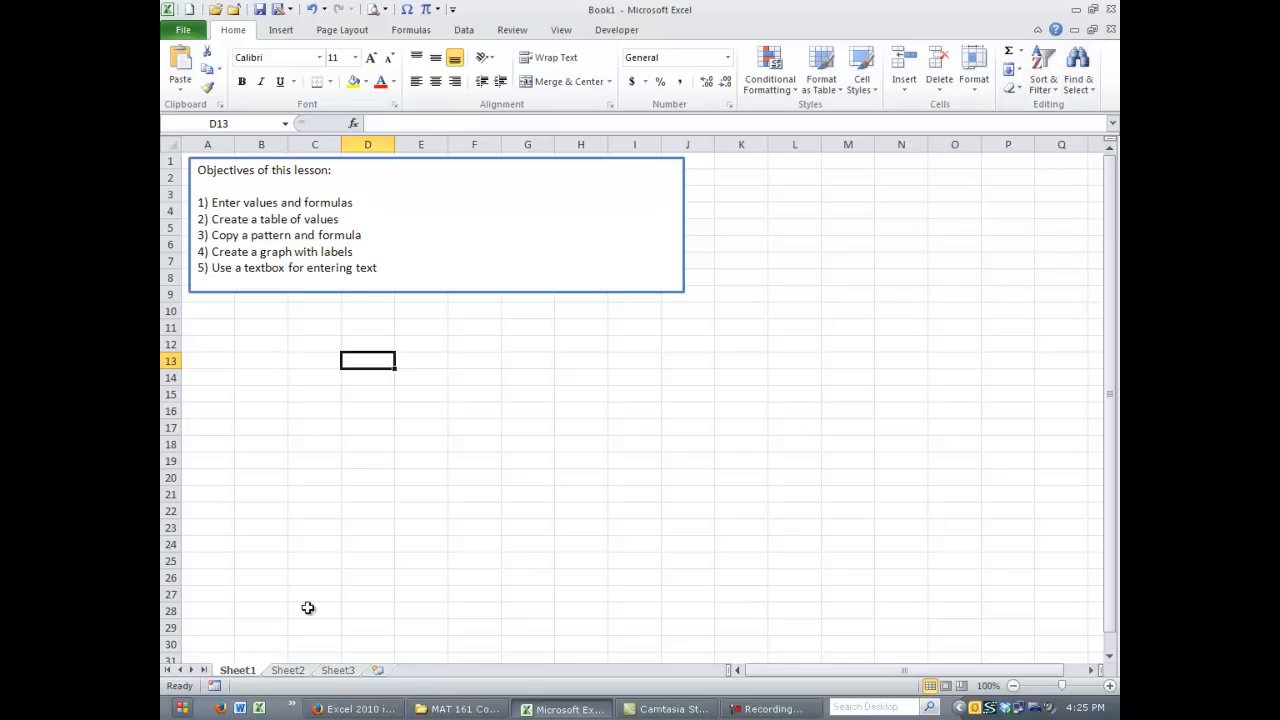
pyautogui.moveTo(296, 680)
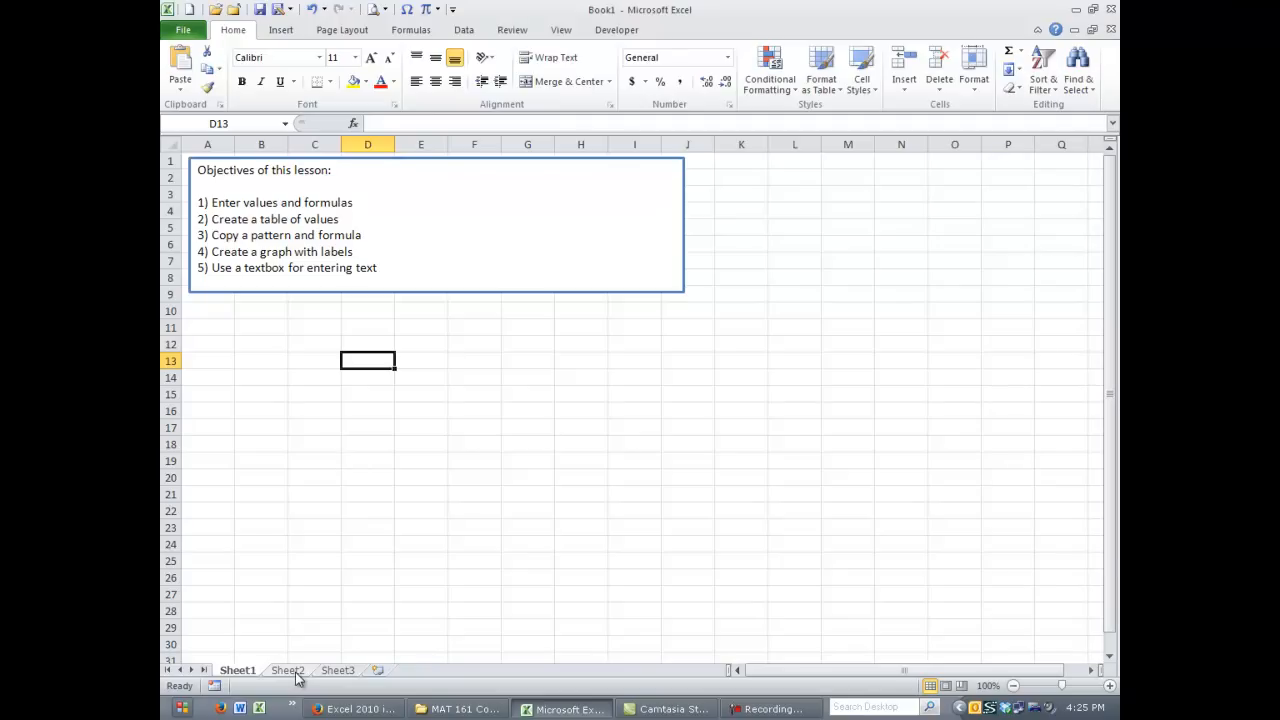
pyautogui.click(288, 670)
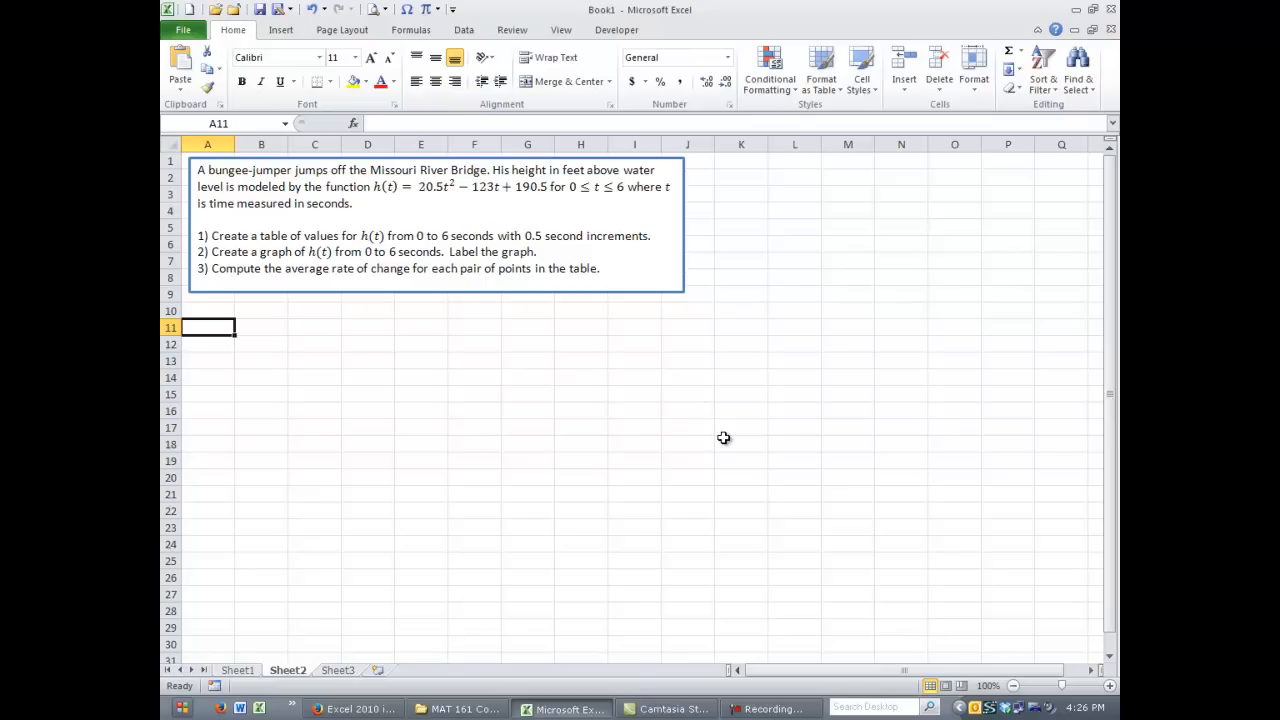
# Add t and h headers and fill t from 0 to 6 in 0.5 steps down to row 24.
pyautogui.write('t')
pyautogui.click(262, 328)
pyautogui.write('h')
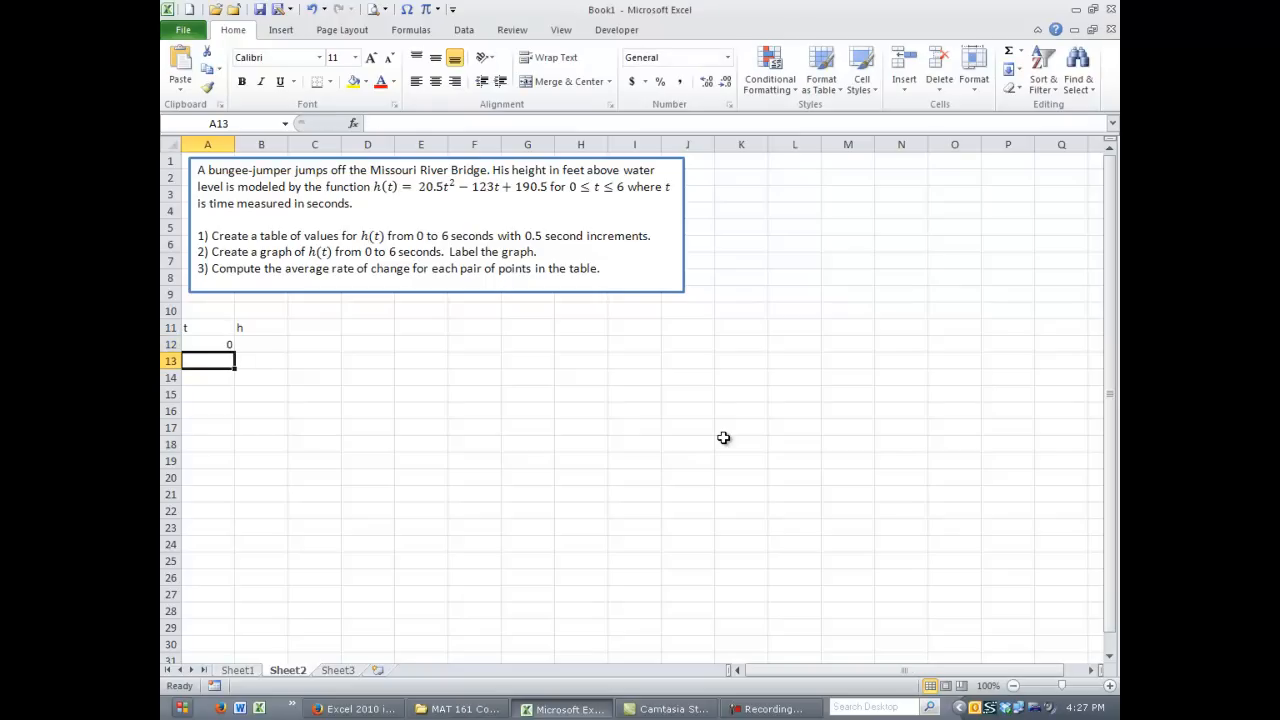
pyautogui.write('0.5')
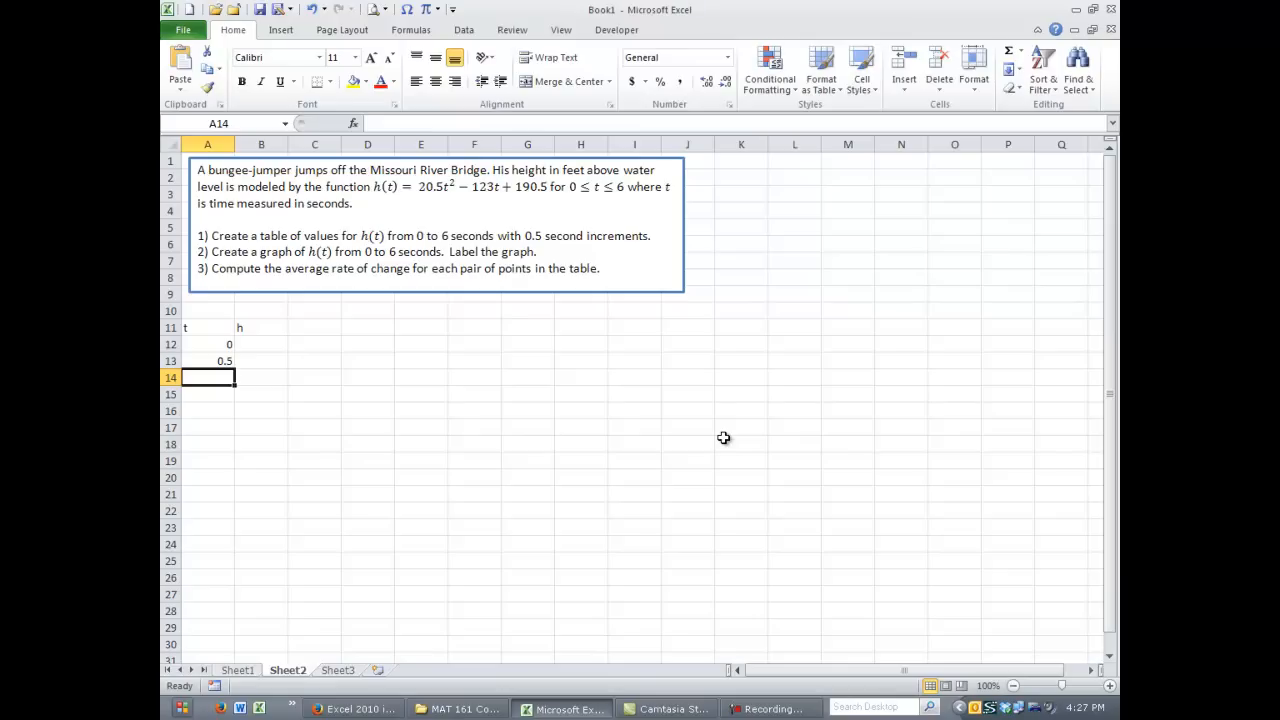
pyautogui.moveTo(704, 434)
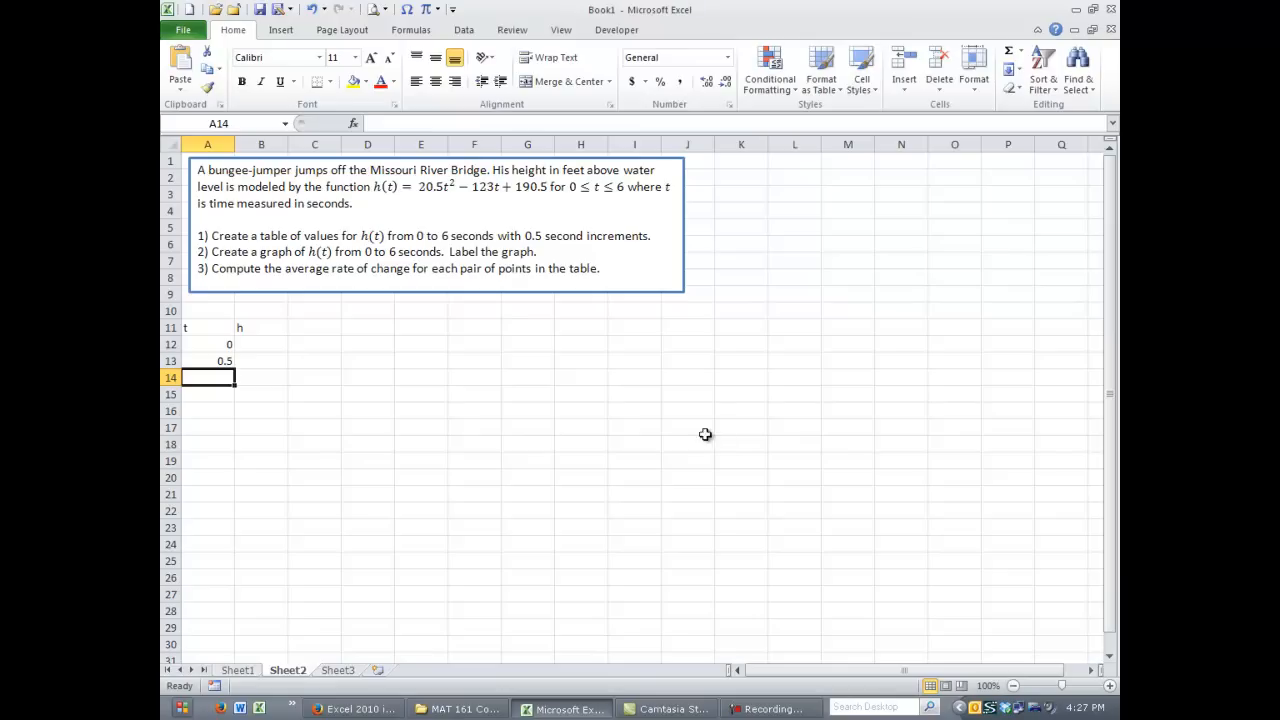
pyautogui.moveTo(464, 456)
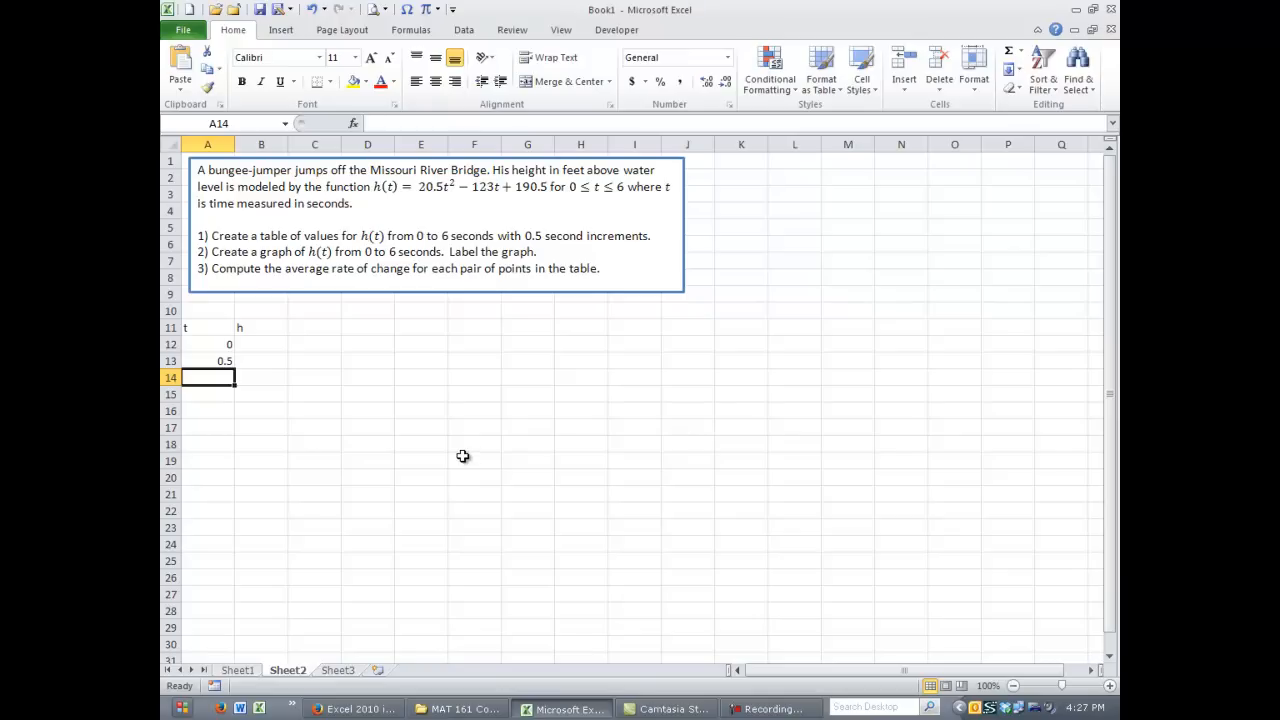
pyautogui.moveTo(472, 452)
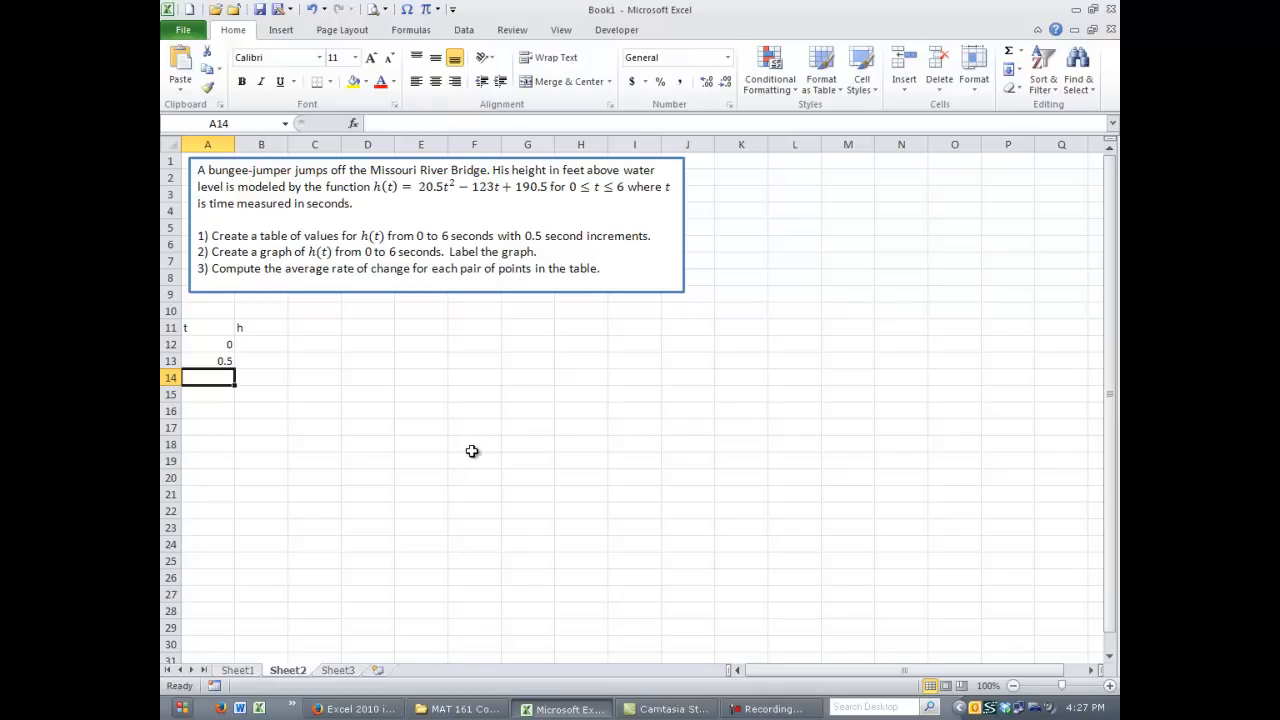
pyautogui.moveTo(212, 344)
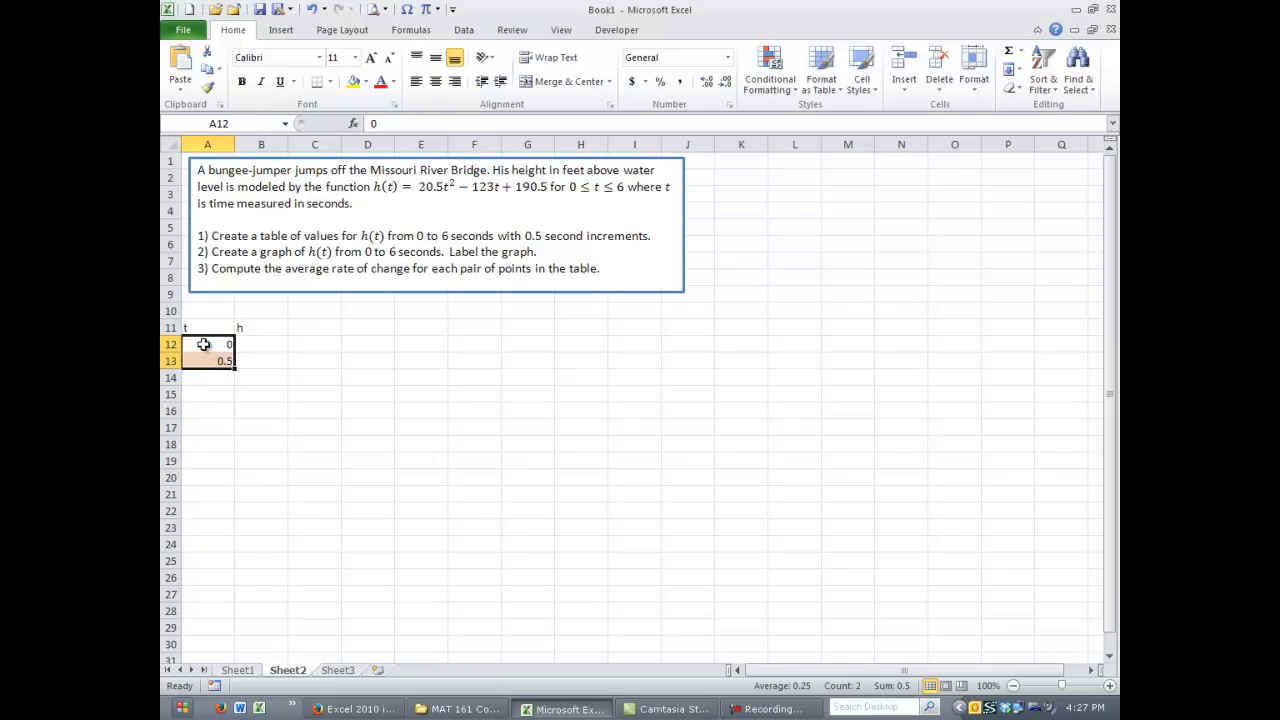
pyautogui.moveTo(208, 344)
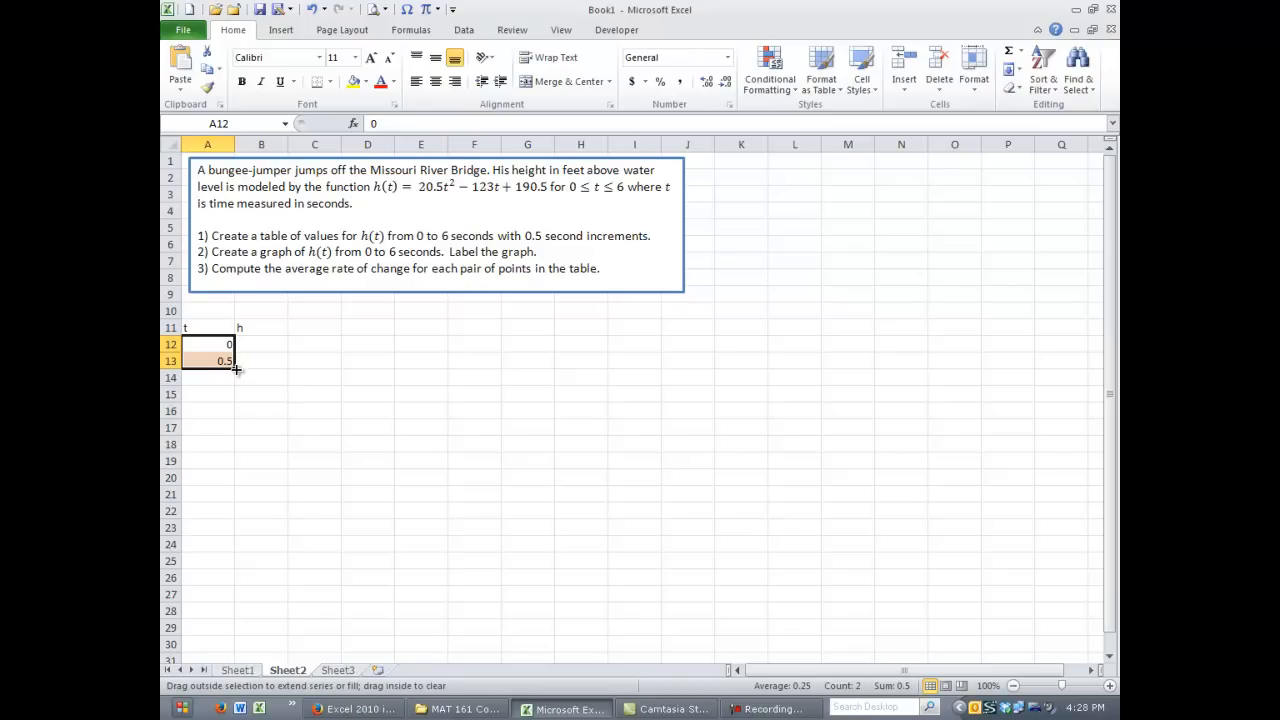
pyautogui.moveTo(236, 368); pyautogui.dragTo(236, 470)
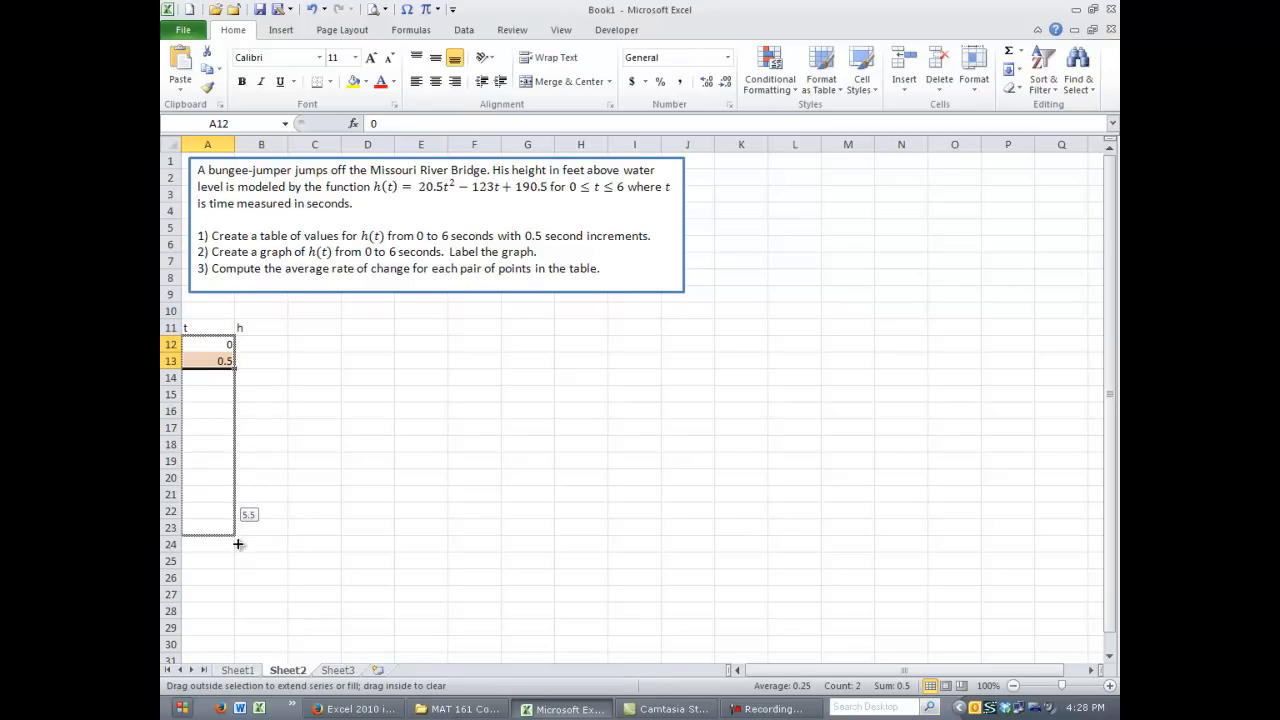
pyautogui.moveTo(208, 360); pyautogui.dragTo(208, 544)
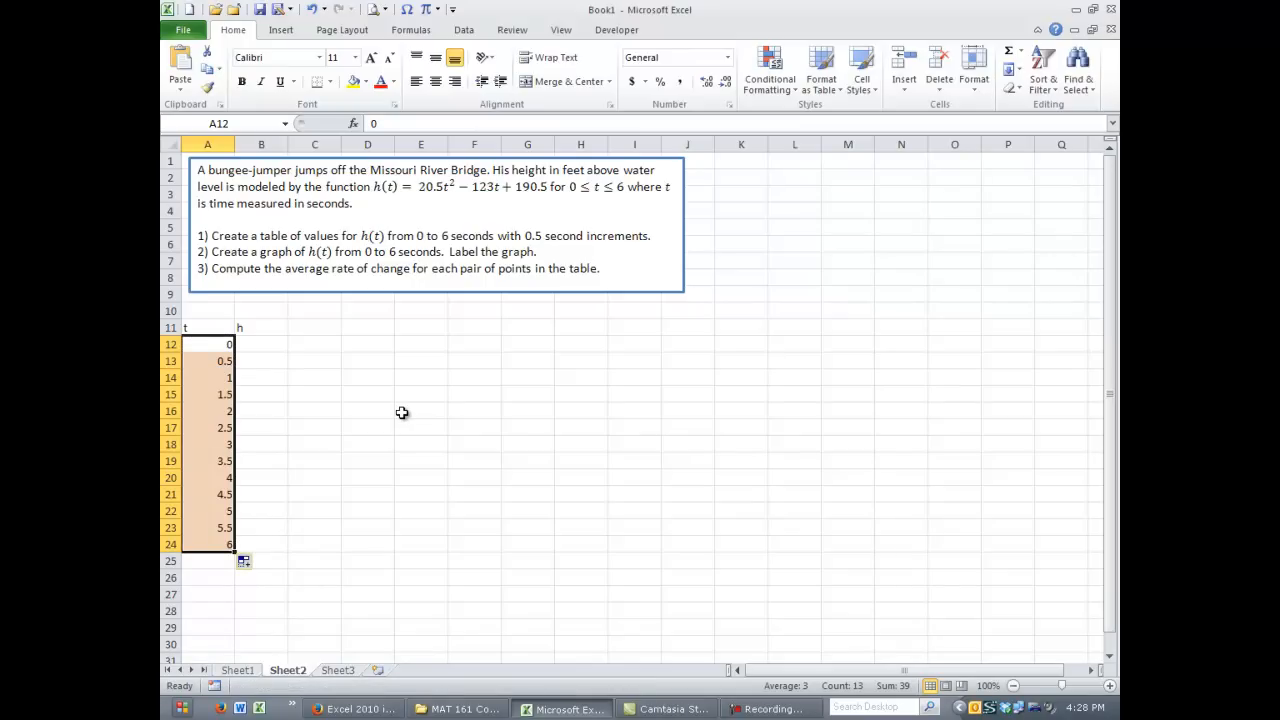
pyautogui.moveTo(288, 348)
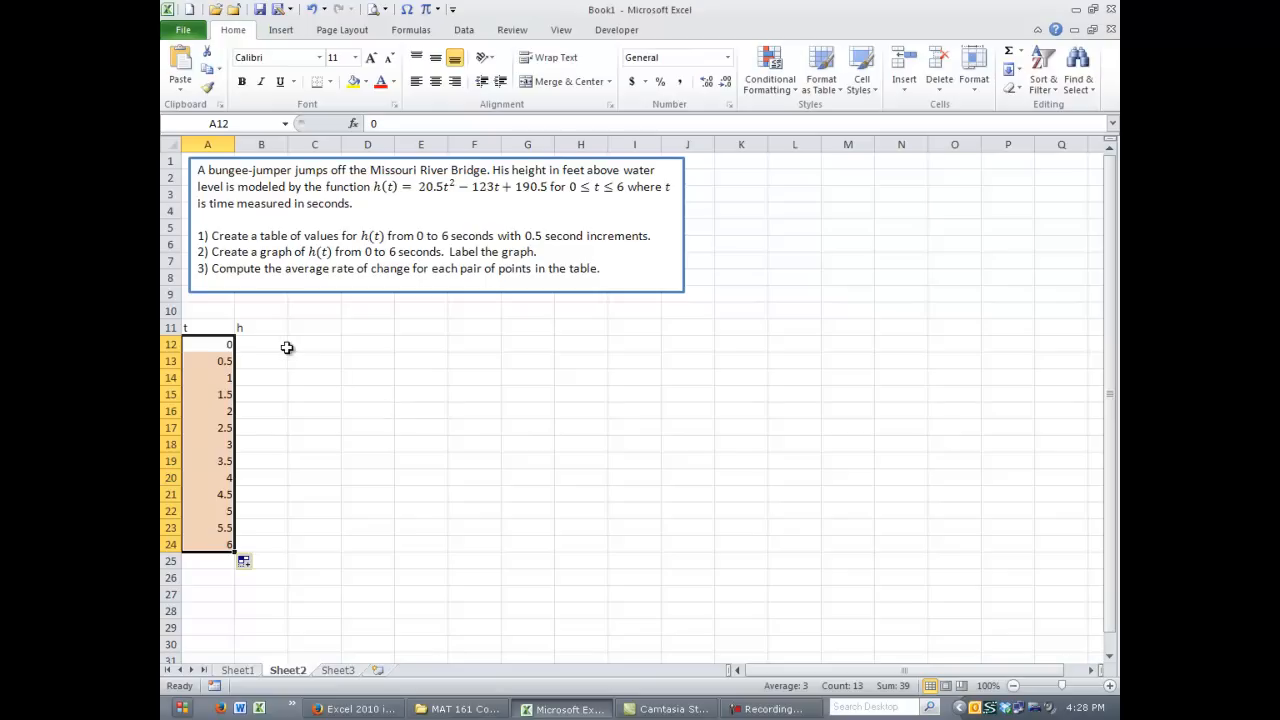
# Enter =20.5*A12^2-123*A12+190.5 in B12, giving 190.5 for t = 0.
pyautogui.click(260, 344)
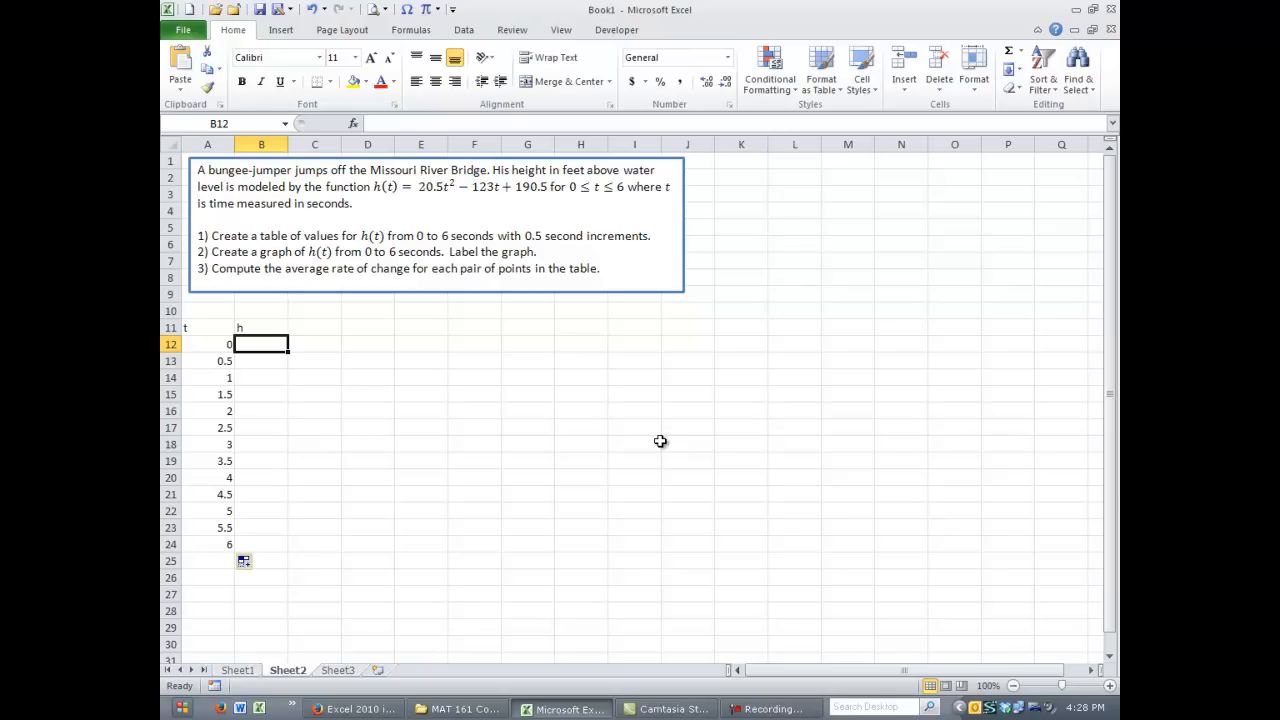
pyautogui.write('=')
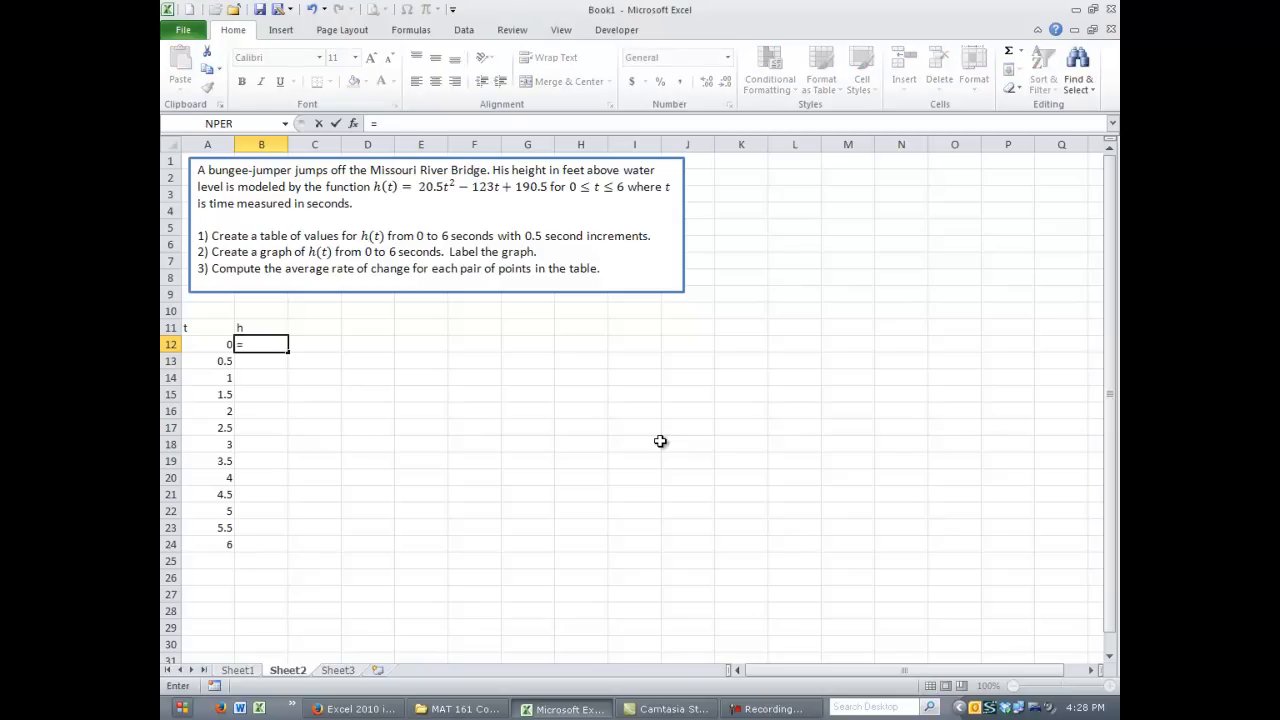
pyautogui.write('20.5*A12')
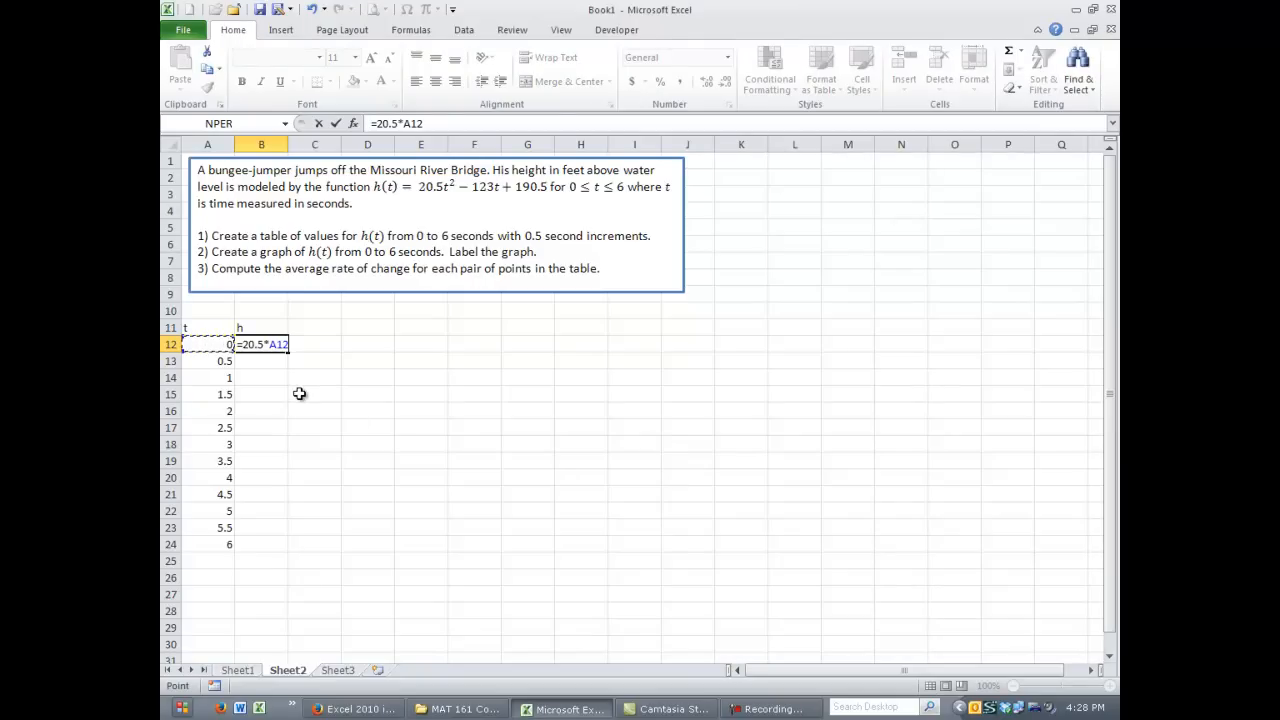
pyautogui.write('^2')
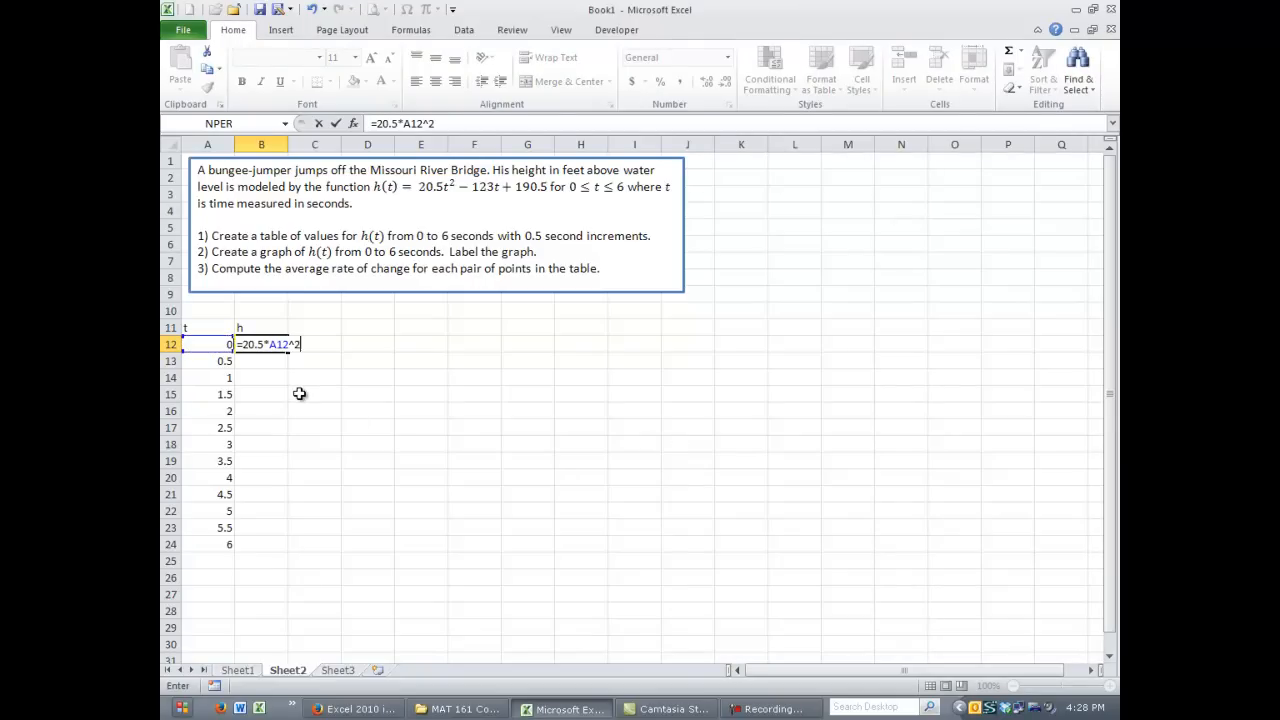
pyautogui.write('-')
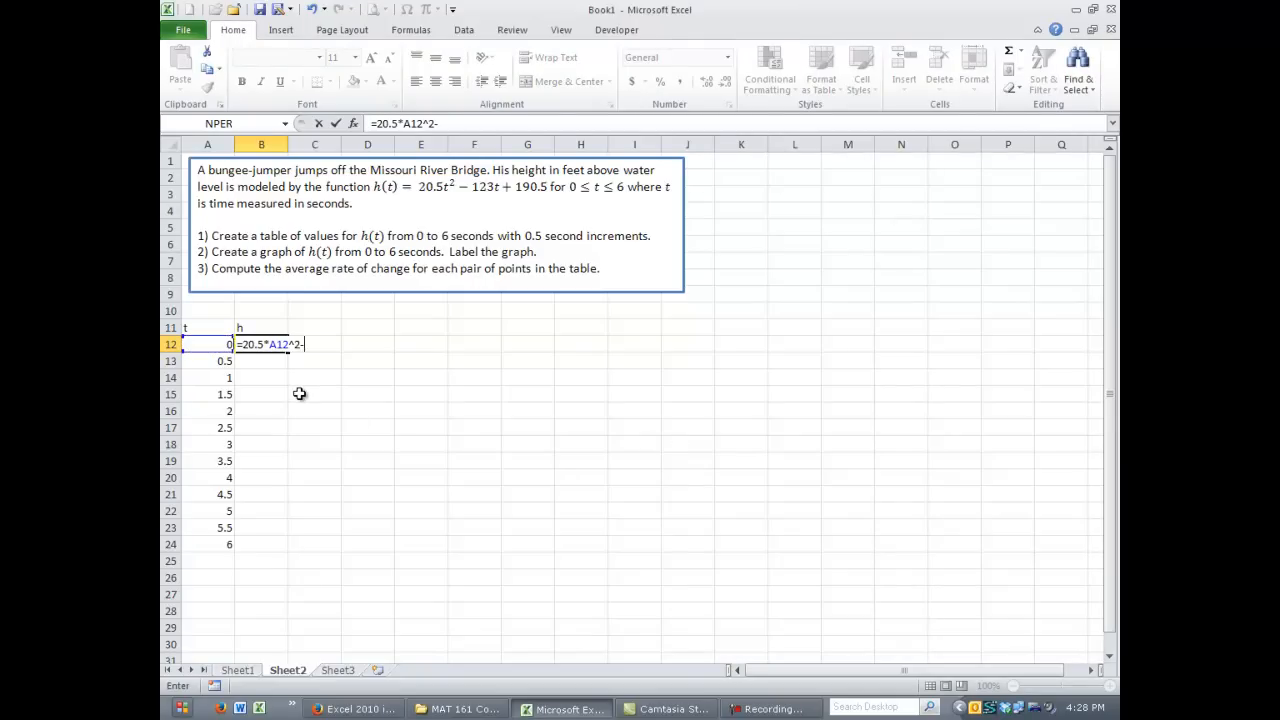
pyautogui.write('123*')
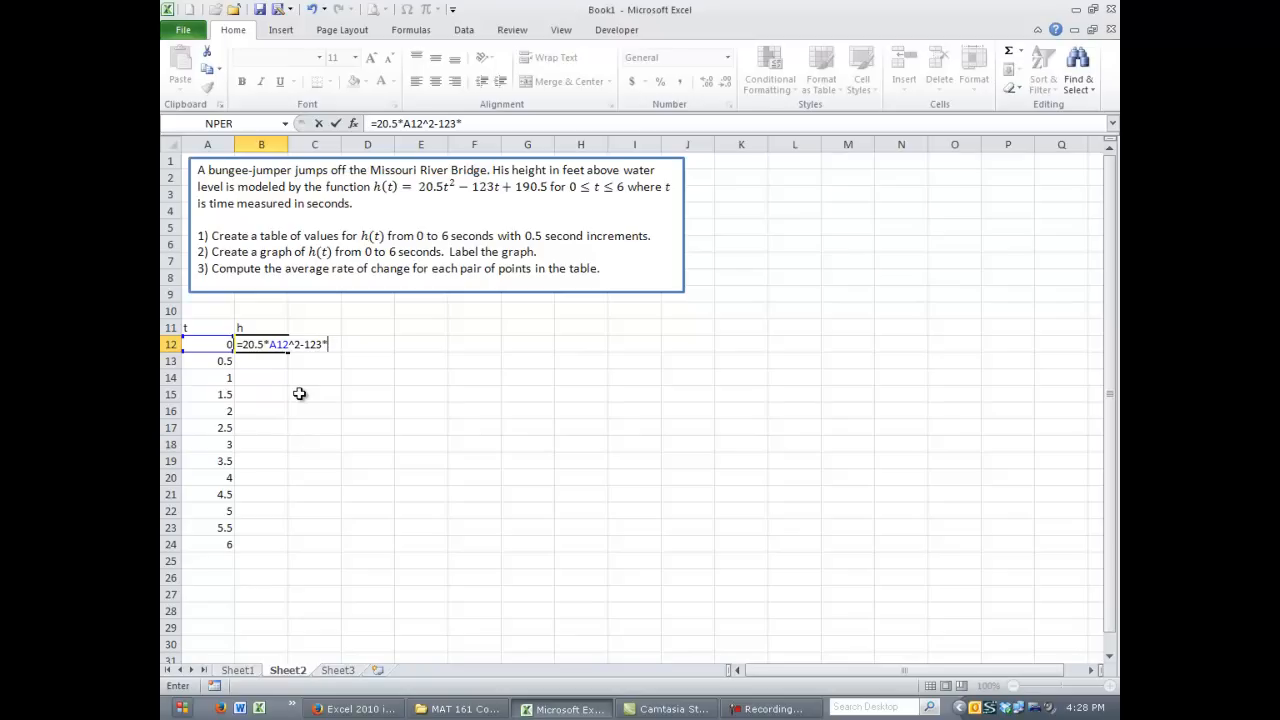
pyautogui.write('a12')
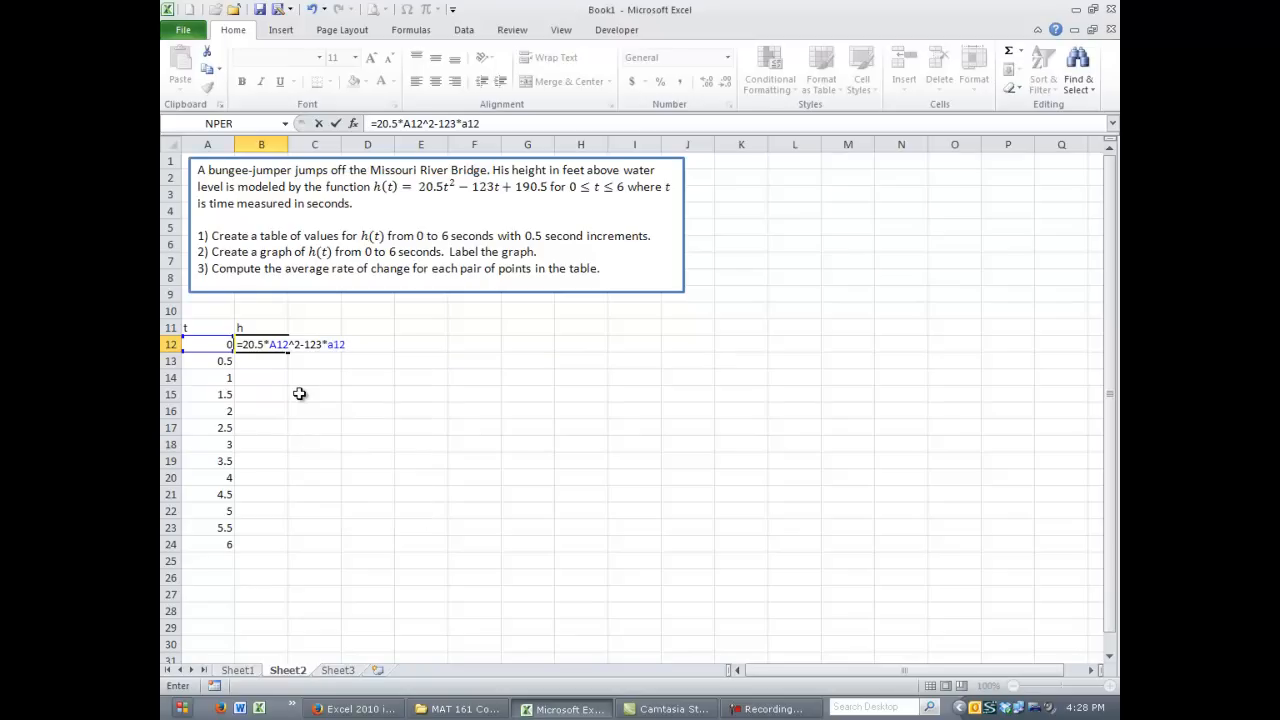
pyautogui.write('+190.')
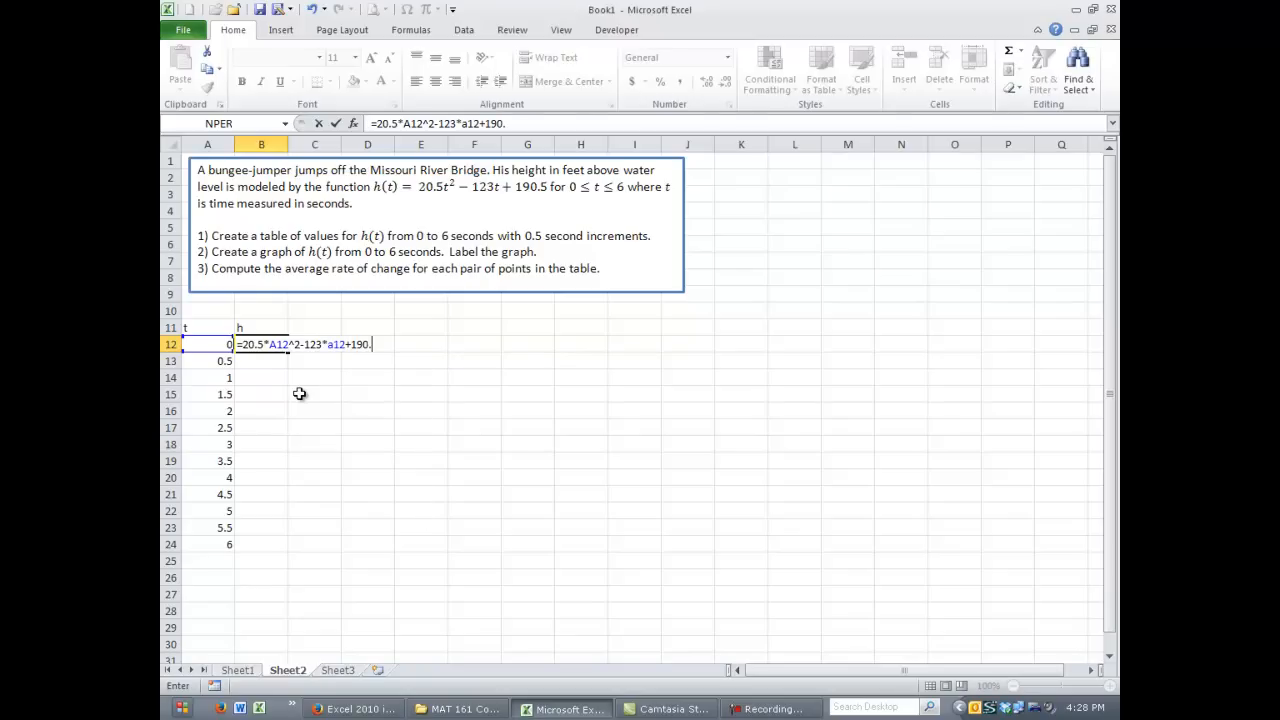
pyautogui.write('5')
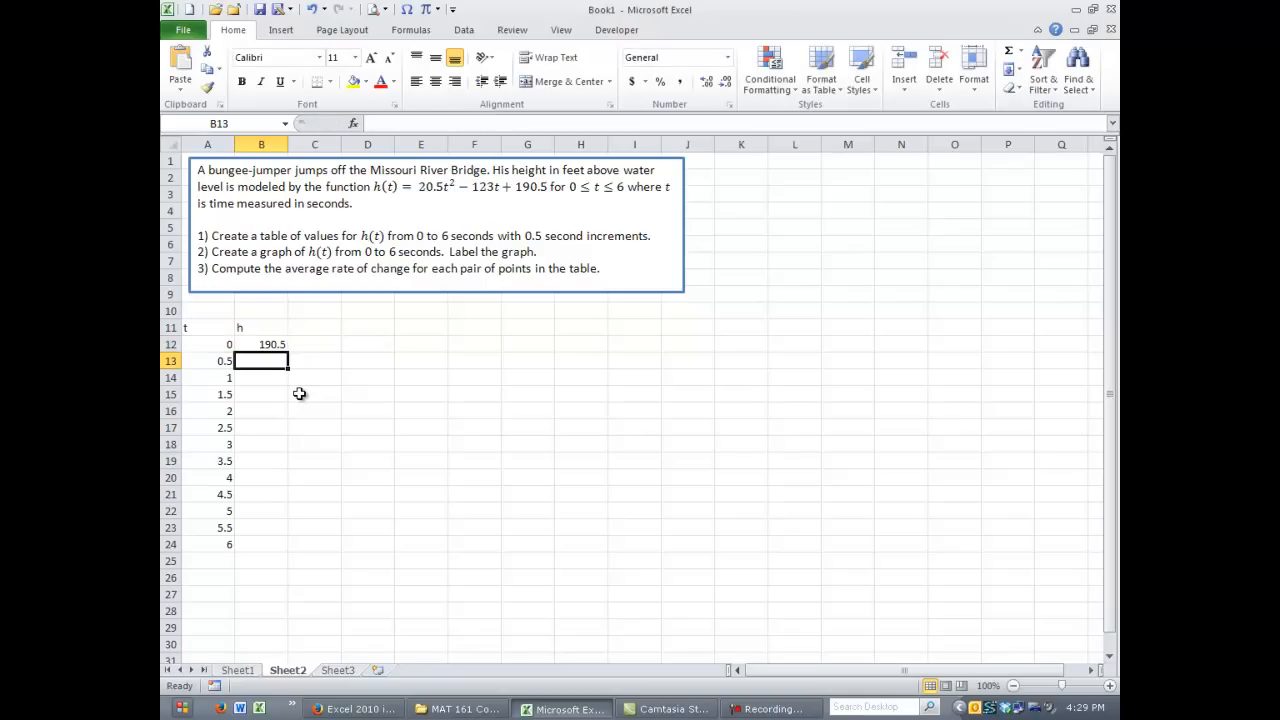
pyautogui.moveTo(296, 348)
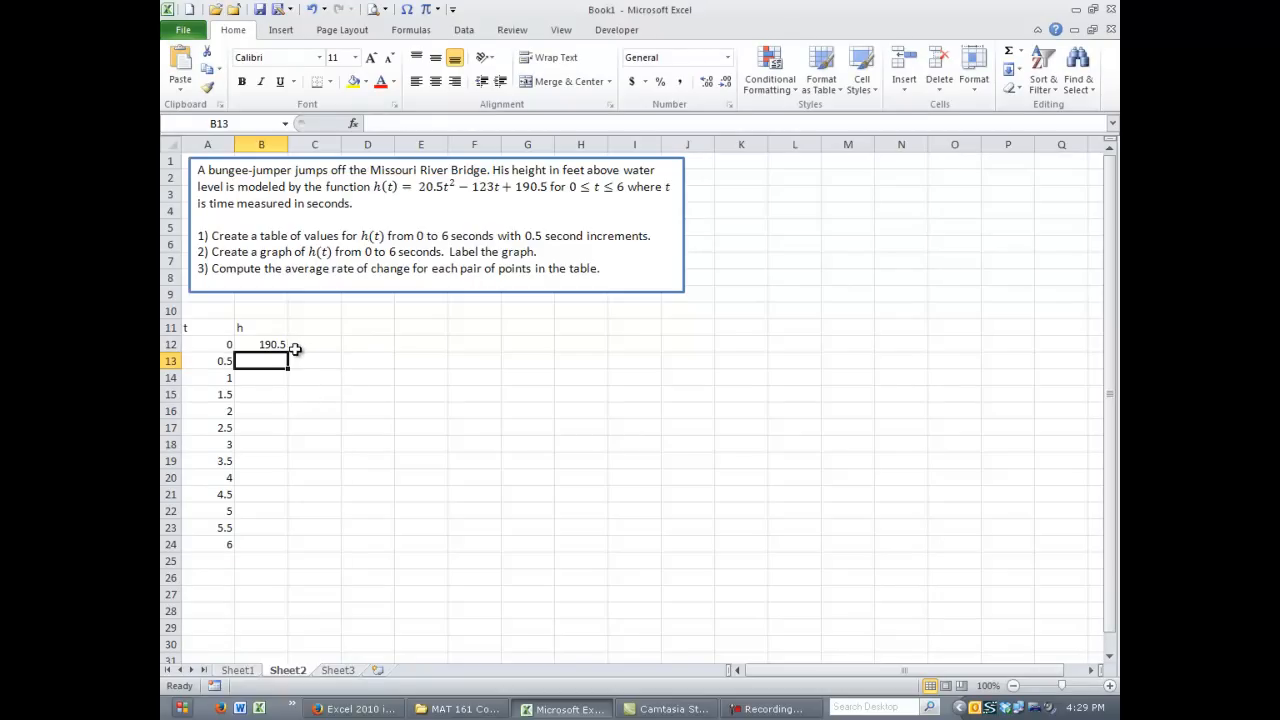
pyautogui.moveTo(324, 356)
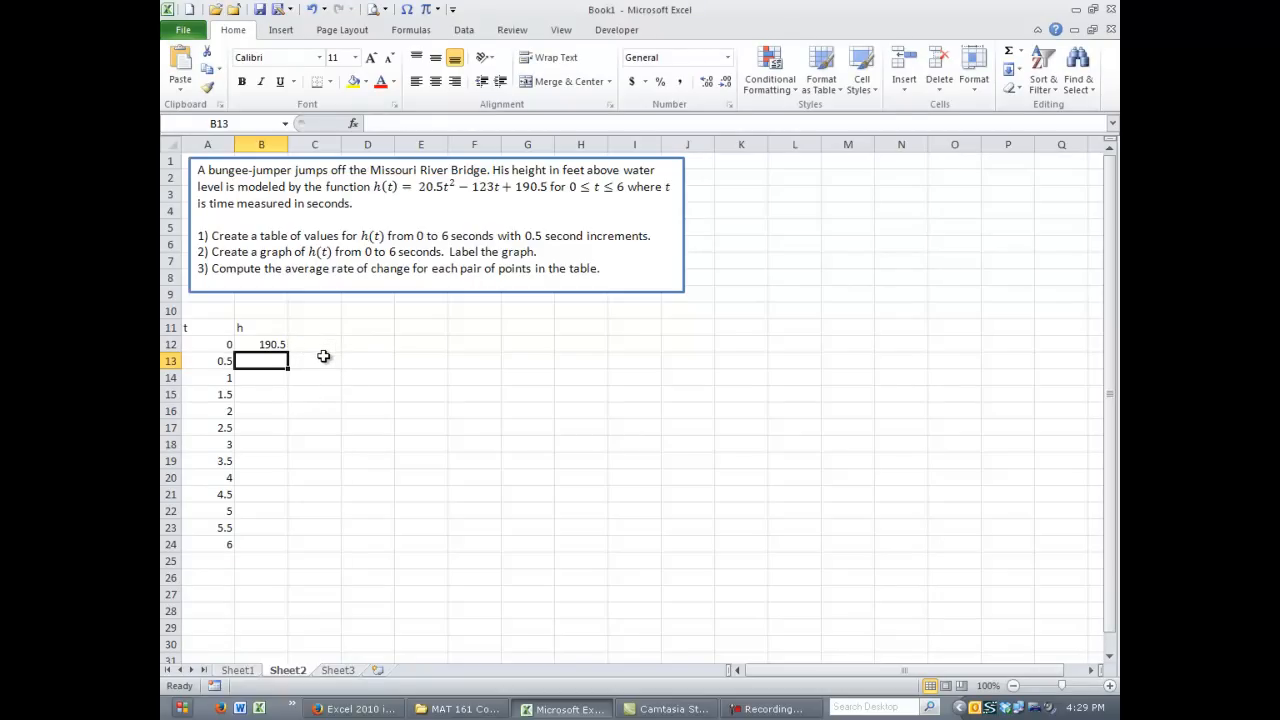
# Select B12, the cell holding the height formula, ready to fill down.
pyautogui.click(260, 344)
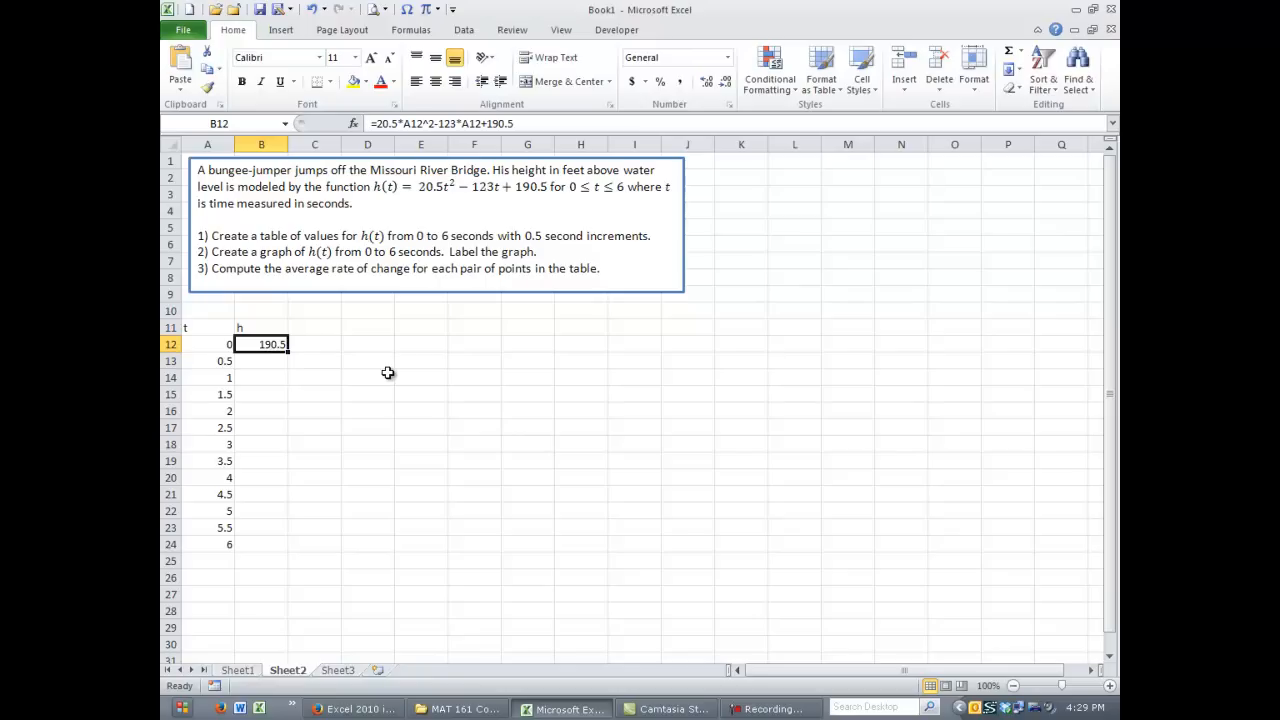
pyautogui.moveTo(292, 370)
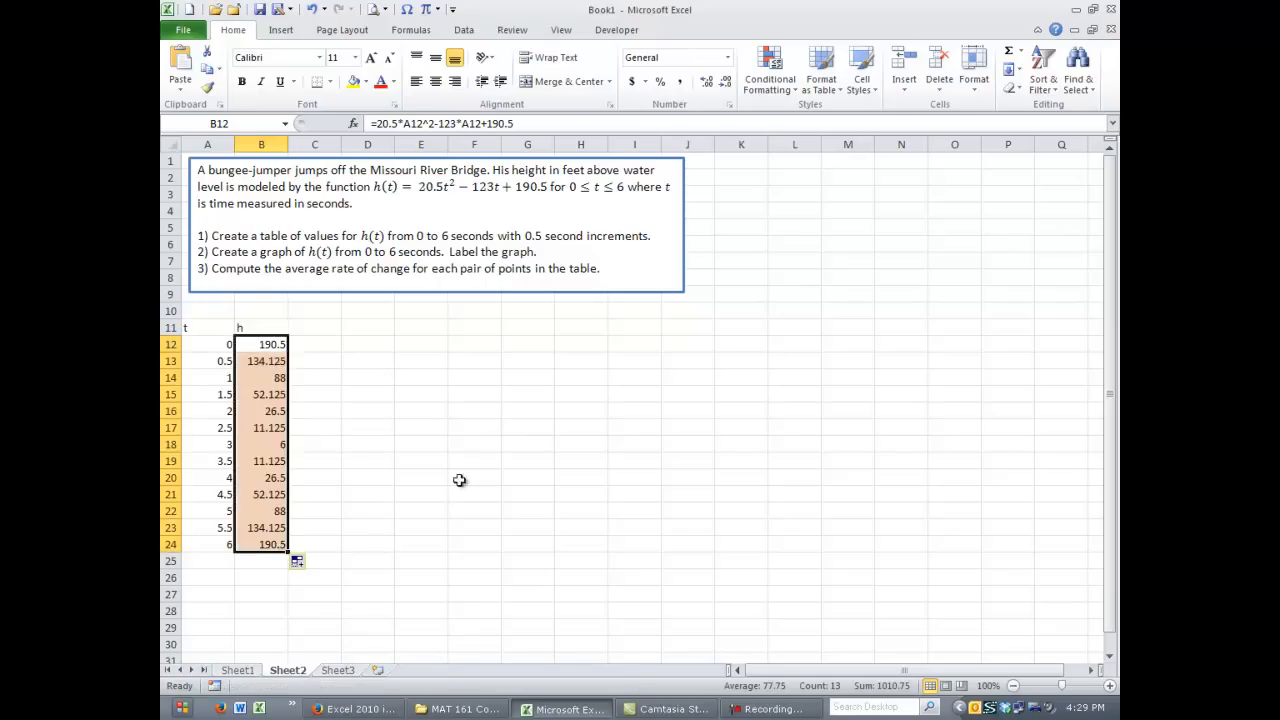
pyautogui.moveTo(496, 472)
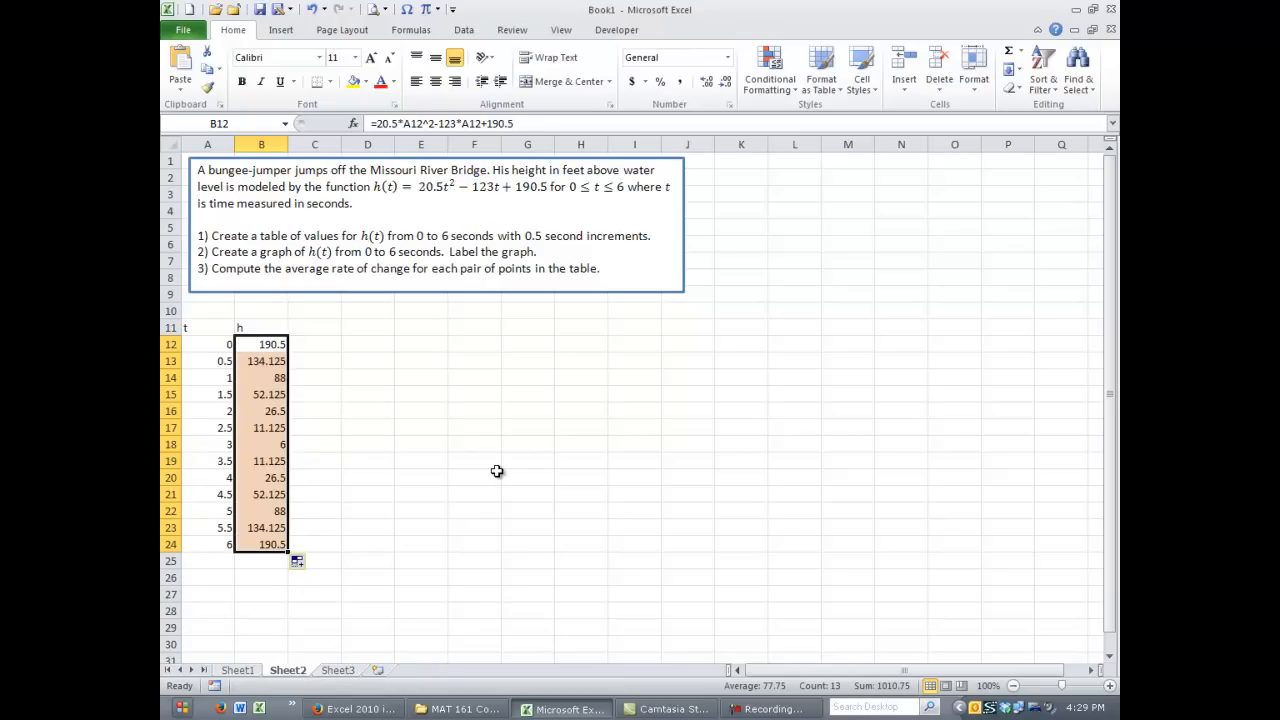
pyautogui.moveTo(200, 324)
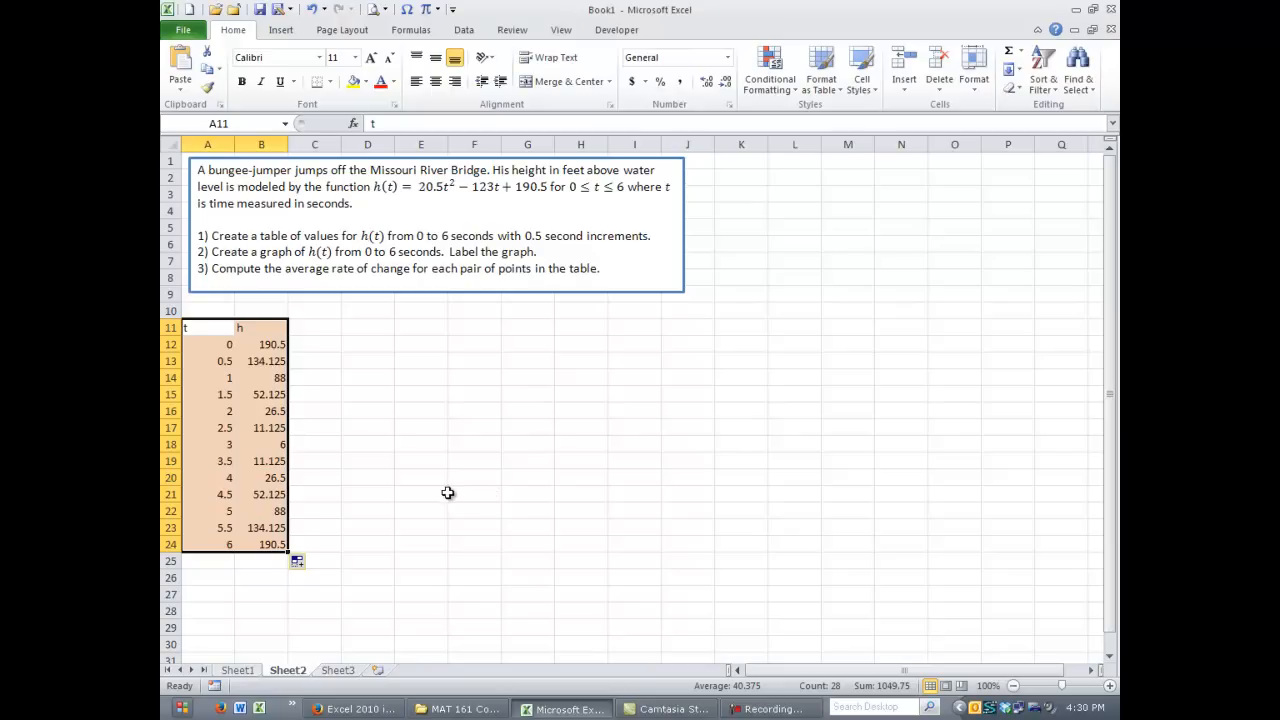
pyautogui.moveTo(228, 540)
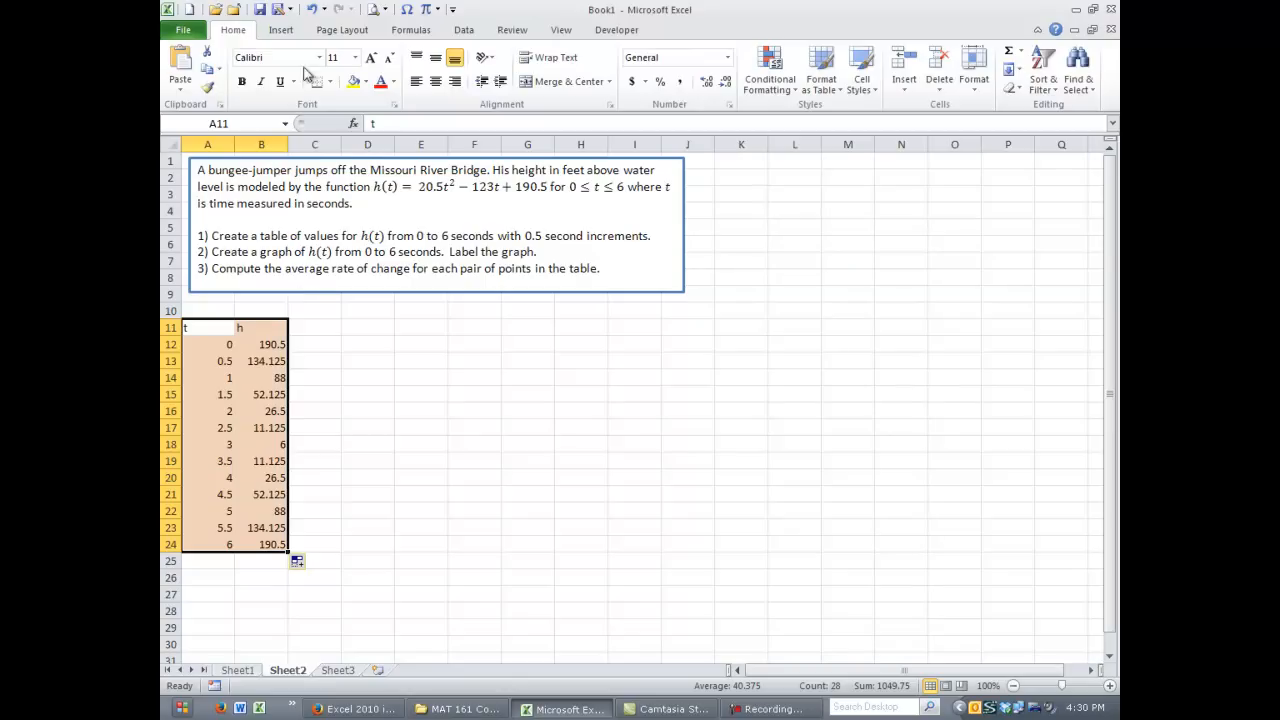
# Insert a Scatter with only Markers chart of the t and h table.
pyautogui.click(280, 30)
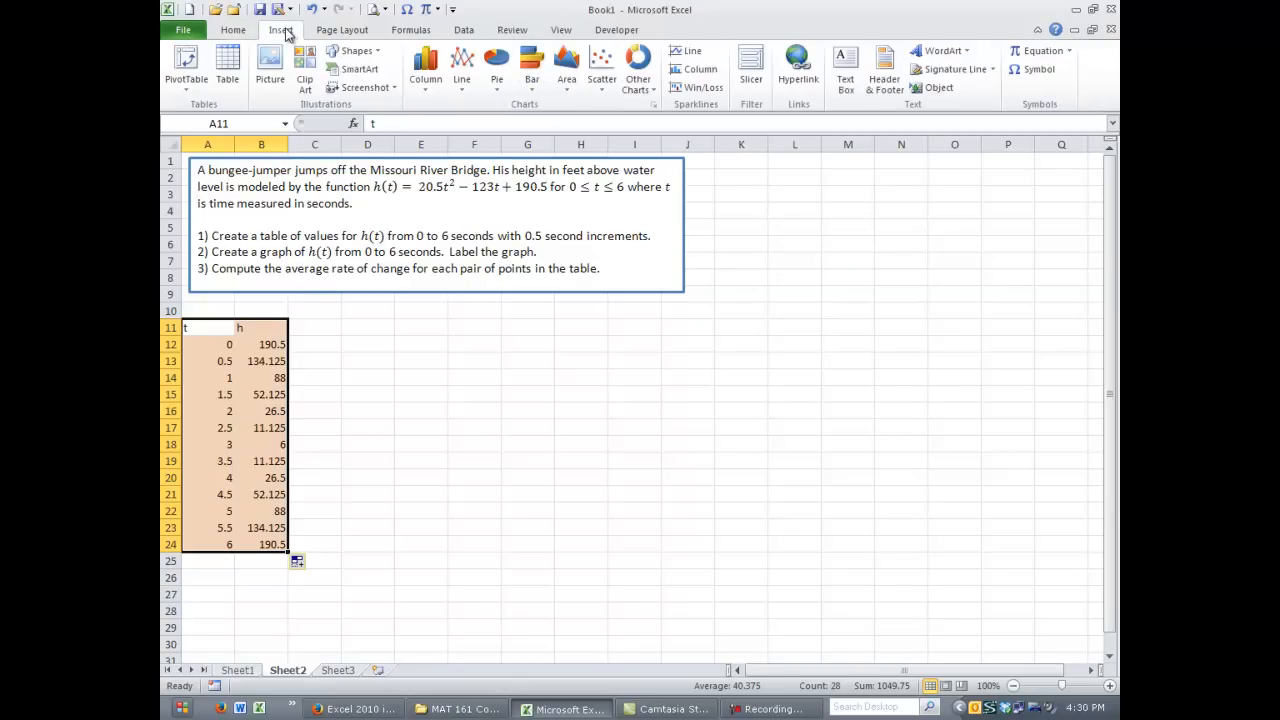
pyautogui.moveTo(392, 84)
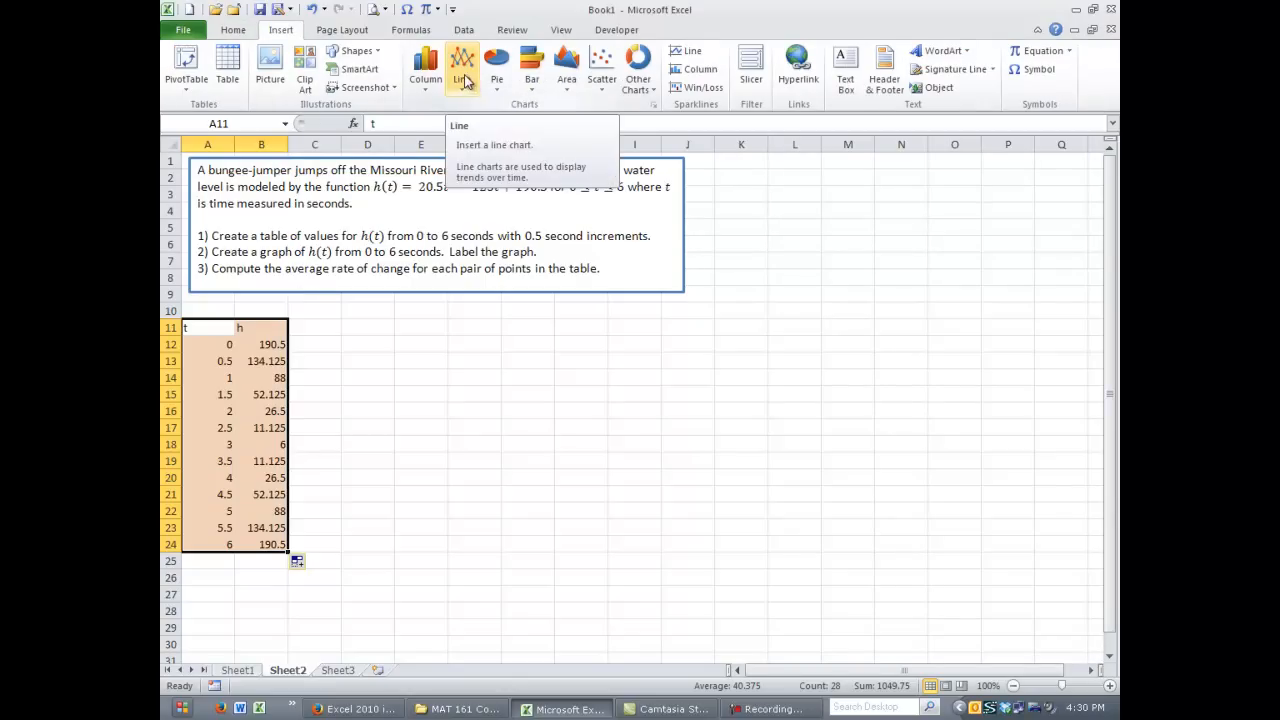
pyautogui.click(600, 62)
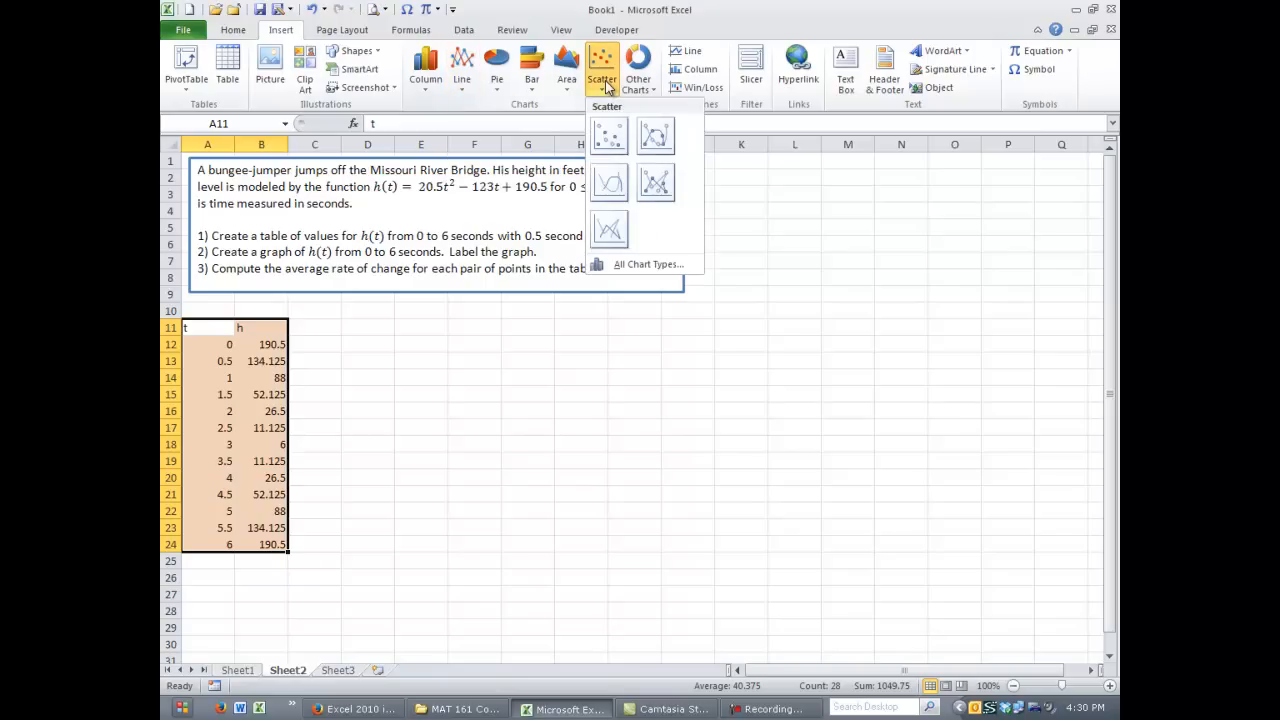
pyautogui.moveTo(608, 136)
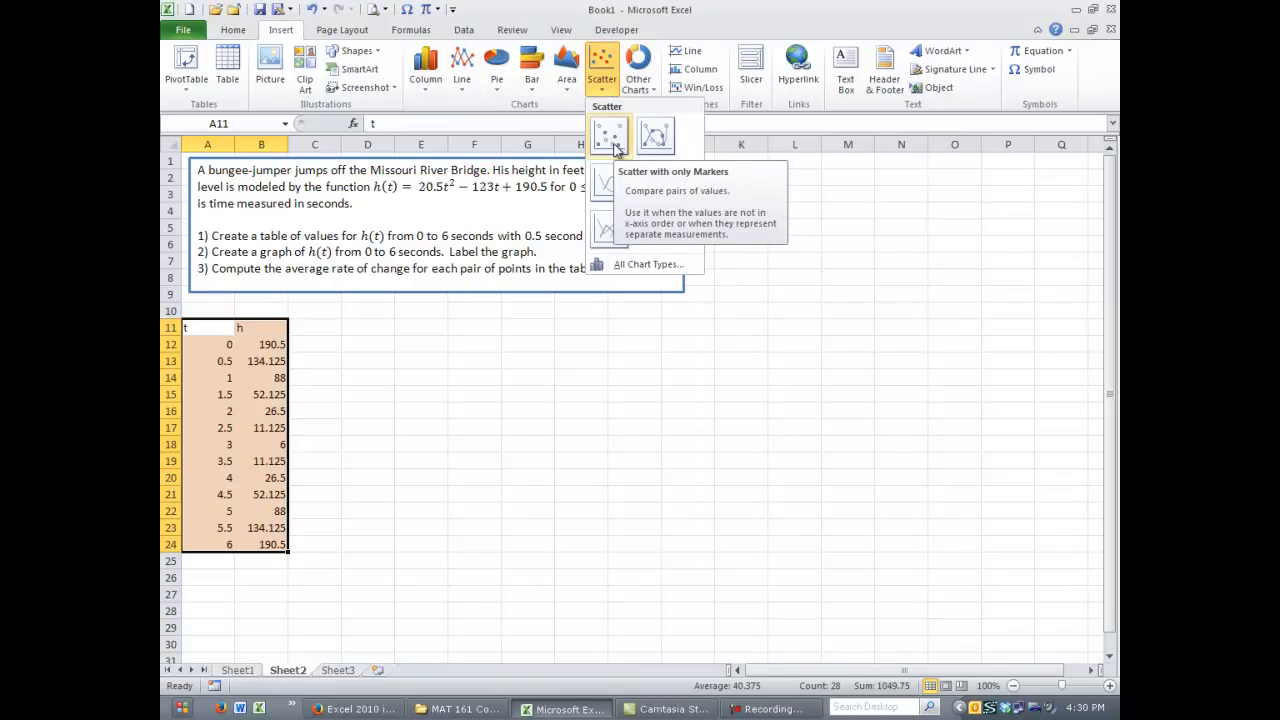
pyautogui.click(608, 136)
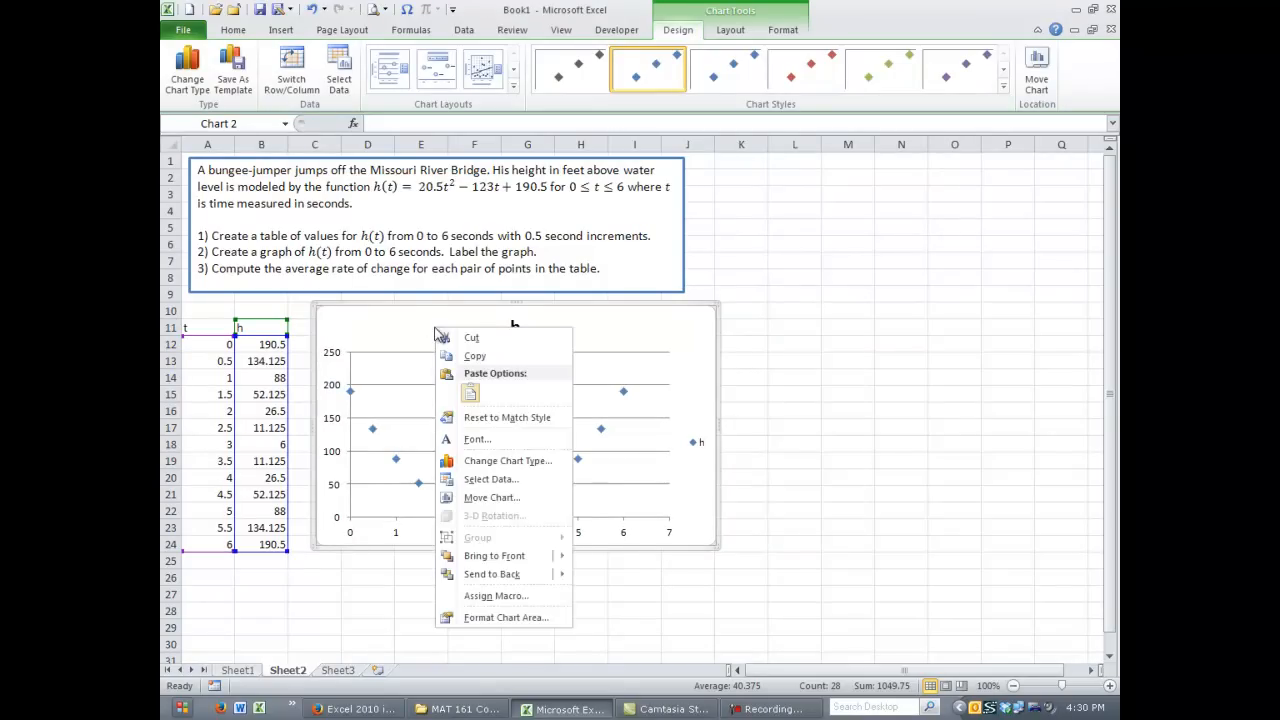
pyautogui.moveTo(504, 616)
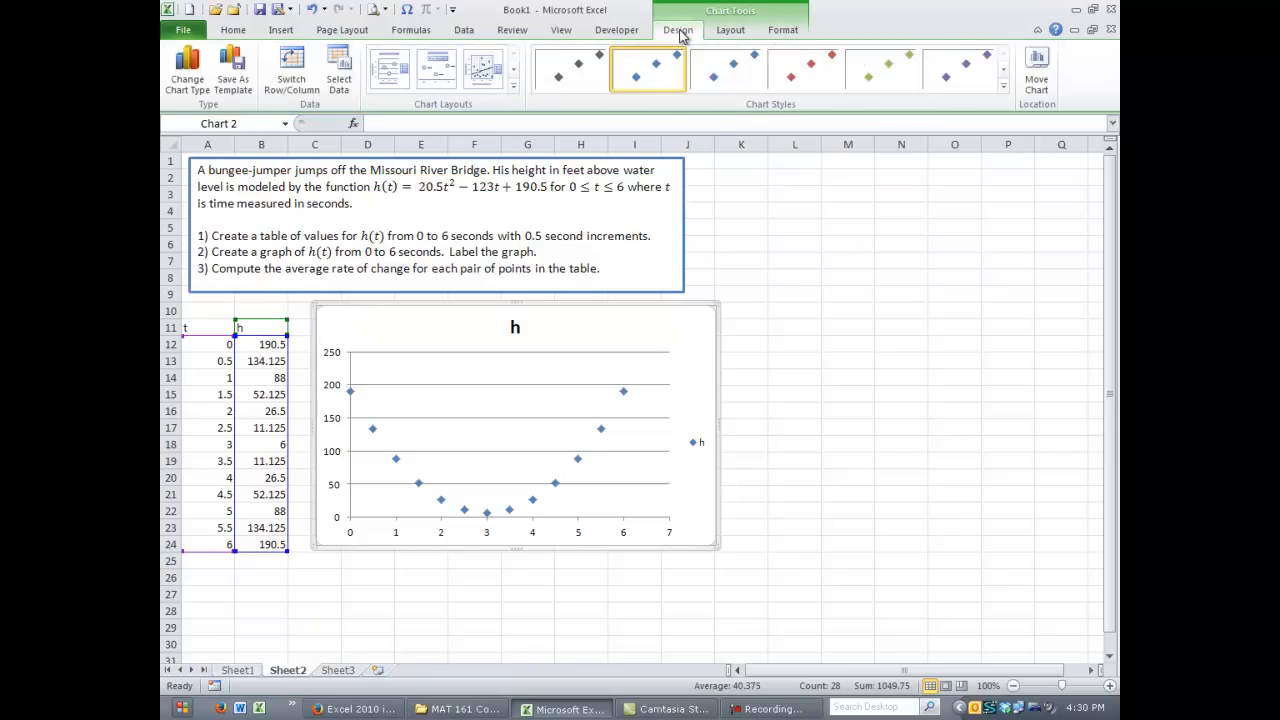
pyautogui.moveTo(438, 396)
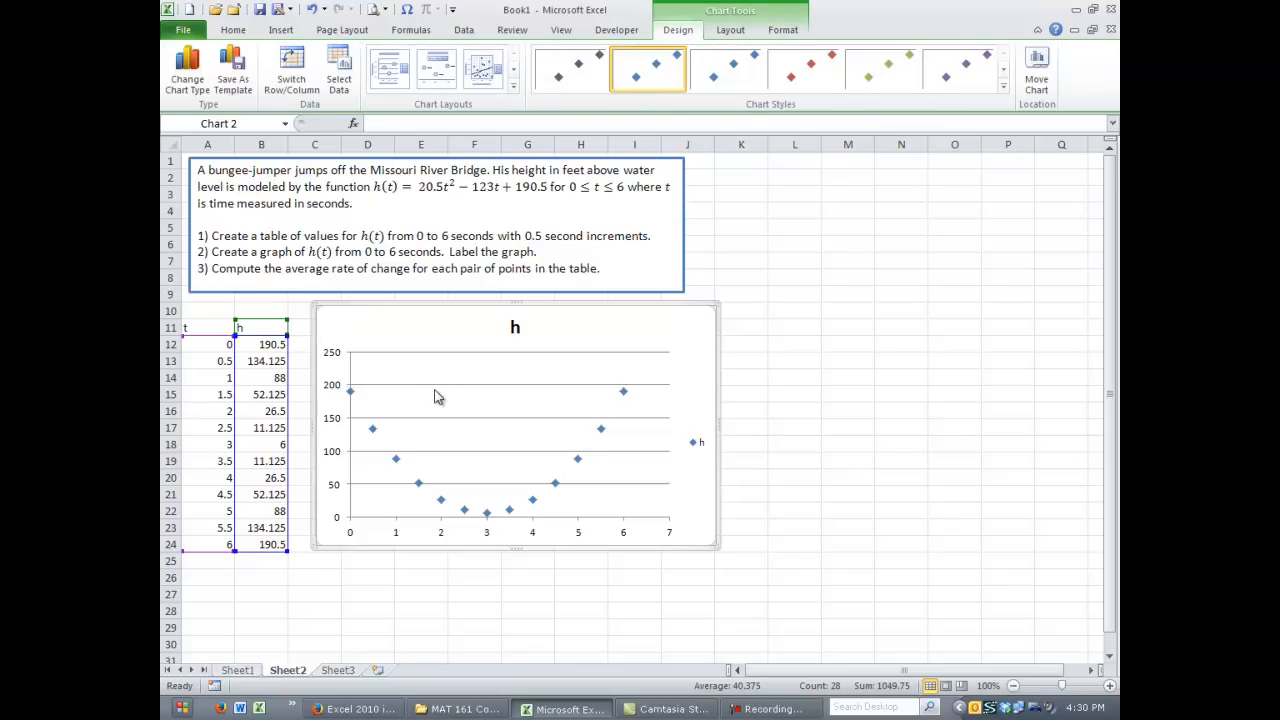
pyautogui.moveTo(524, 330)
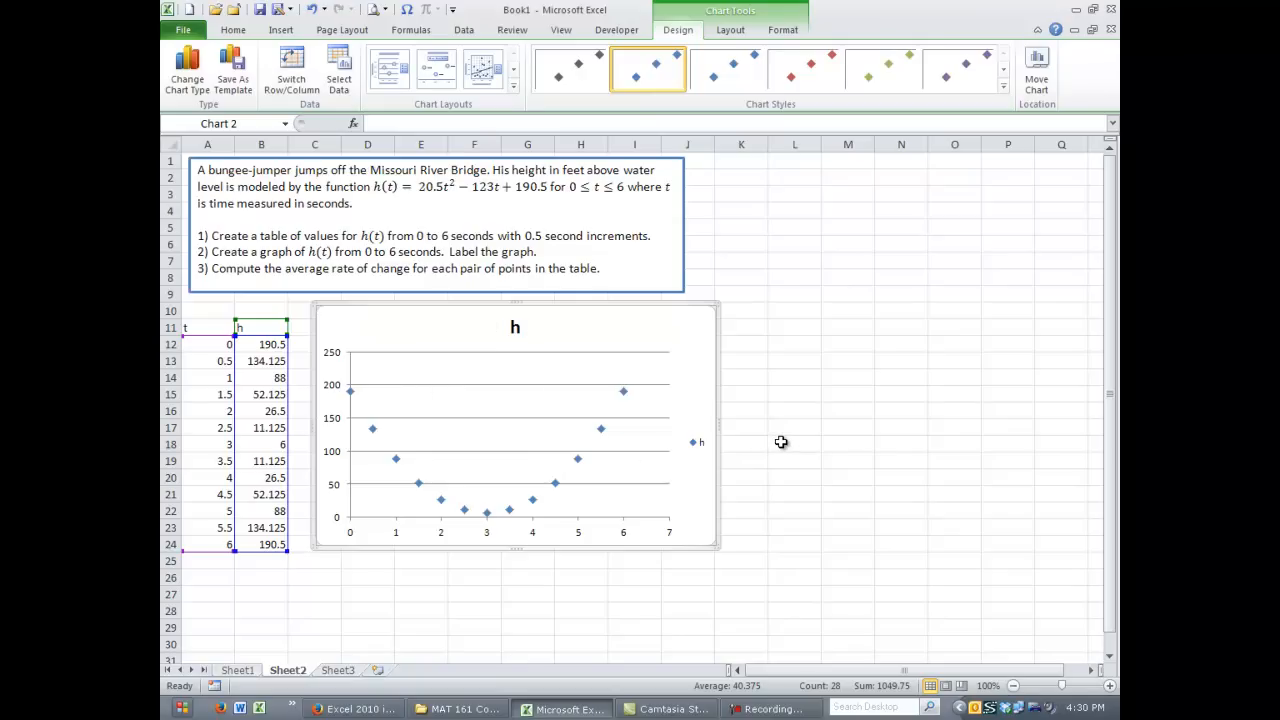
pyautogui.moveTo(636, 420)
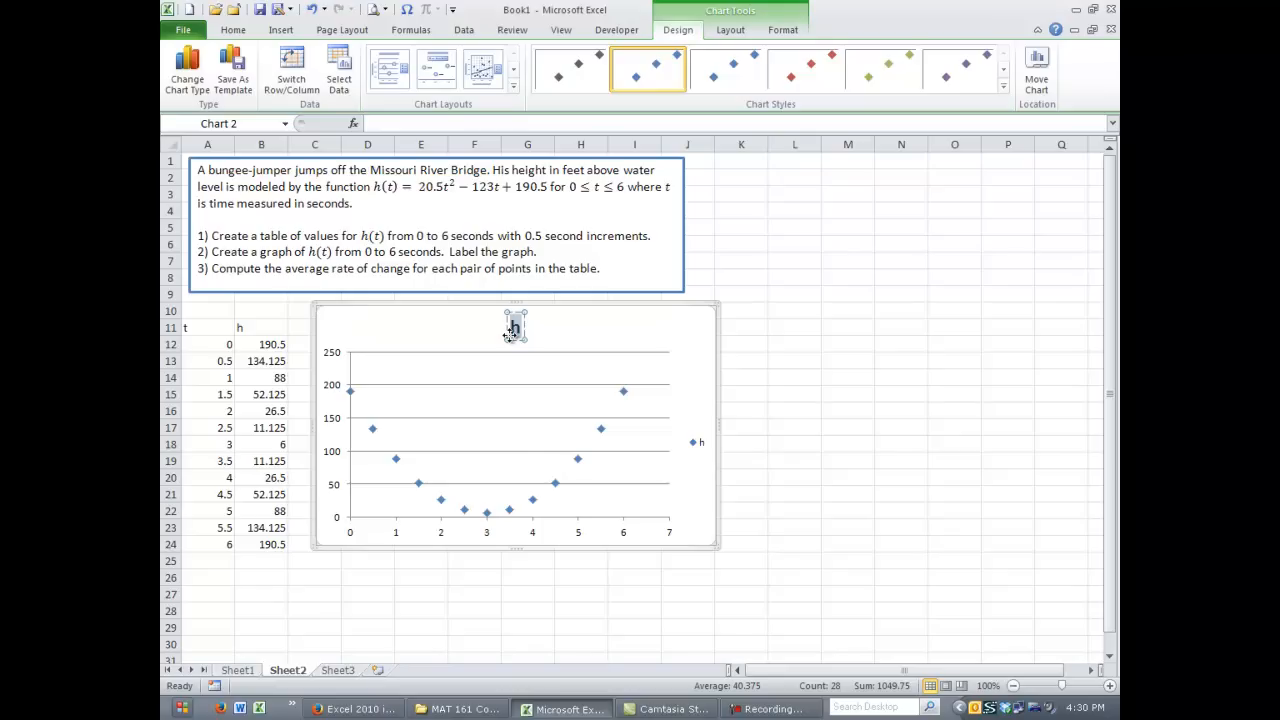
# Replace the chart title h with Height of Bungee Jumper.
pyautogui.write('Height of B')
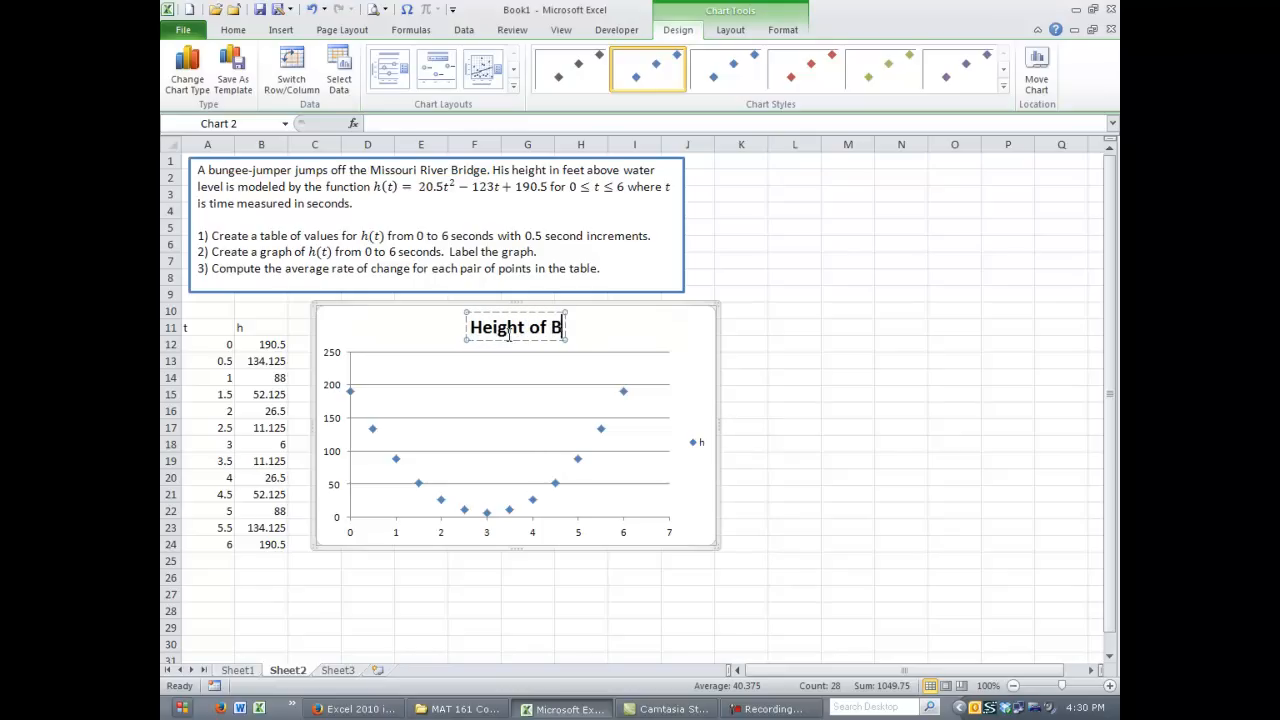
pyautogui.write('ungee Jumper')
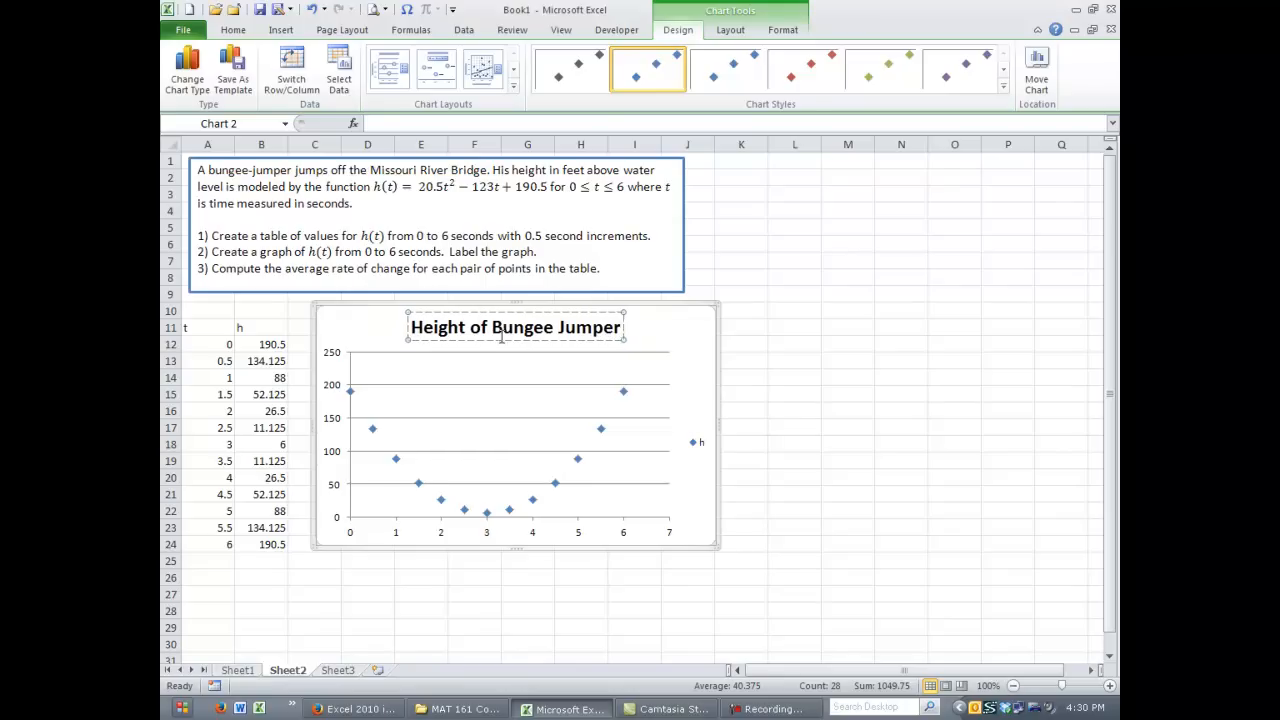
pyautogui.click(794, 460)
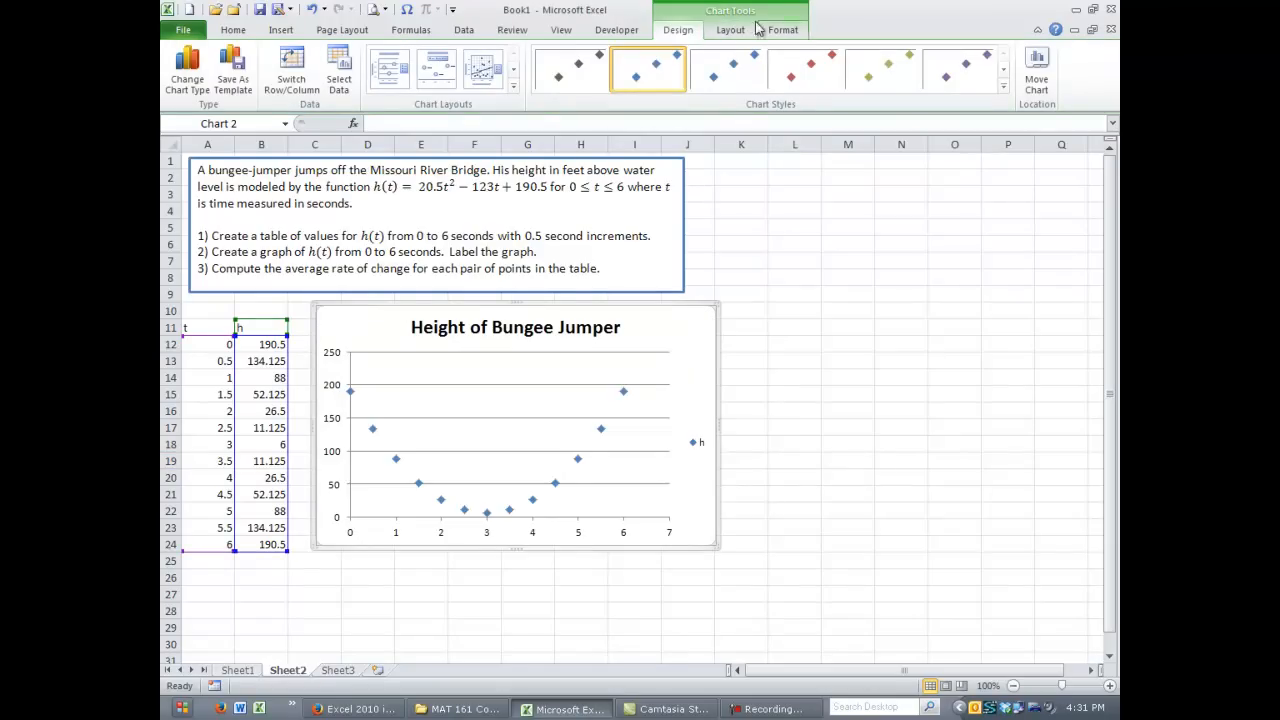
pyautogui.moveTo(716, 16)
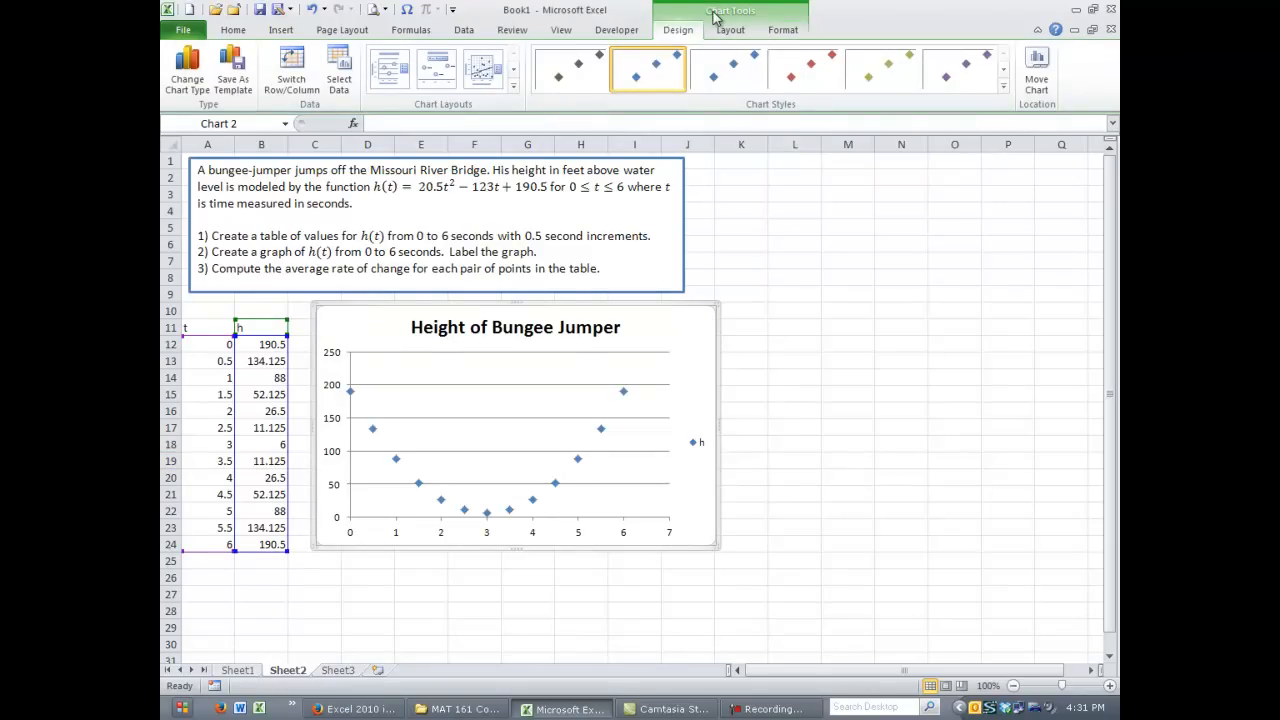
# Add a title below the horizontal axis and a rotated vertical axis title via Layout.
pyautogui.click(730, 30)
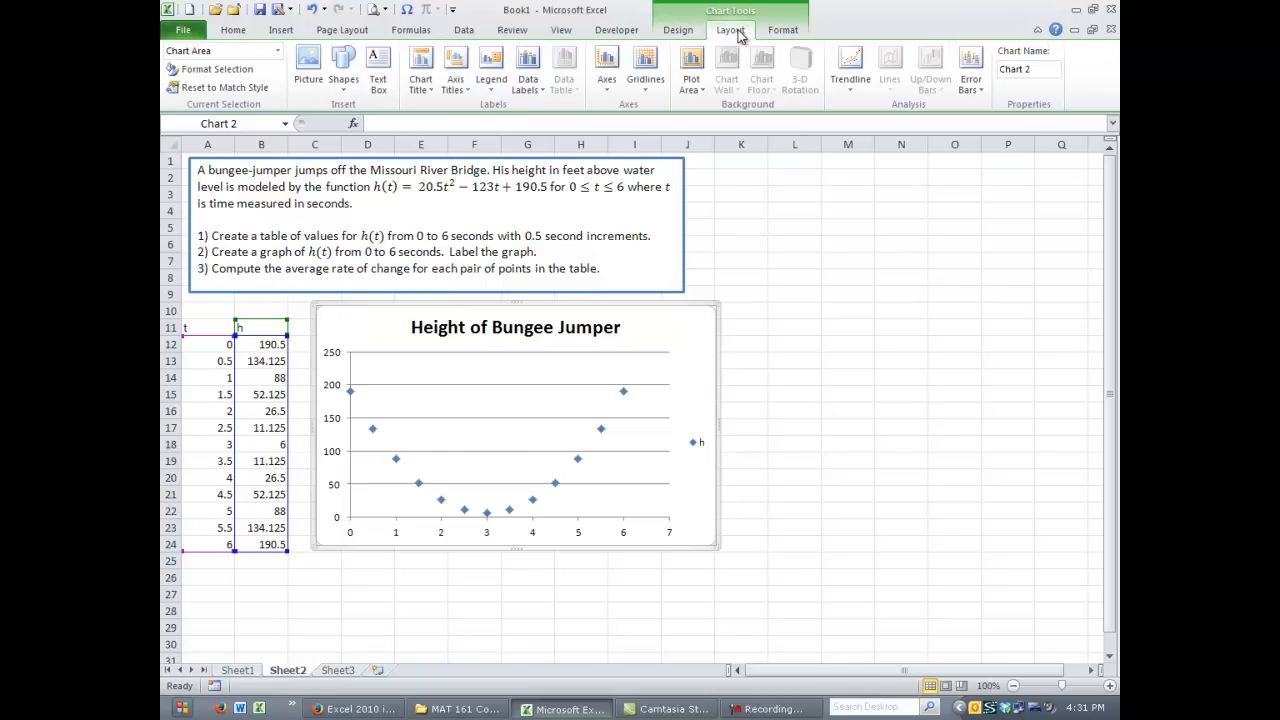
pyautogui.moveTo(456, 70)
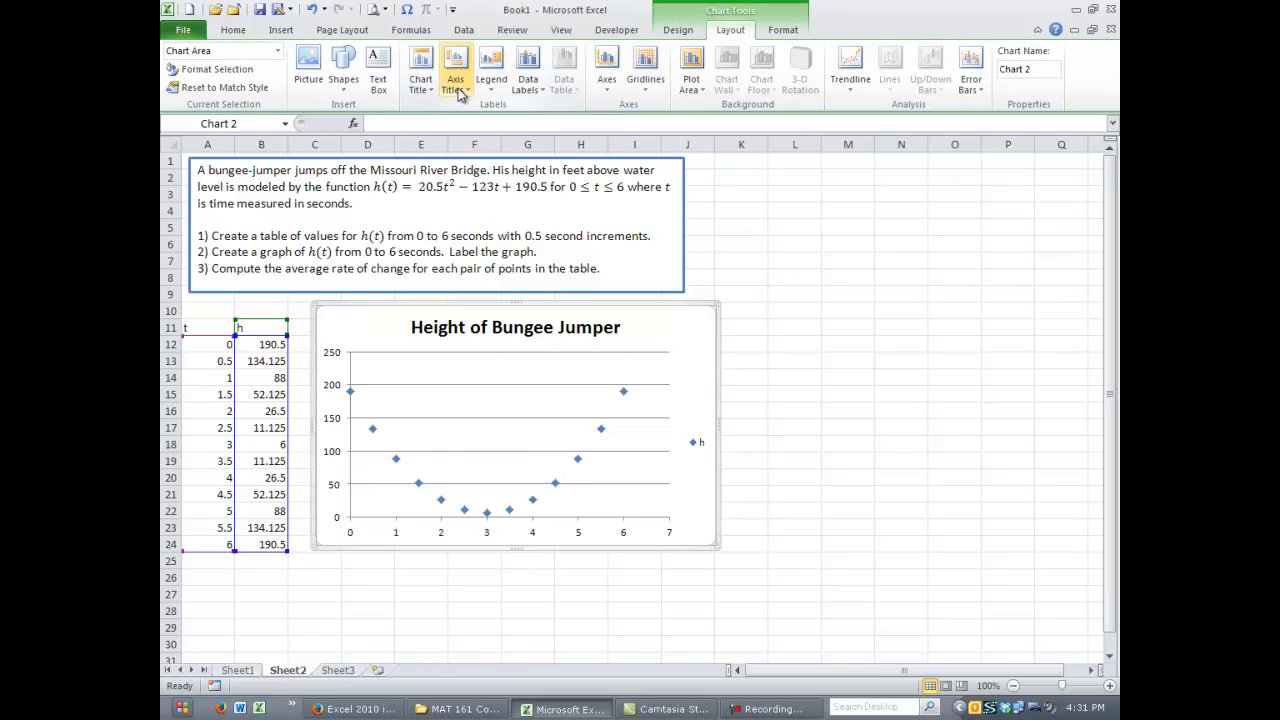
pyautogui.click(456, 70)
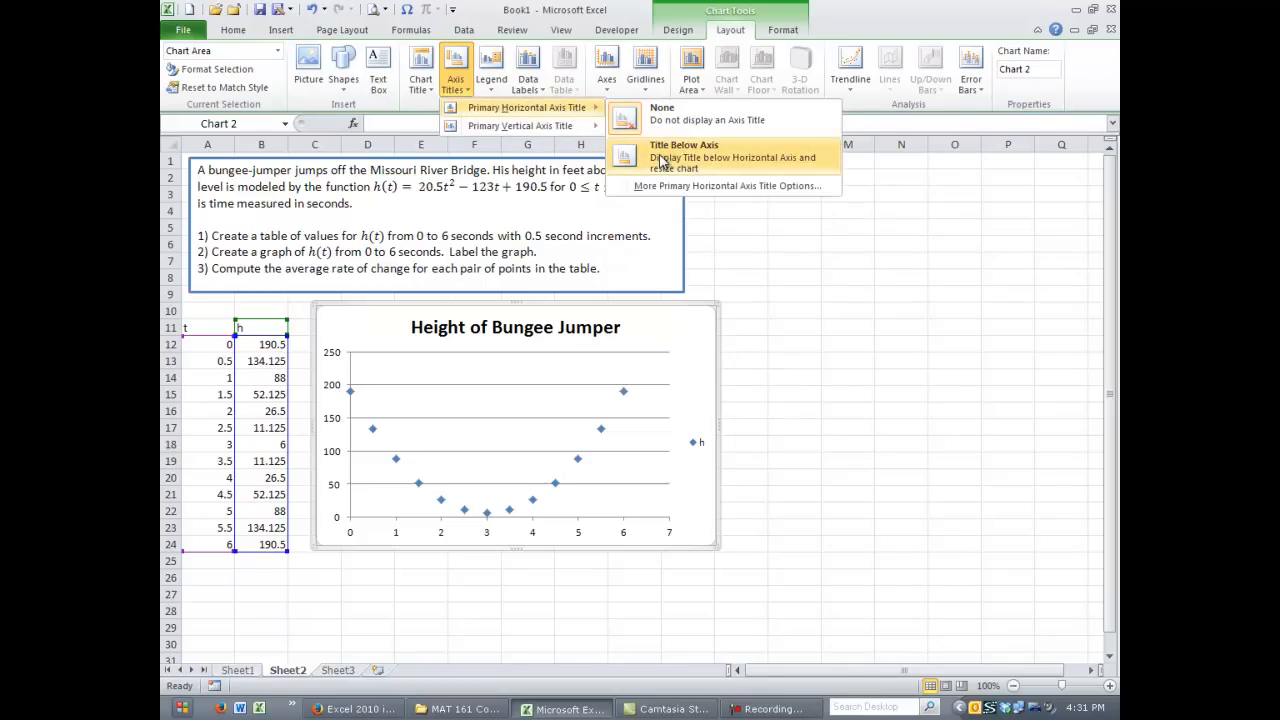
pyautogui.click(684, 156)
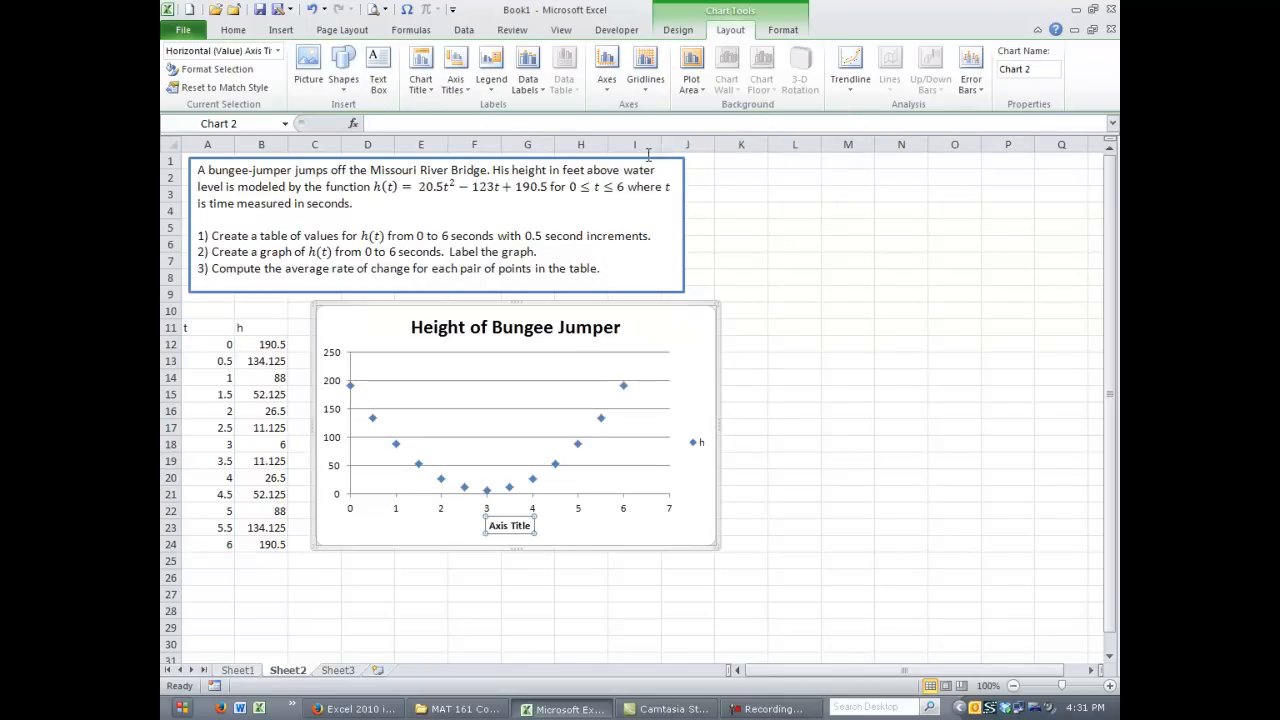
pyautogui.click(456, 64)
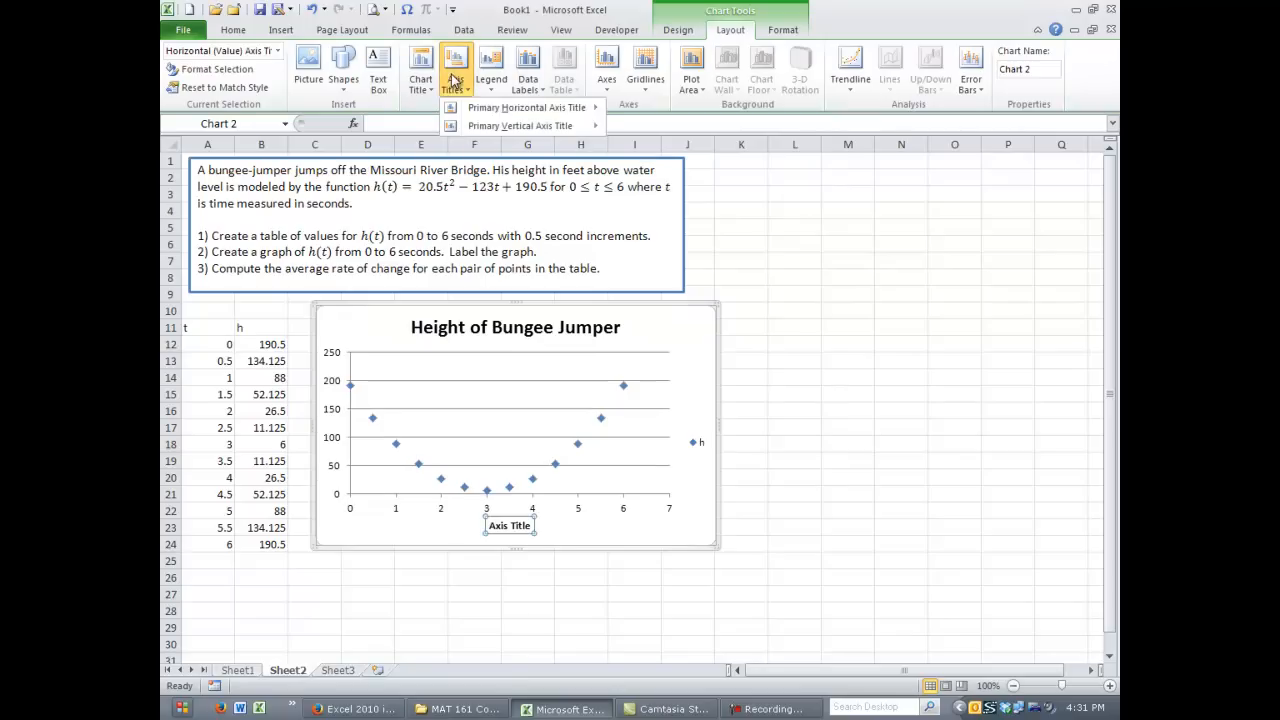
pyautogui.moveTo(520, 124)
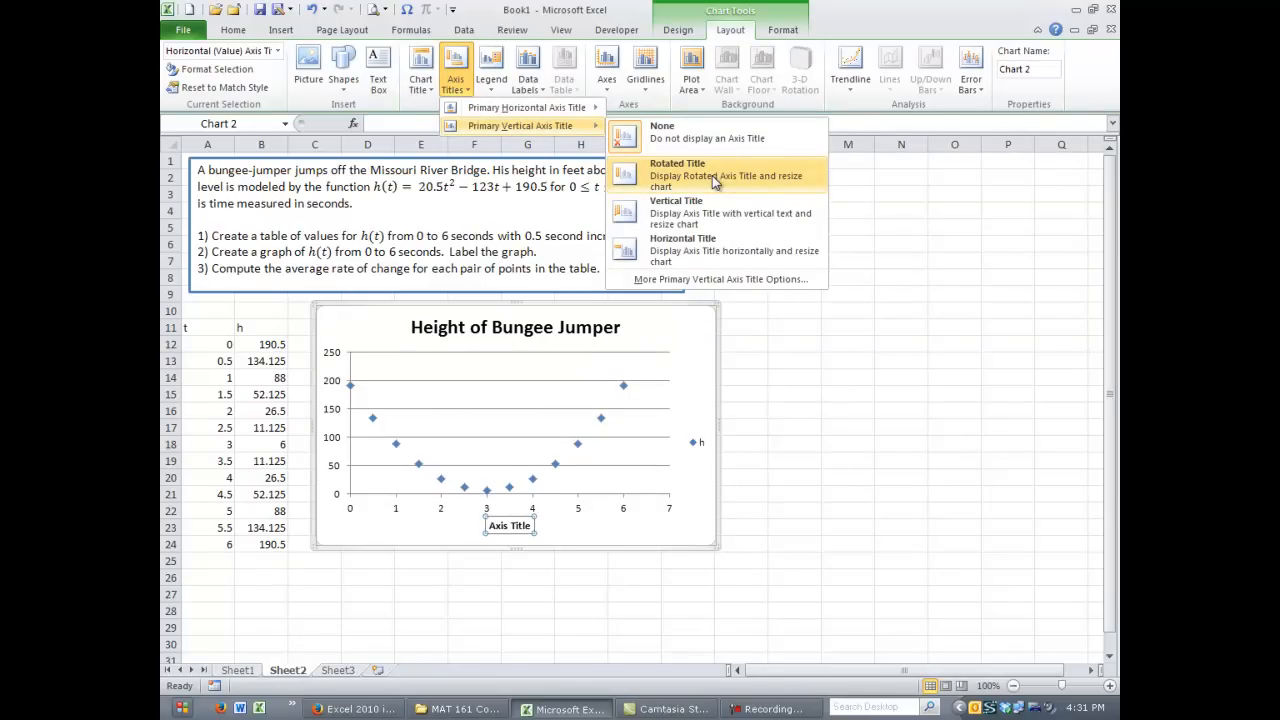
pyautogui.click(712, 180)
pyautogui.write('Height (ft)')
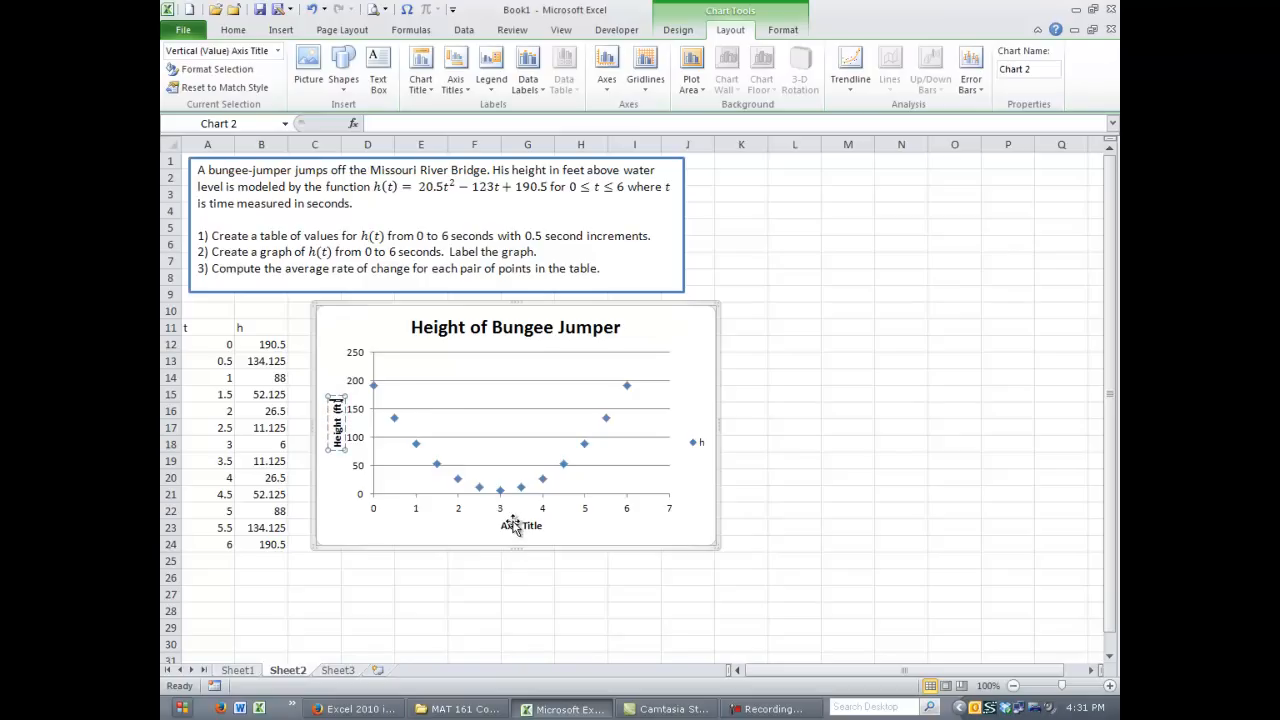
# Set the horizontal axis title to Time (sec).
pyautogui.click(520, 524)
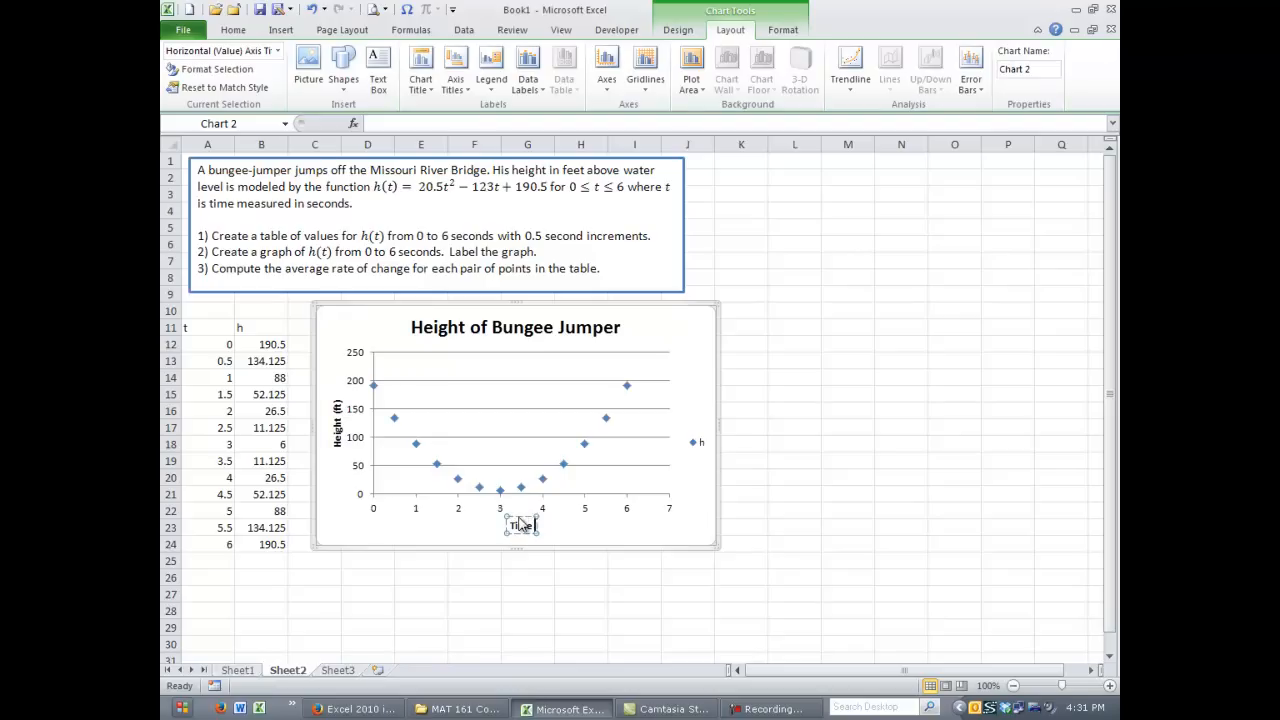
pyautogui.write('Time (sec)')
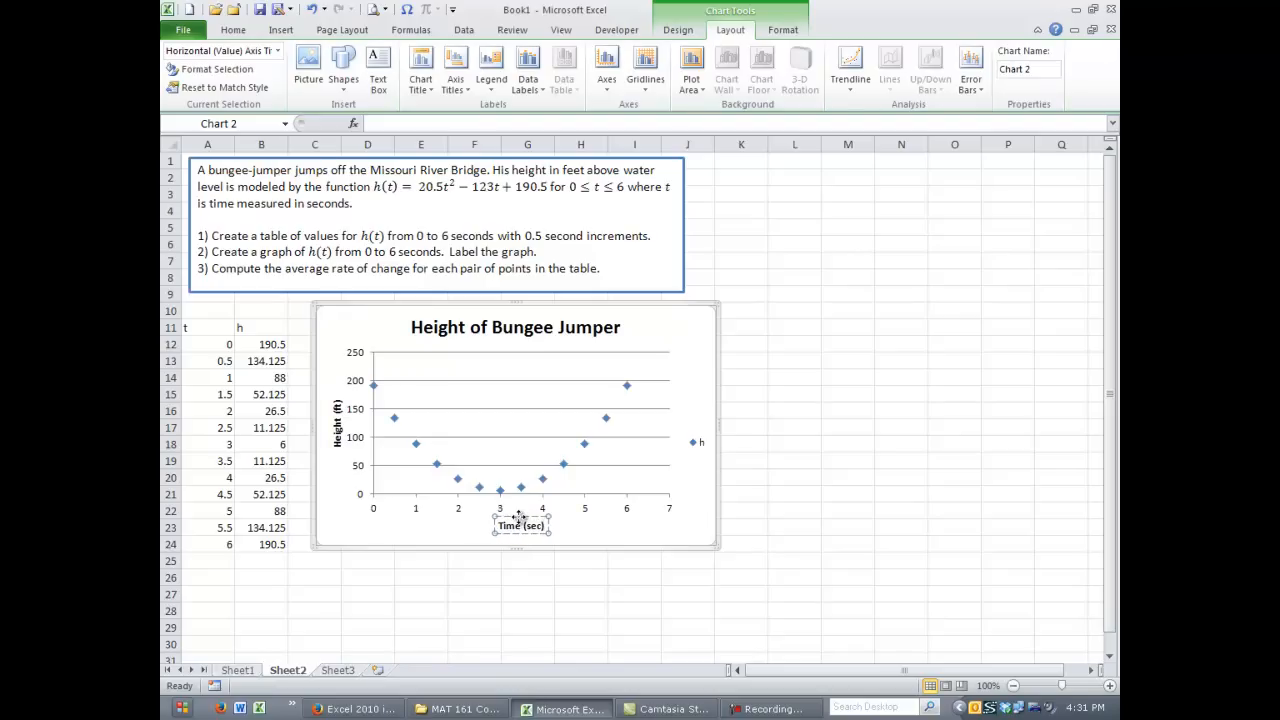
pyautogui.click(528, 576)
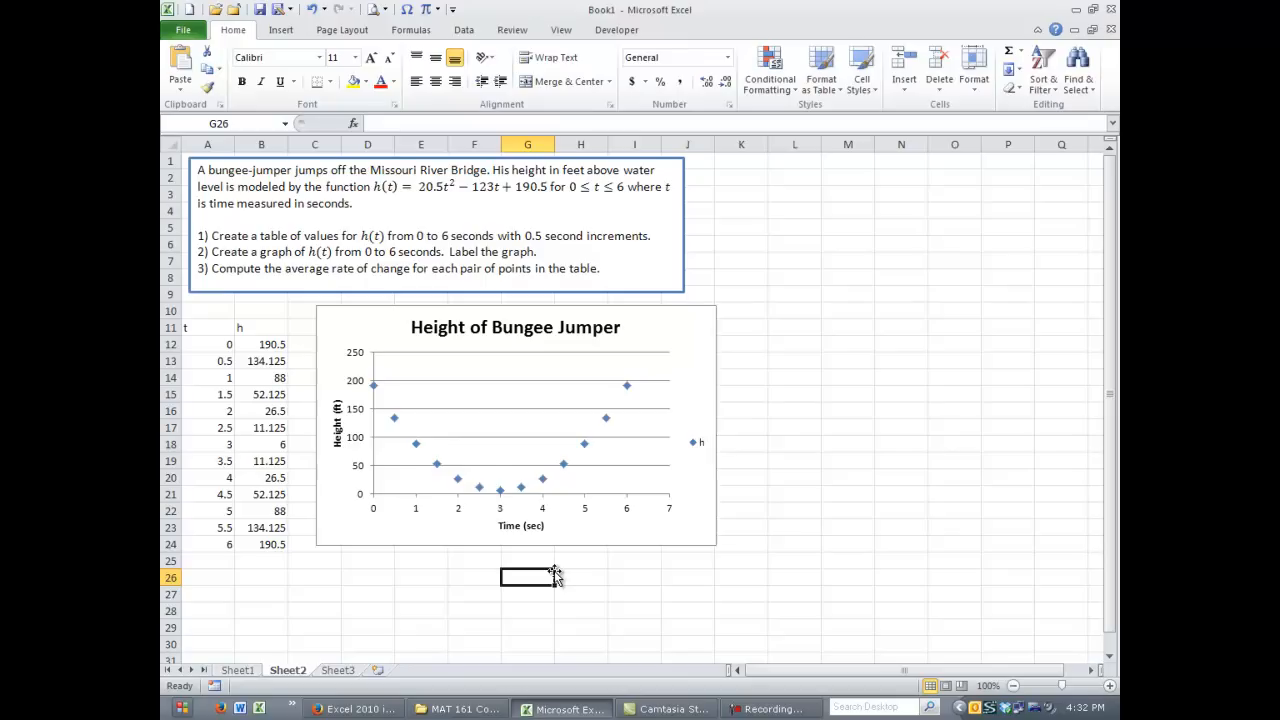
# Return to the sheet and add an ARC header in C11.
pyautogui.click(516, 424)
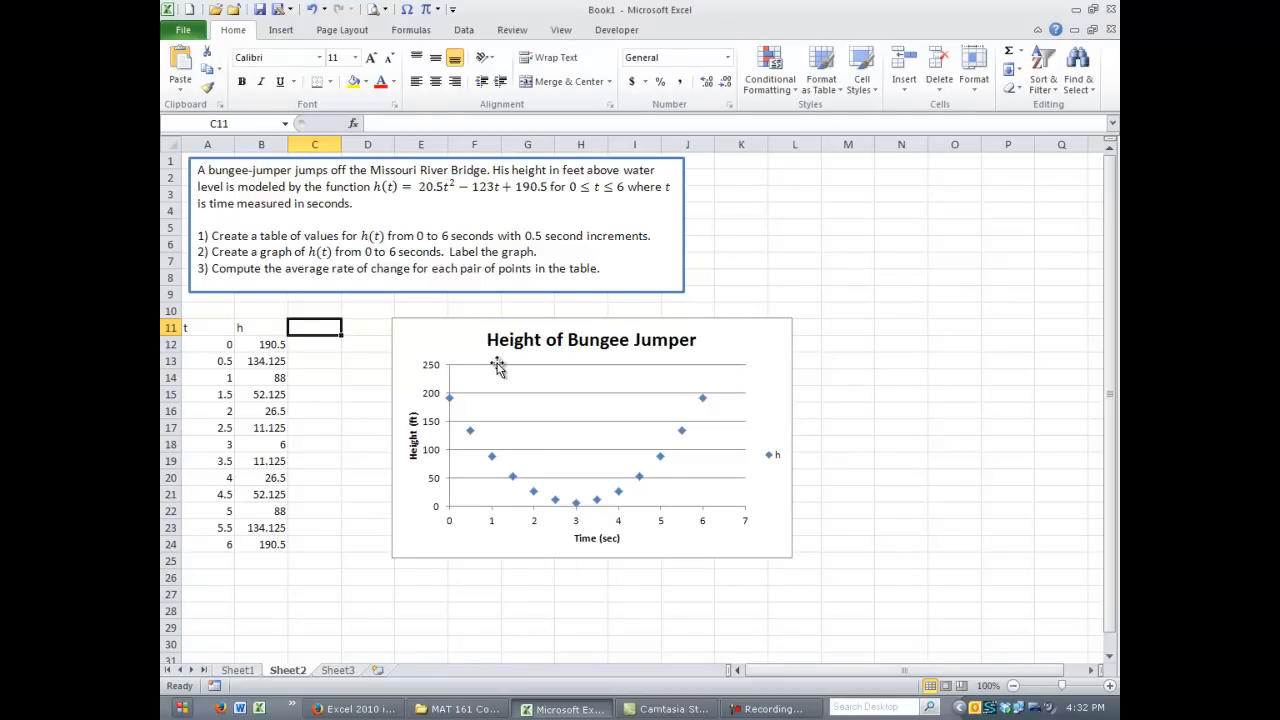
pyautogui.write('ARC')
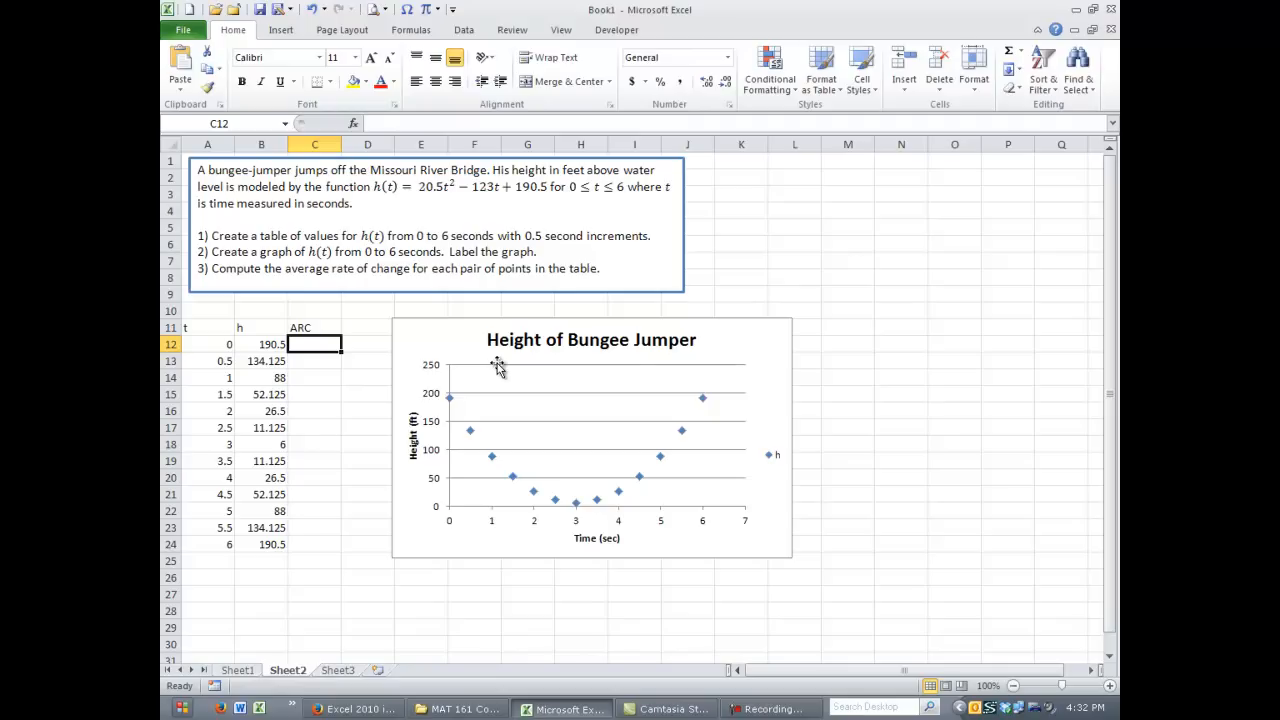
# Enter =(B13-B12)/(A13-A12) in C12, giving the first rate of change -112.75.
pyautogui.write('=')
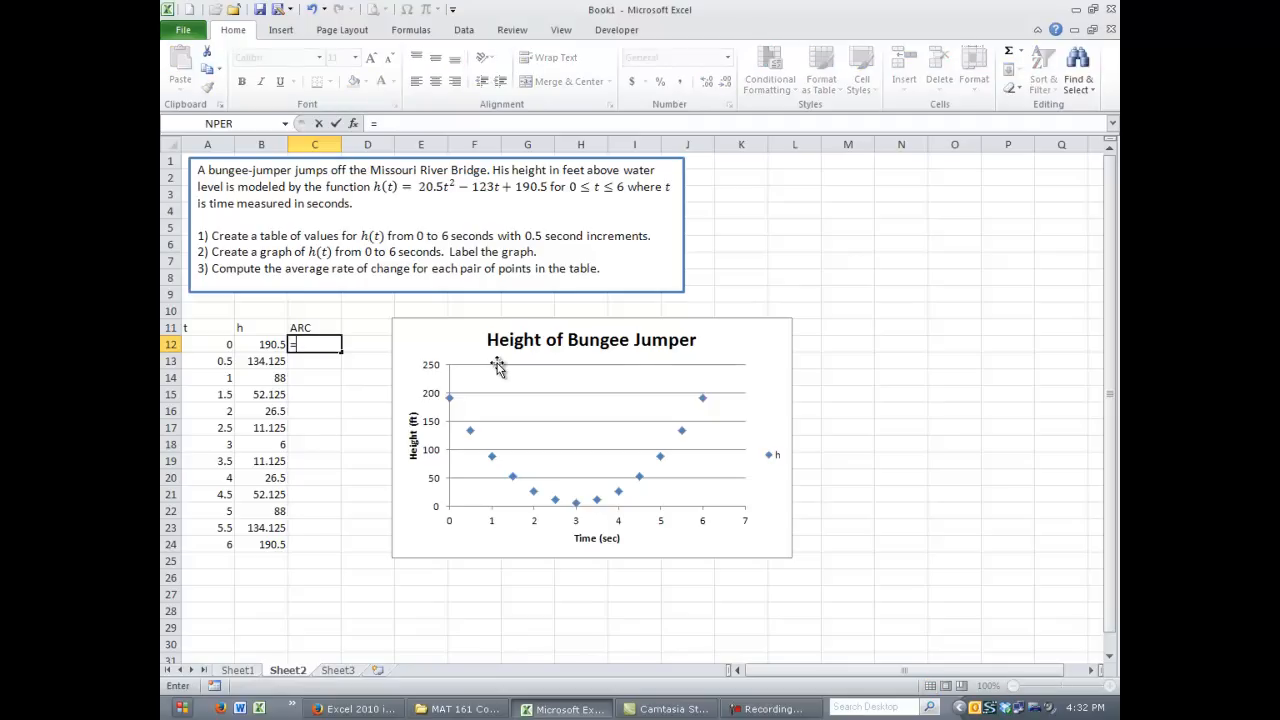
pyautogui.write('(')
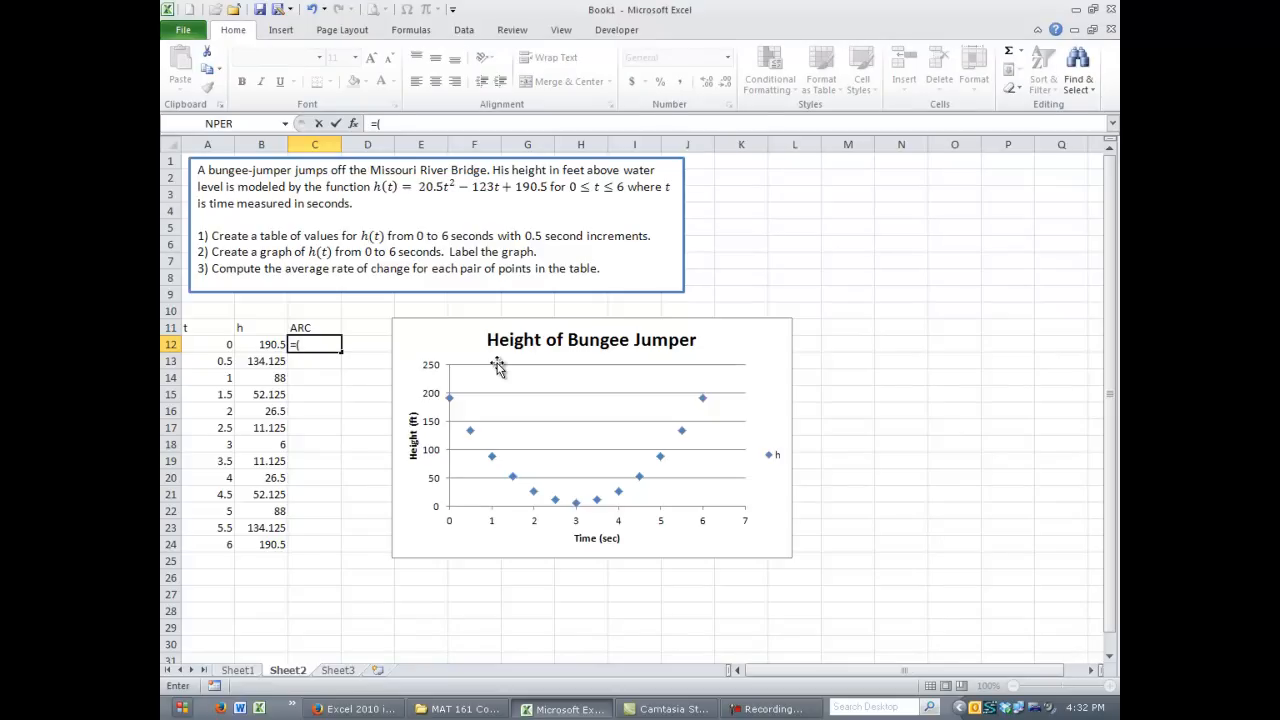
pyautogui.moveTo(292, 356)
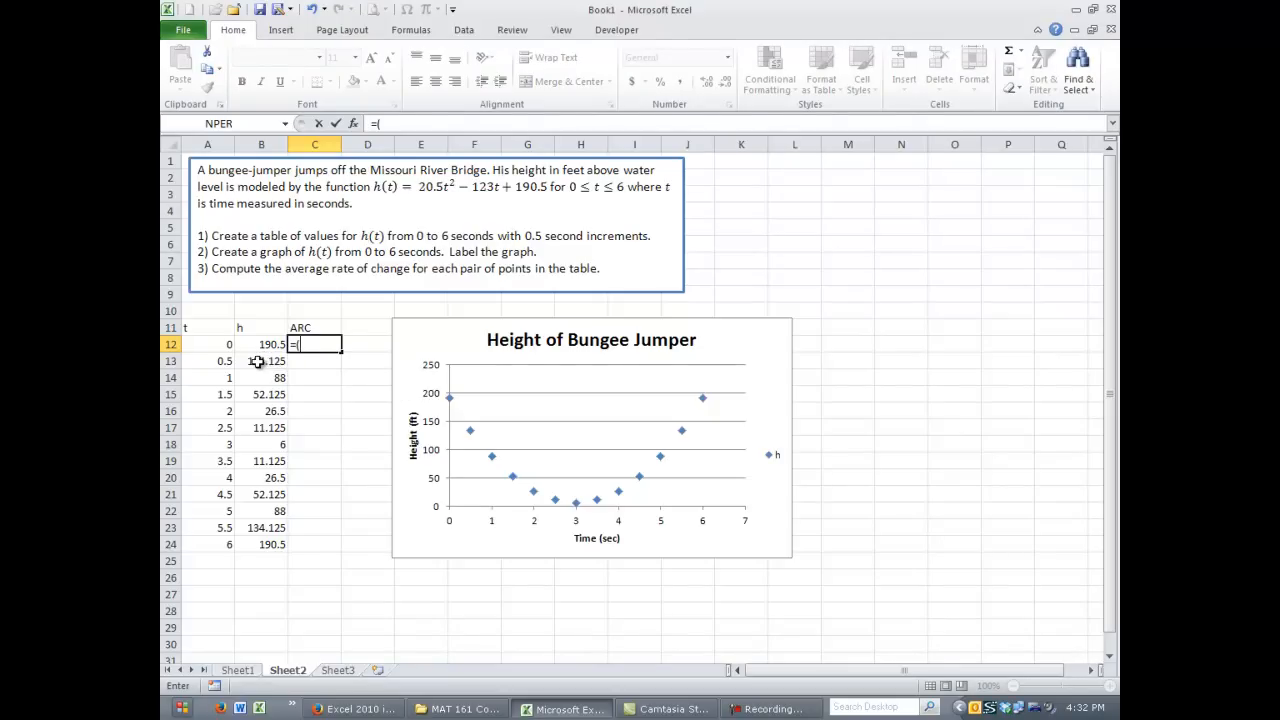
pyautogui.click(260, 360)
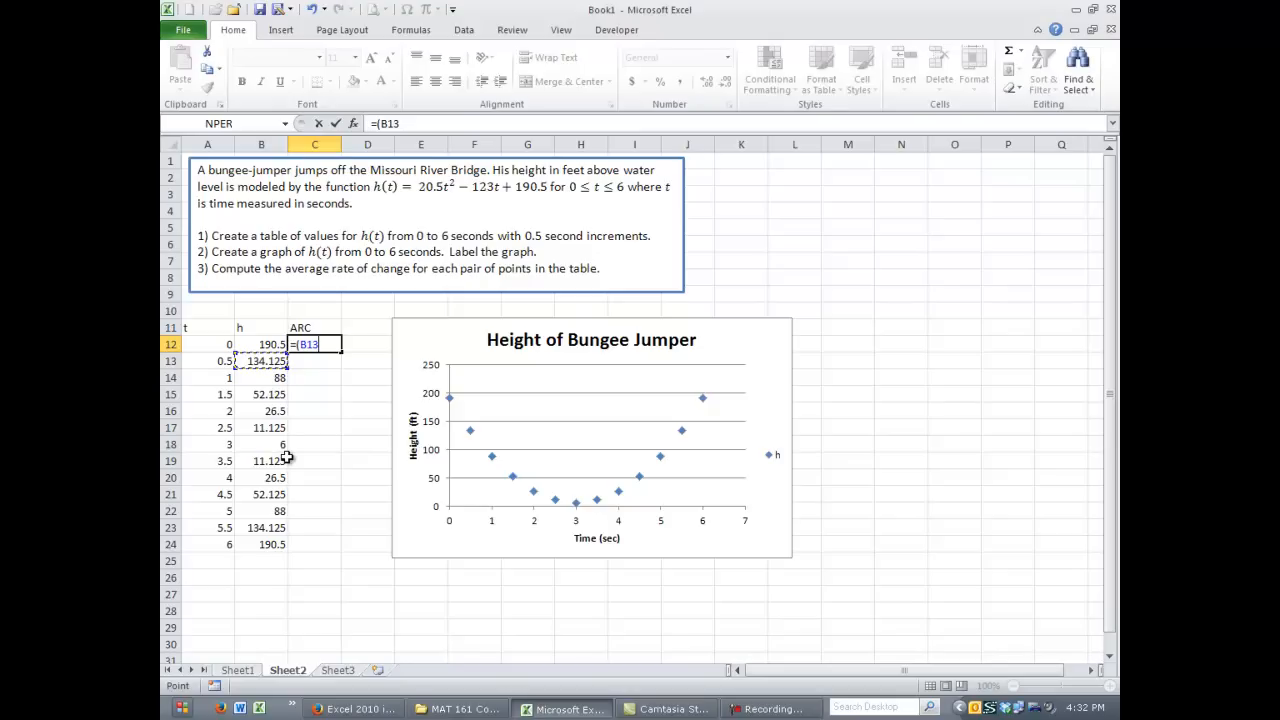
pyautogui.write('-')
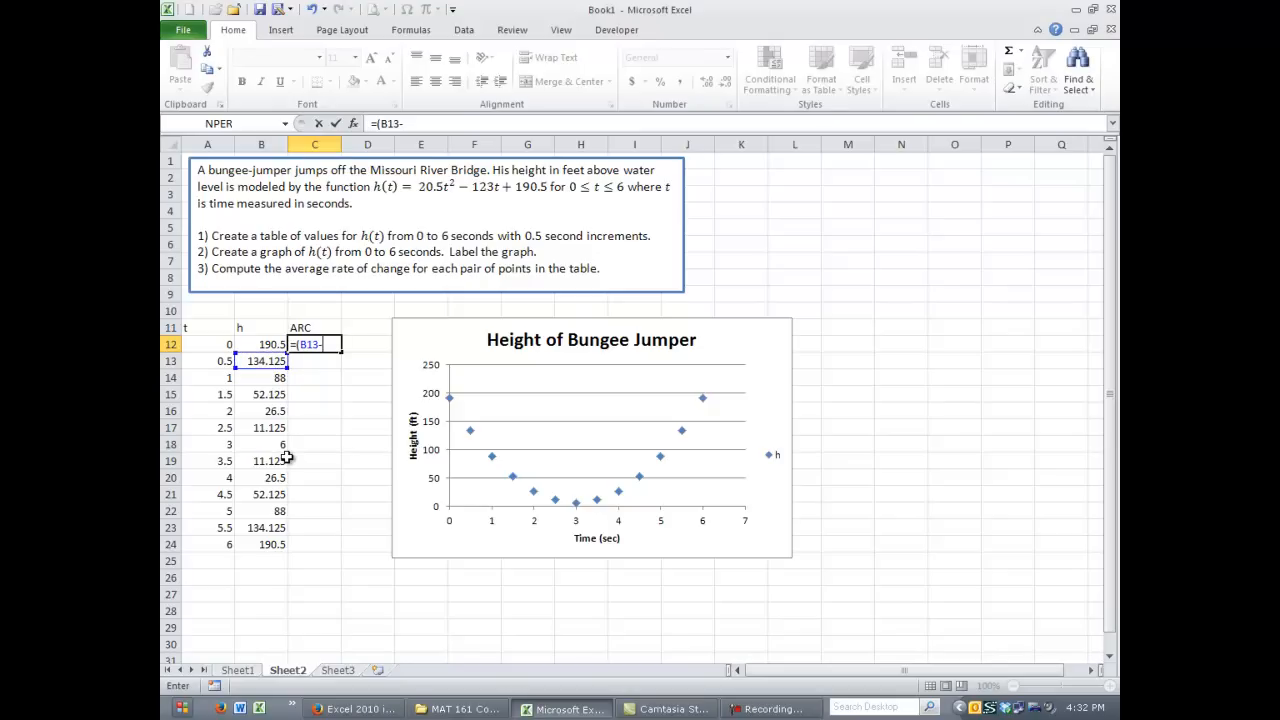
pyautogui.moveTo(296, 368)
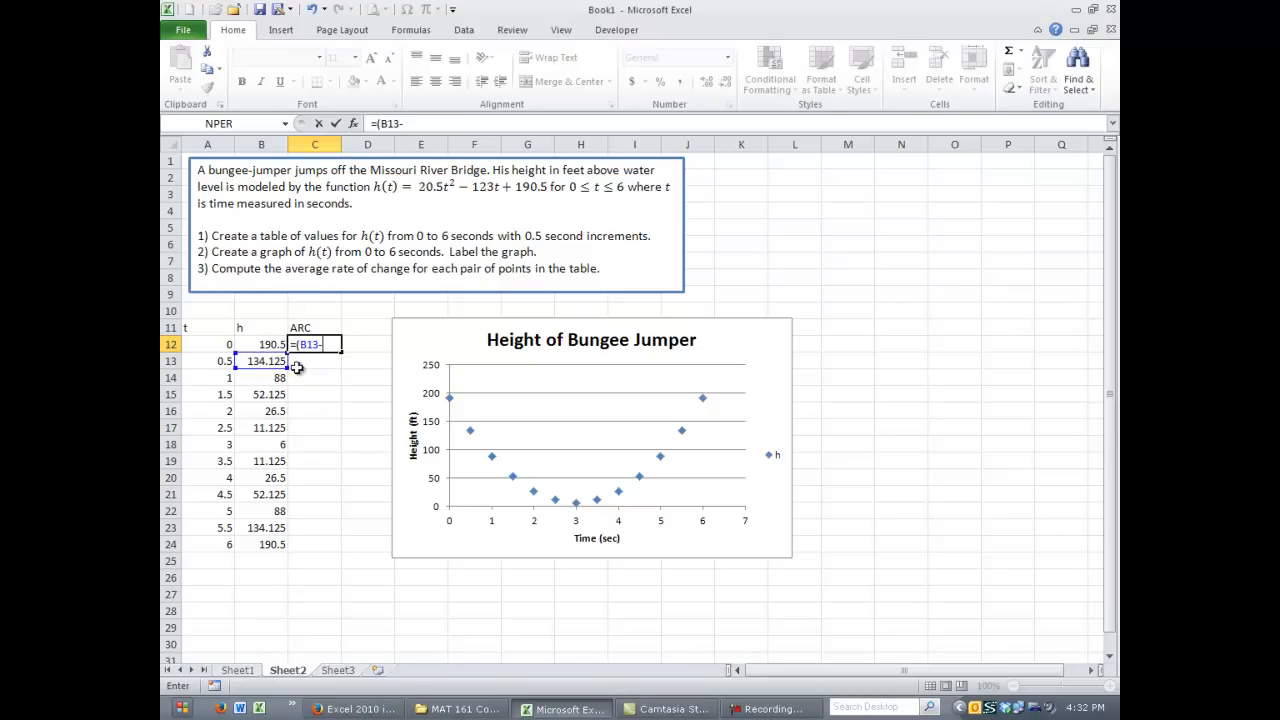
pyautogui.click(262, 344)
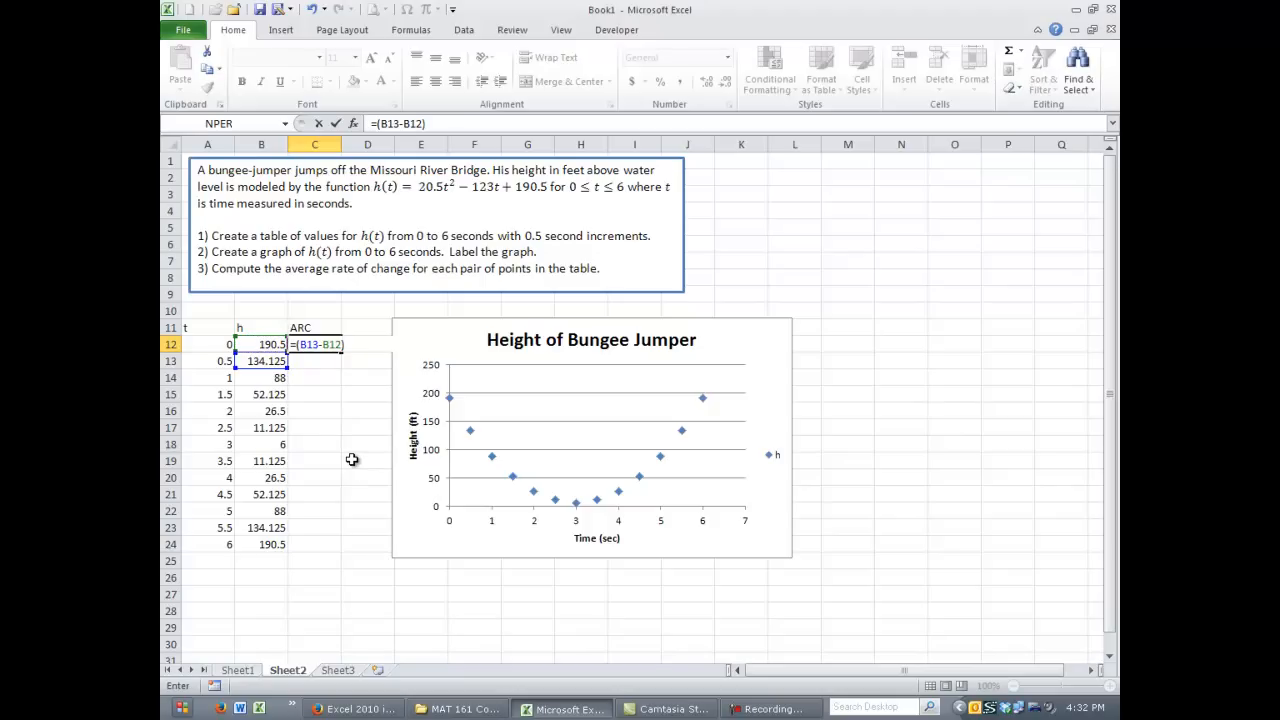
pyautogui.write('/(')
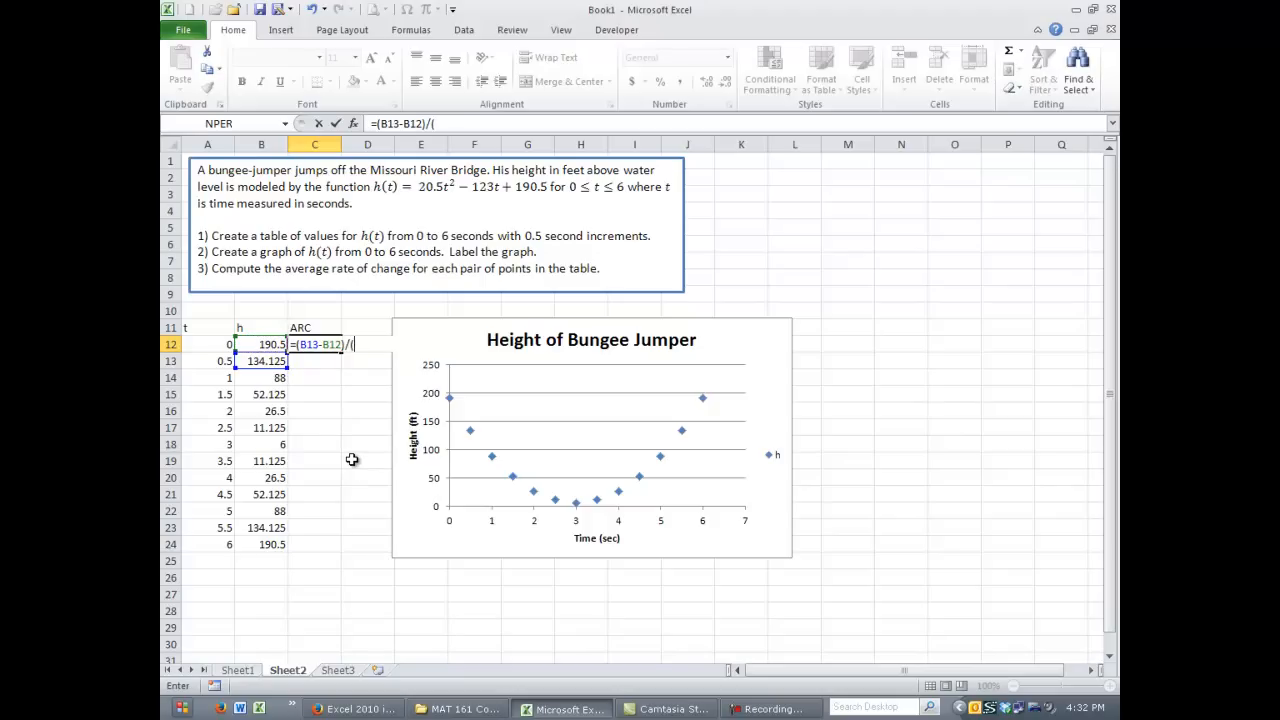
pyautogui.moveTo(404, 472)
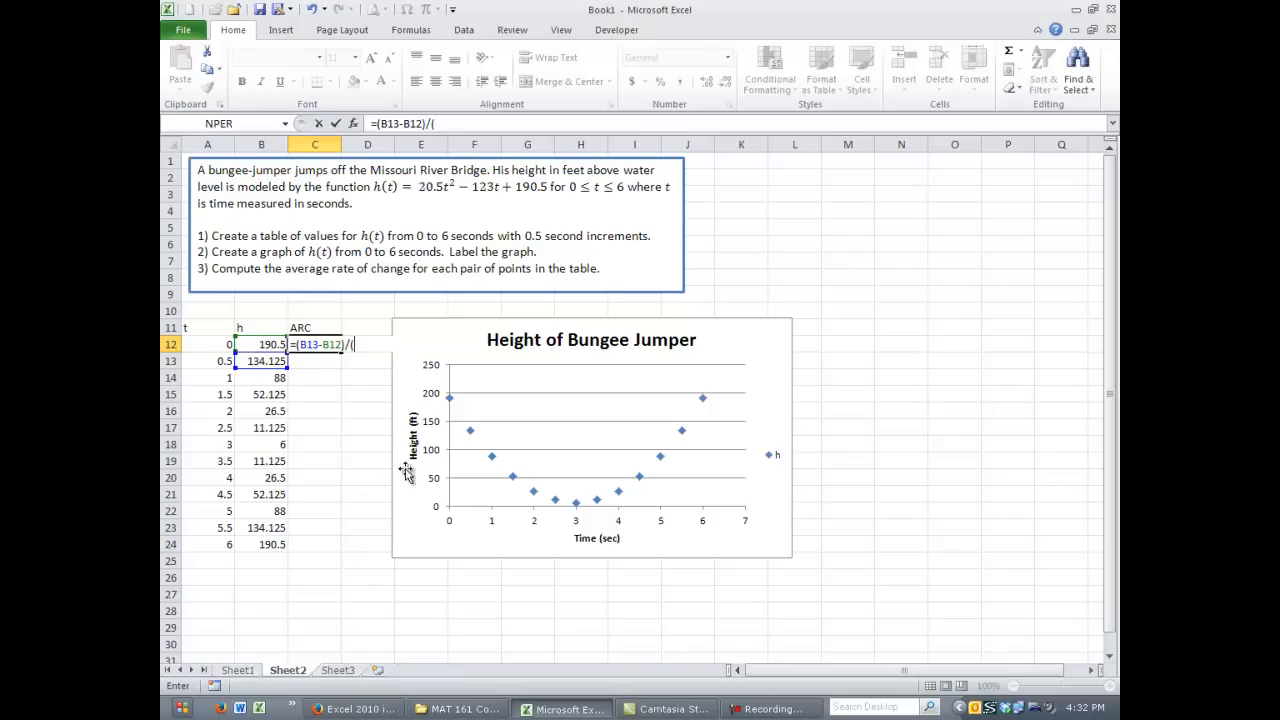
pyautogui.moveTo(268, 412)
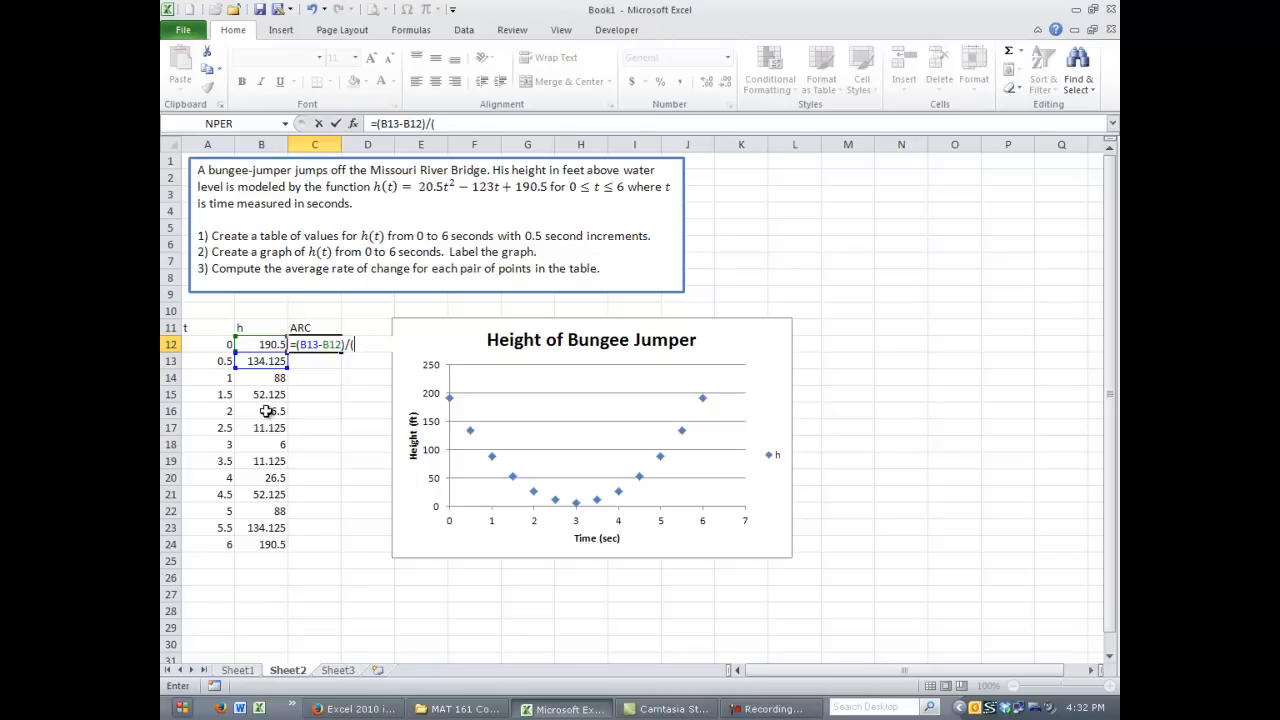
pyautogui.click(208, 360)
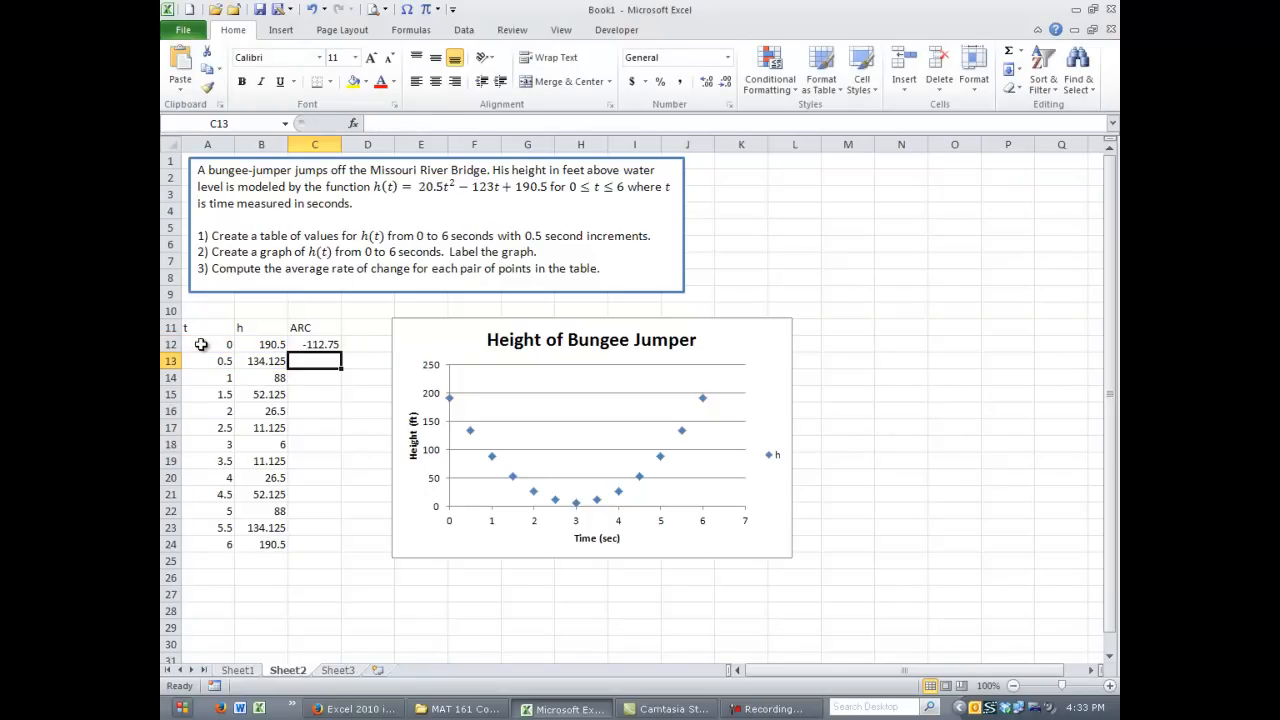
pyautogui.moveTo(316, 344)
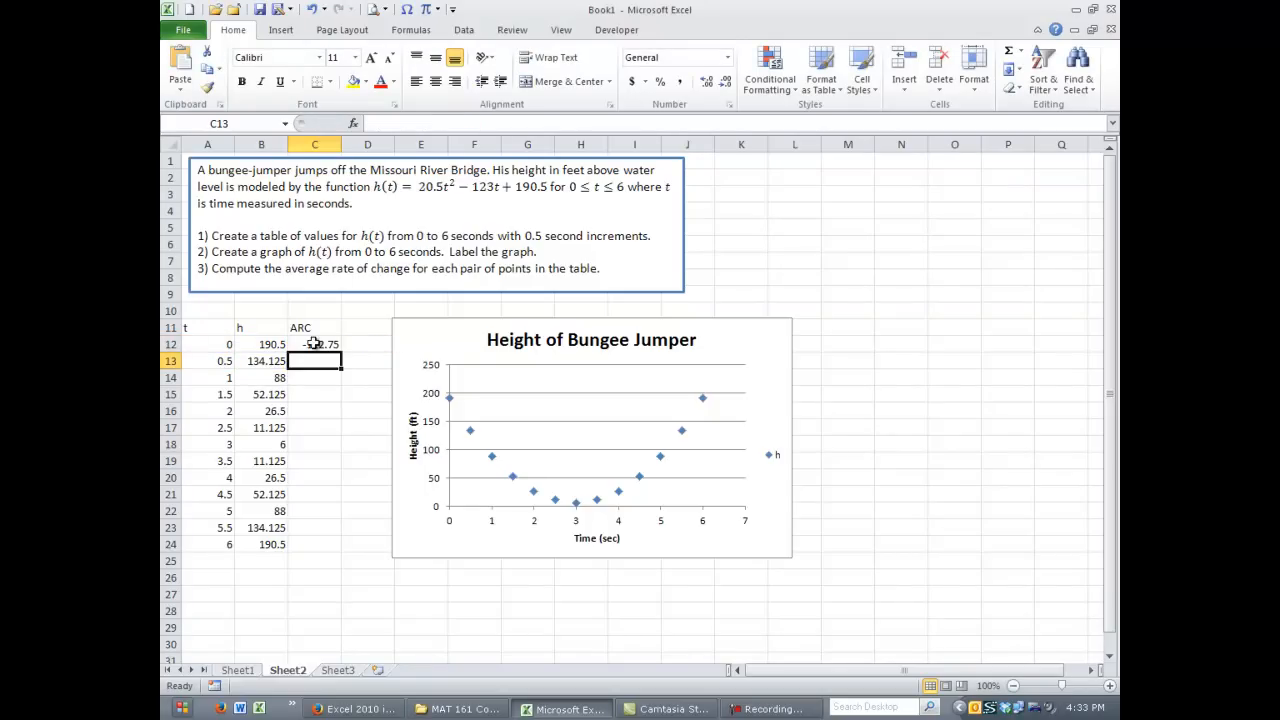
# Fill the ARC formula from C12 down through row 23.
pyautogui.click(314, 344)
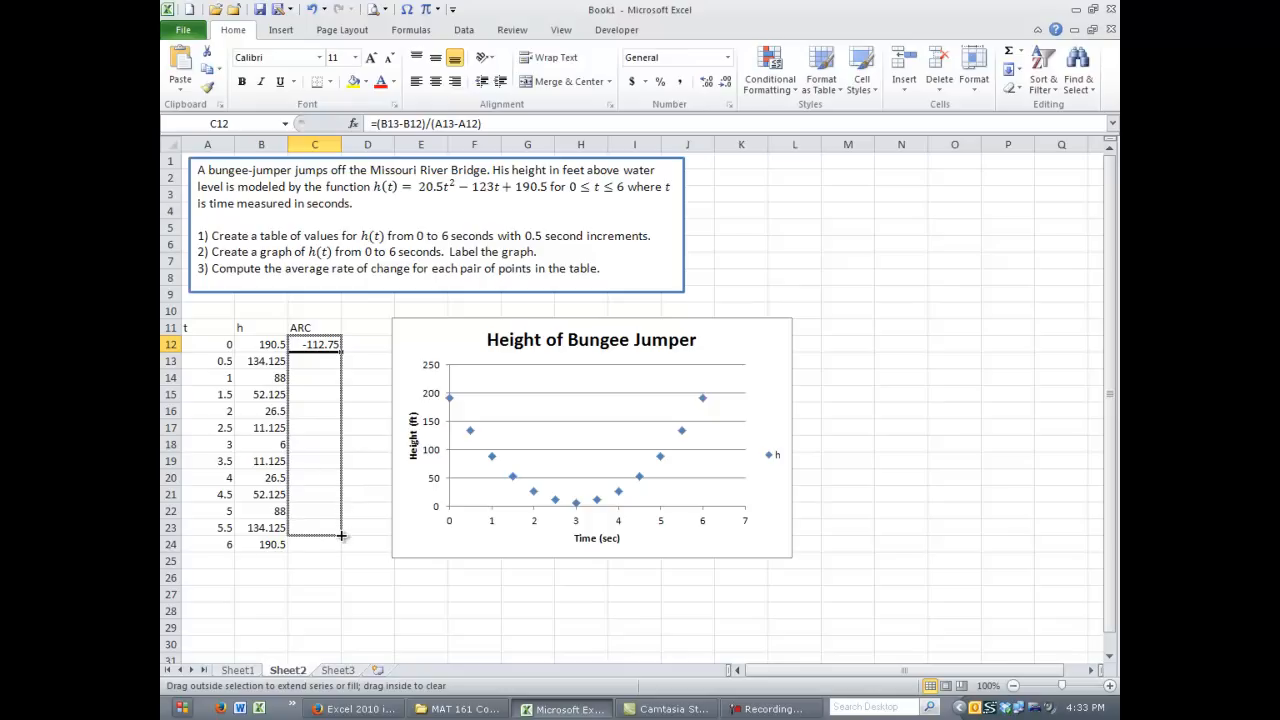
pyautogui.moveTo(316, 344); pyautogui.dragTo(316, 528)
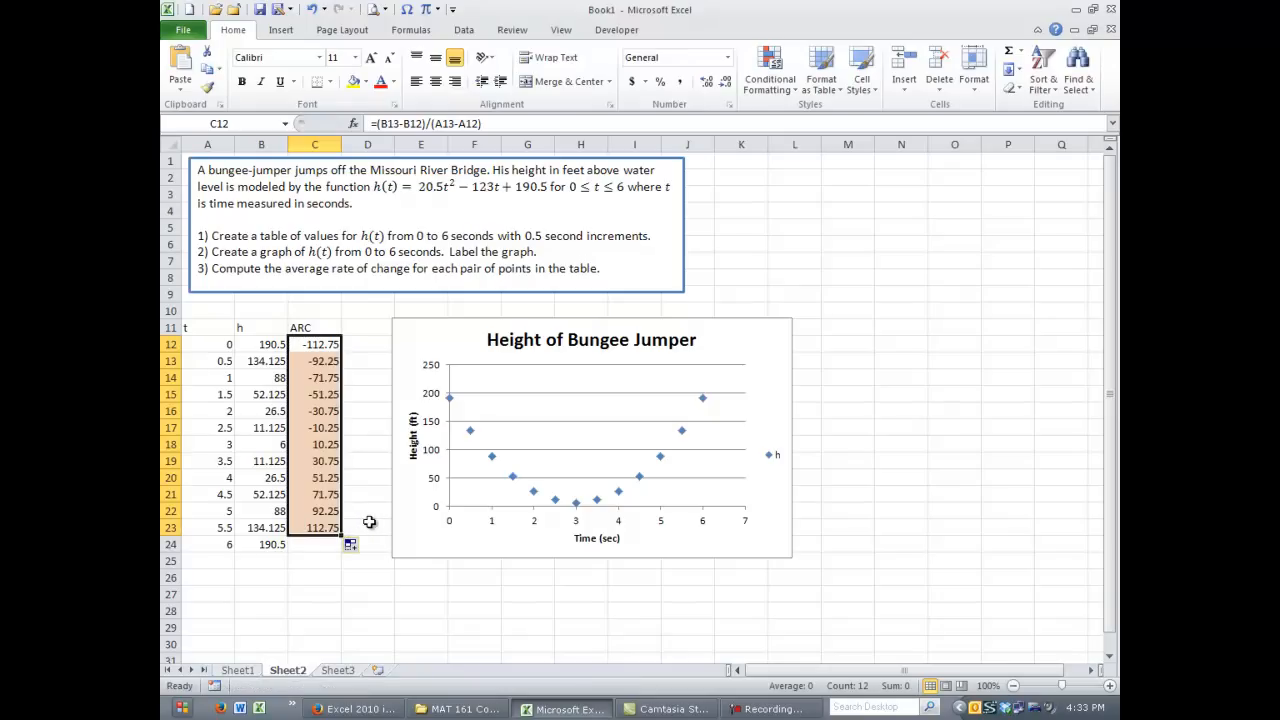
pyautogui.moveTo(348, 570)
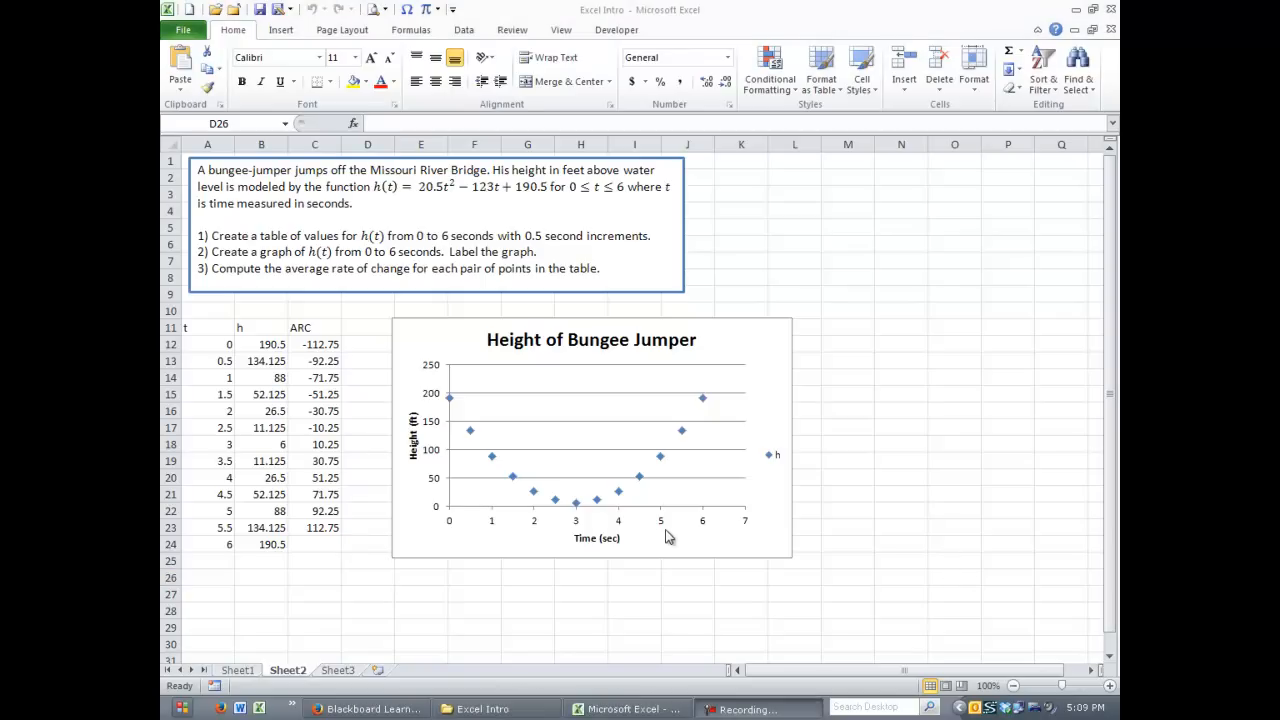
pyautogui.moveTo(864, 236)
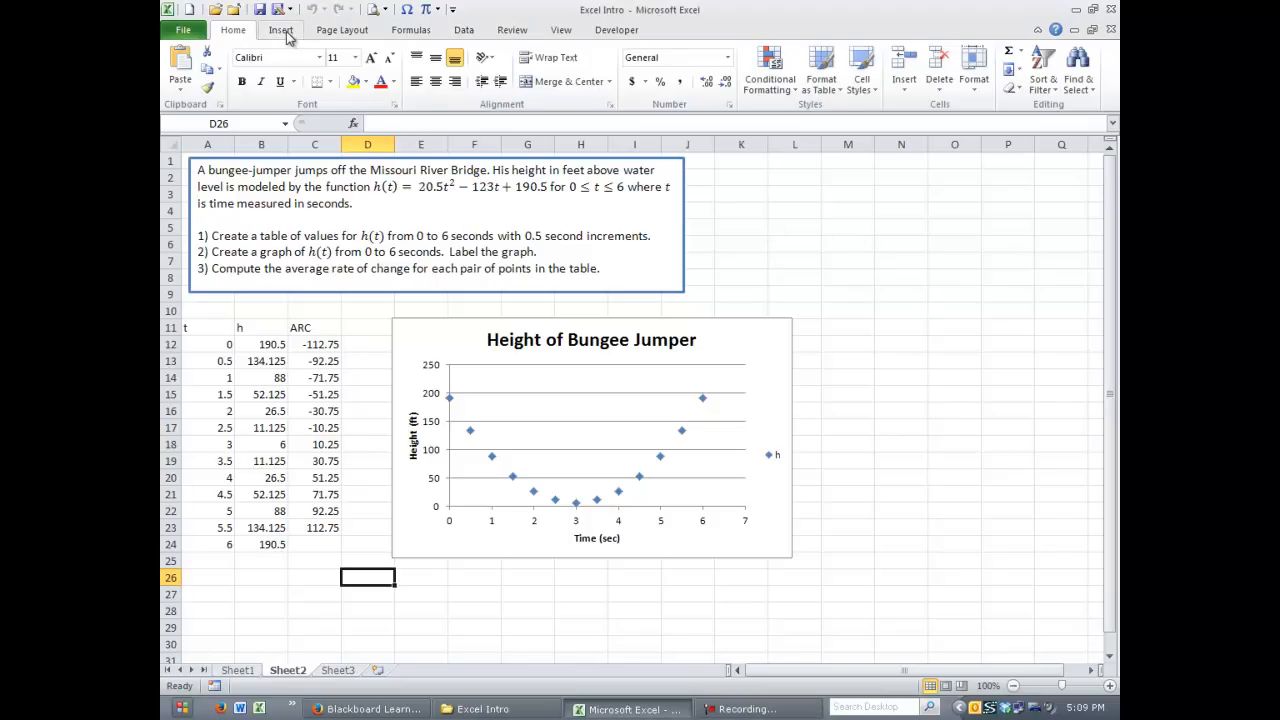
# Insert a text box below the table reading 'Answers go here.'.
pyautogui.click(280, 30)
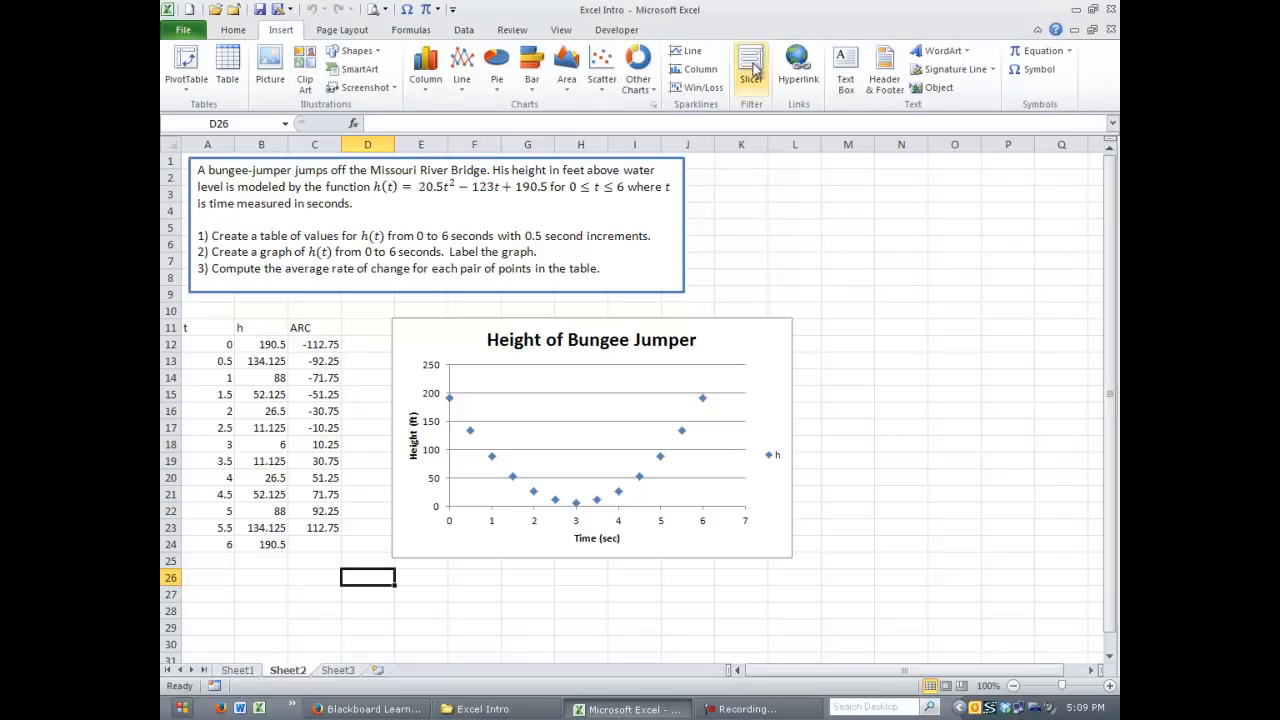
pyautogui.moveTo(844, 64)
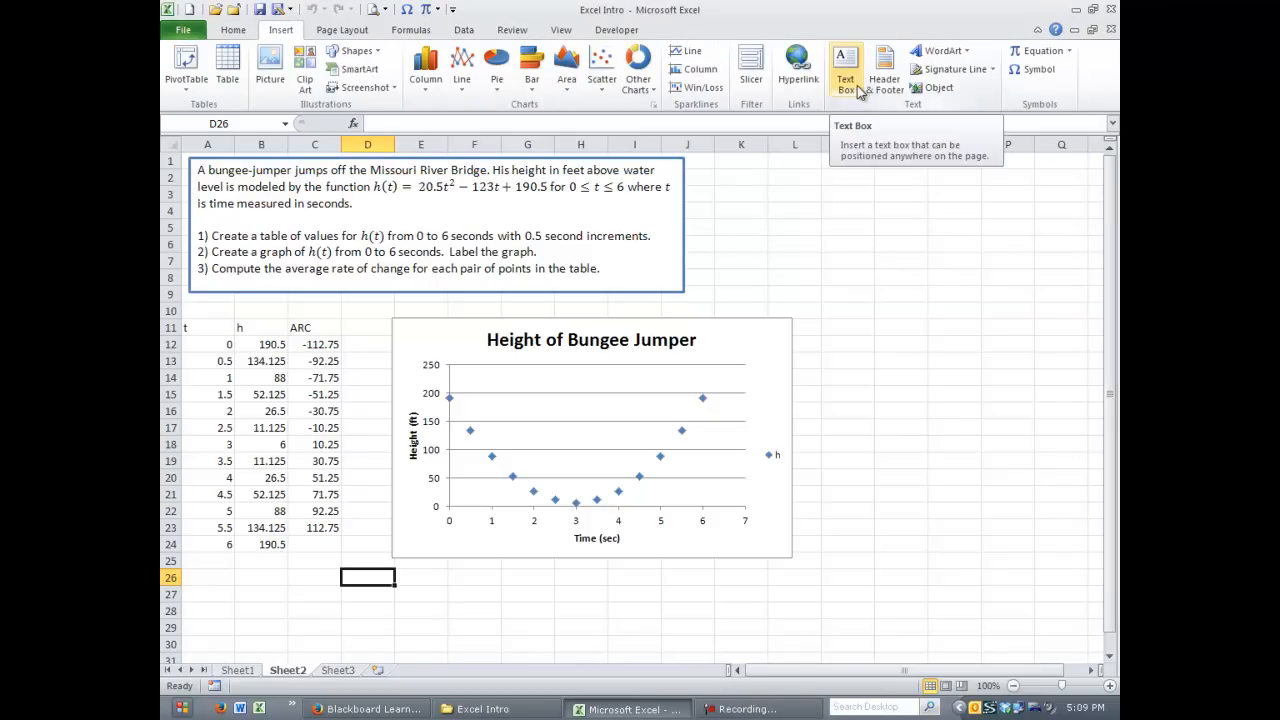
pyautogui.click(844, 64)
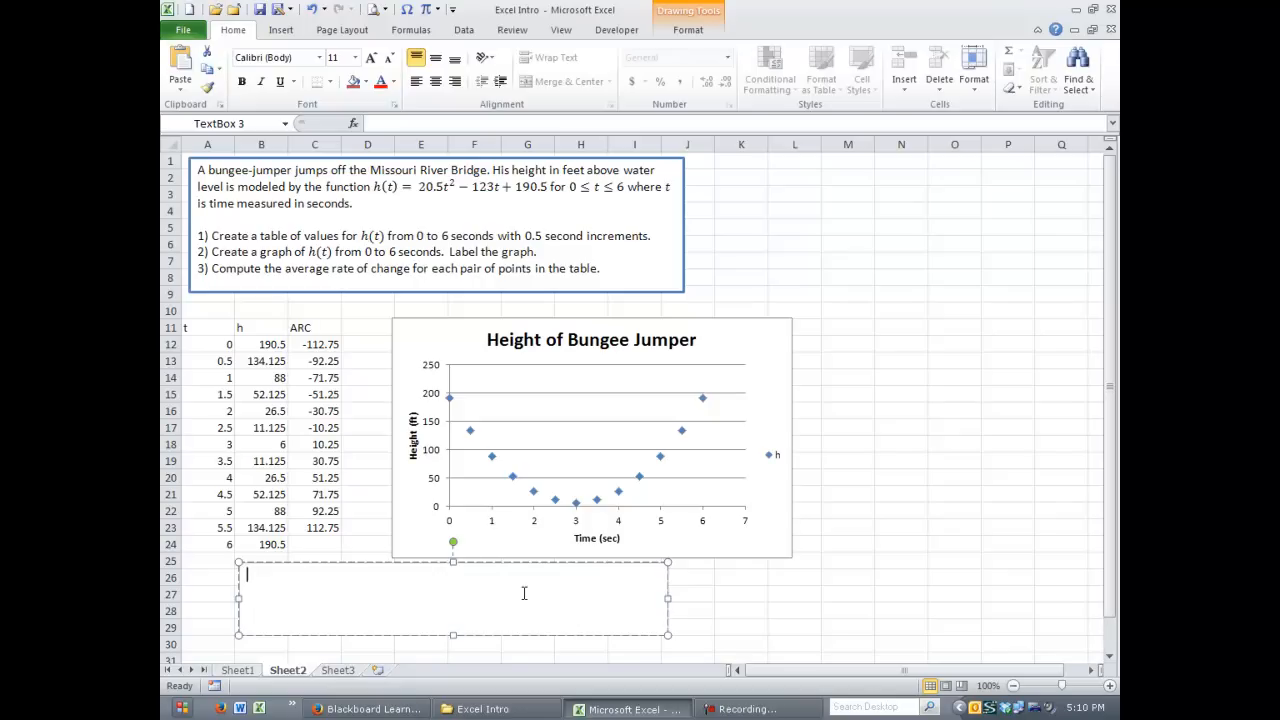
pyautogui.write('Answers')
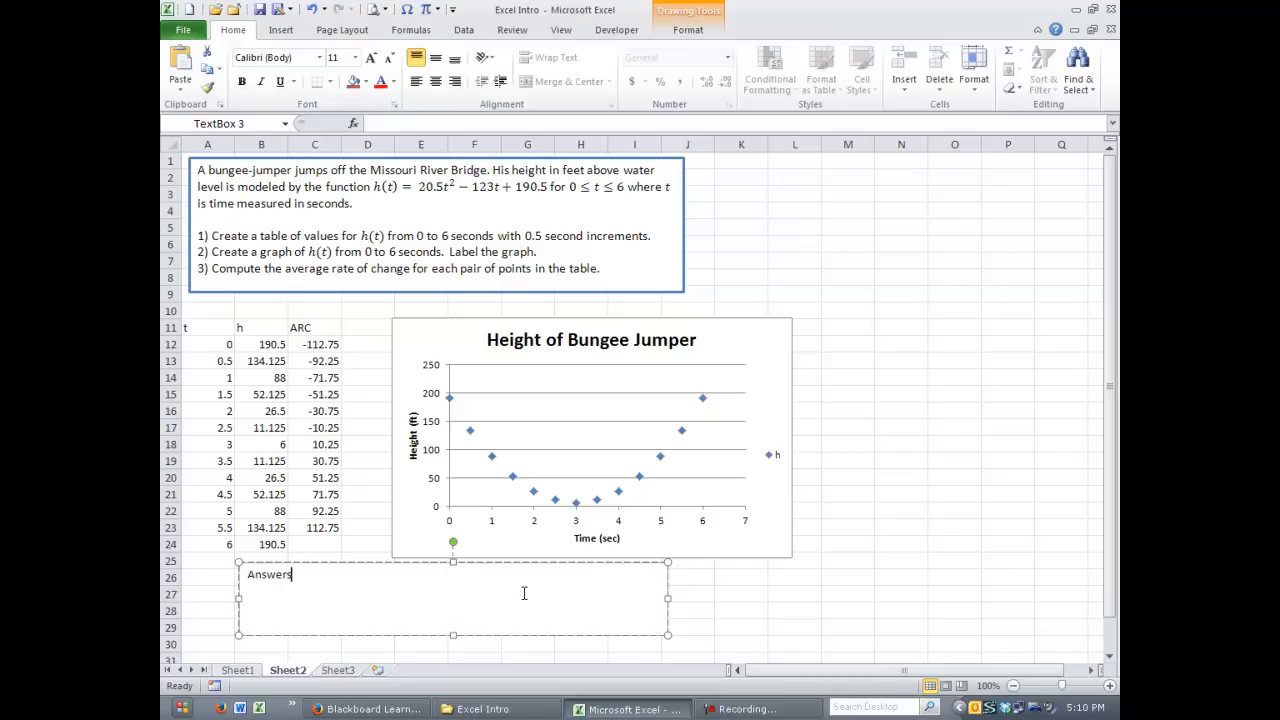
pyautogui.write('go here.')
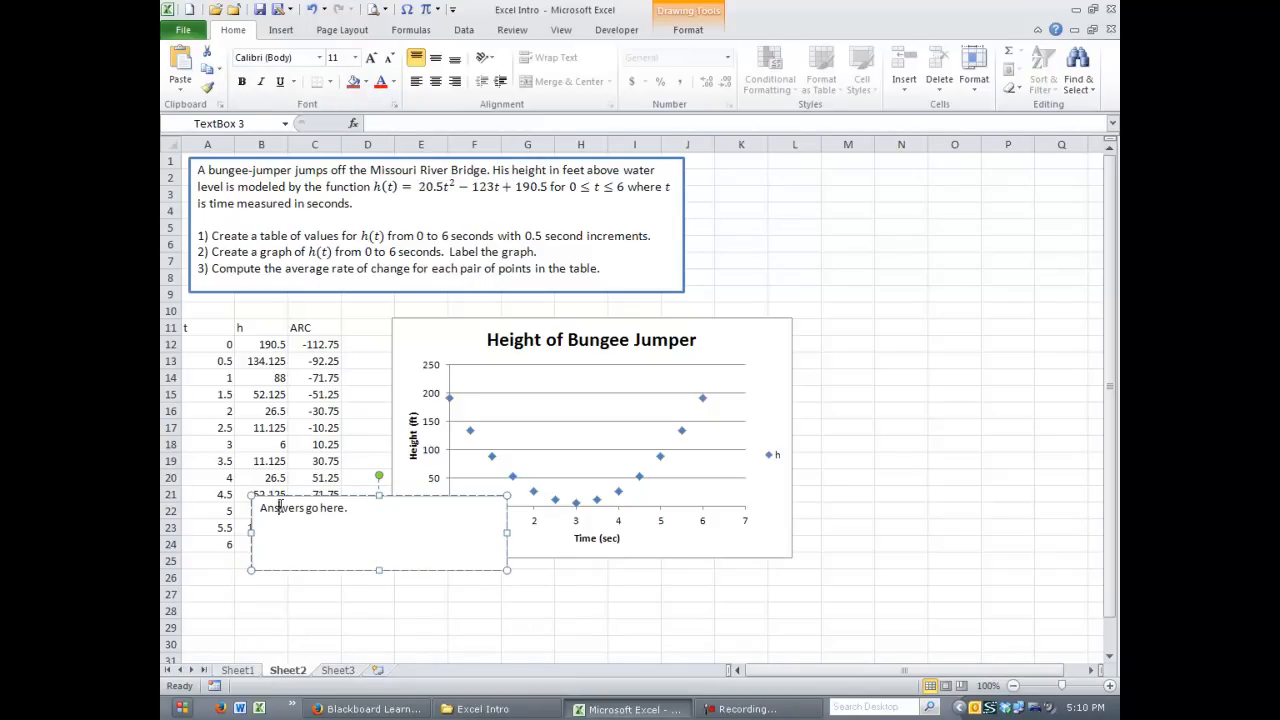
pyautogui.doubleClick(332, 508)
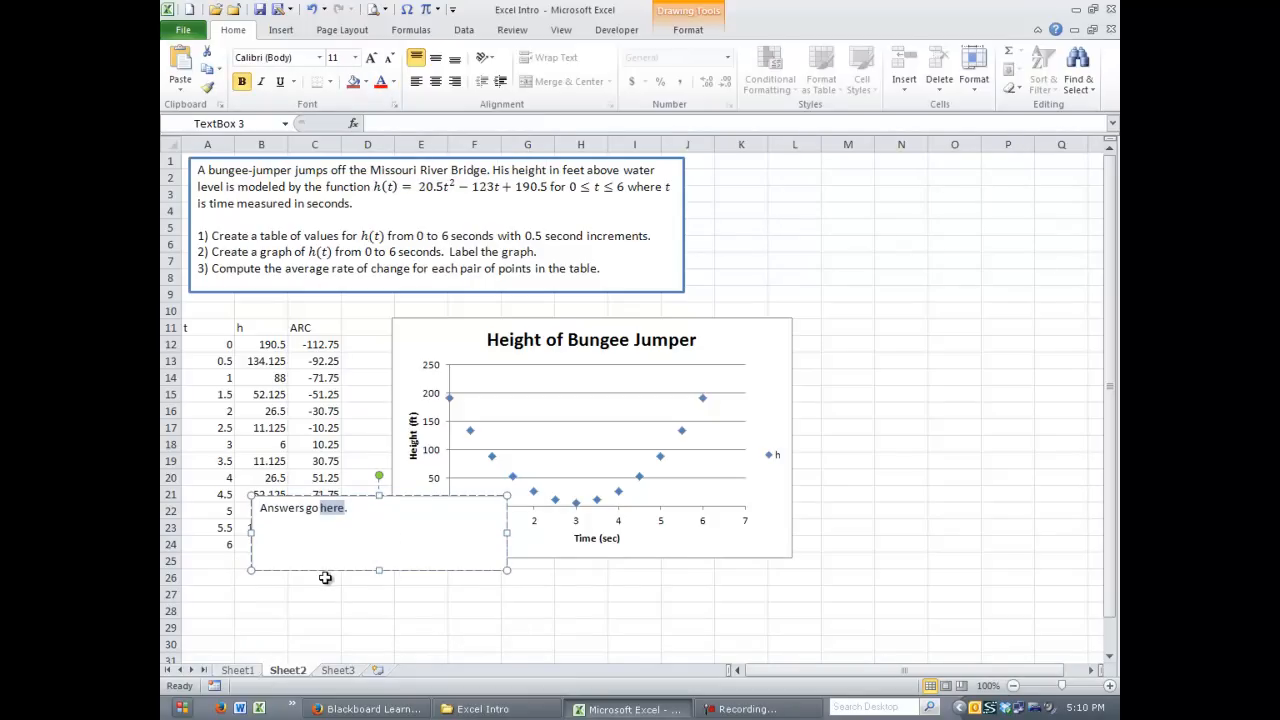
pyautogui.click(420, 628)
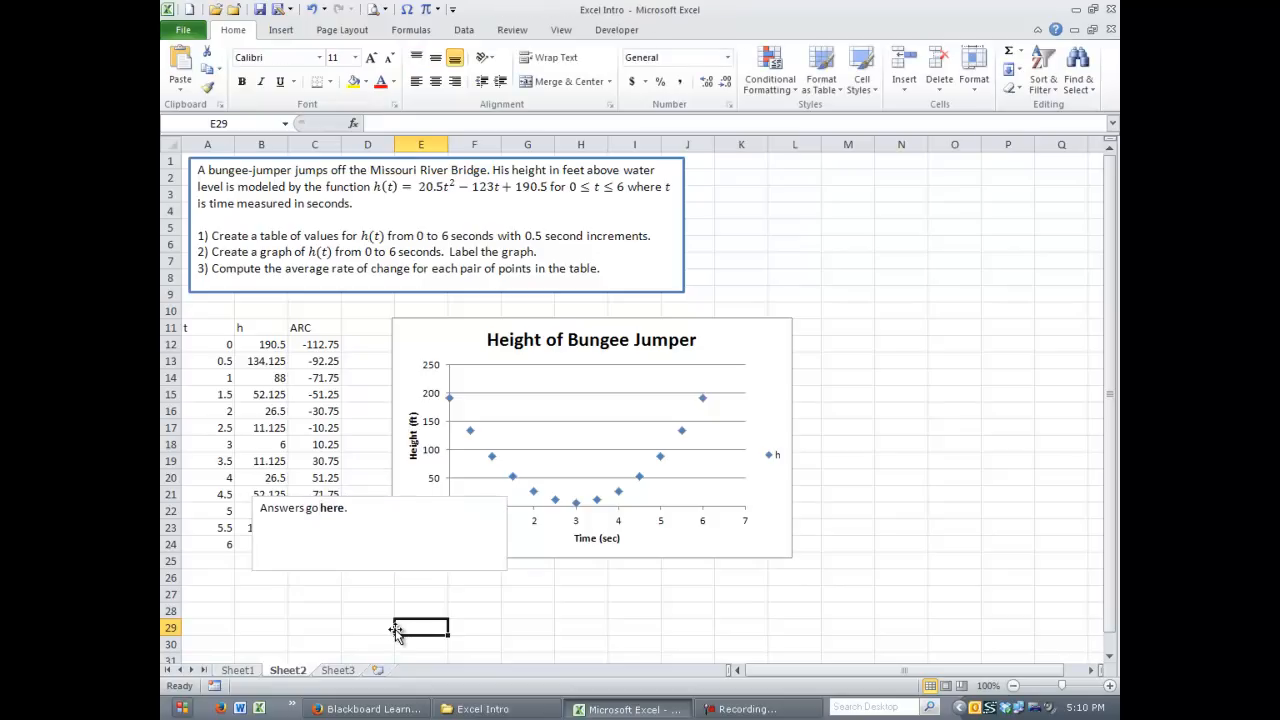